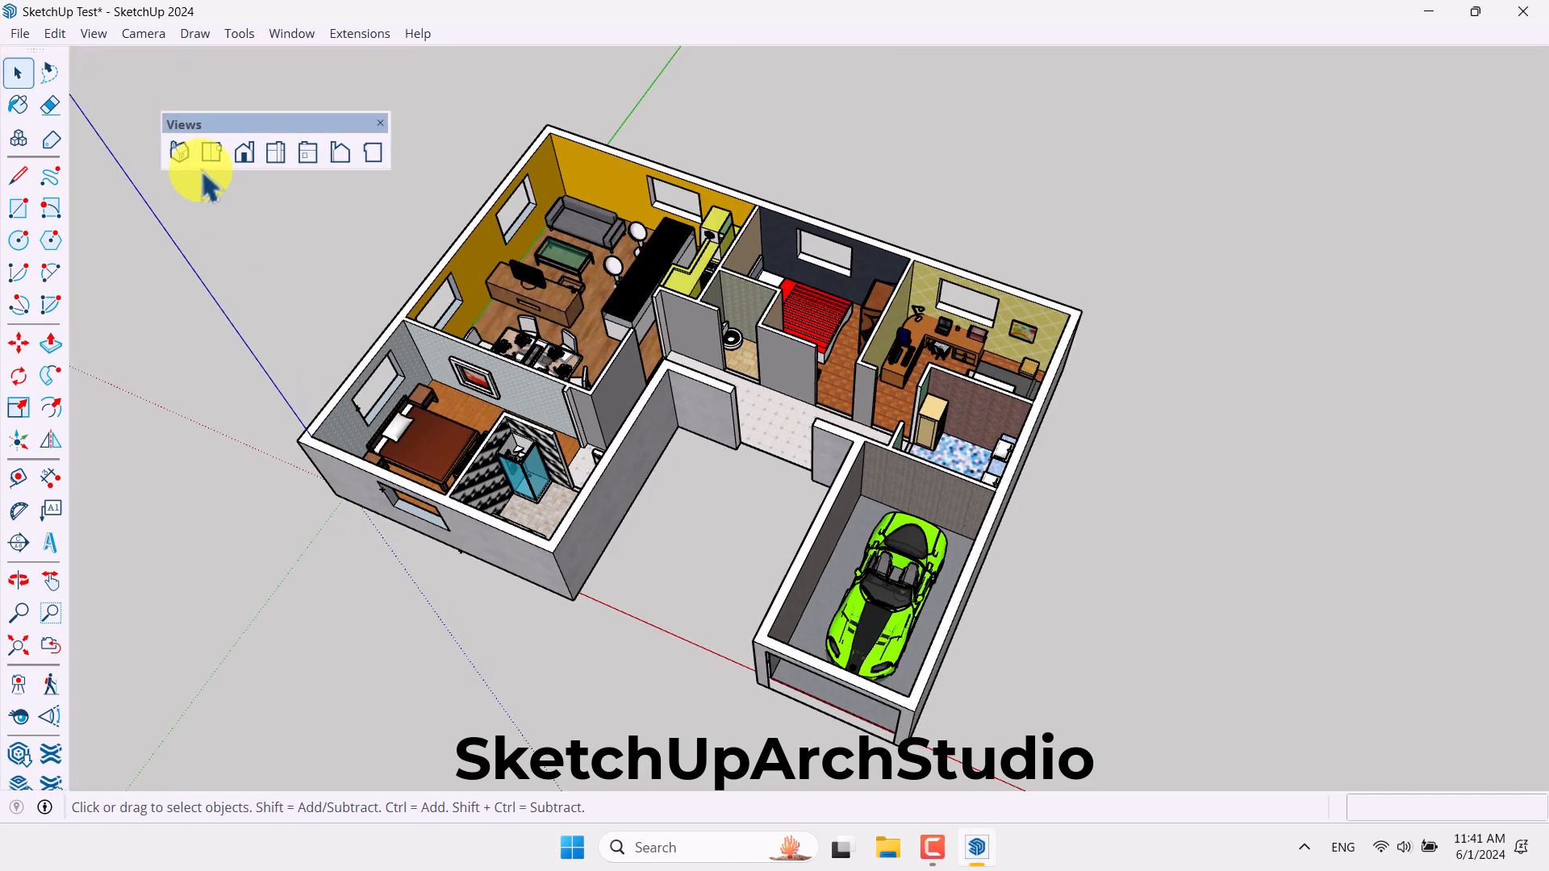
- Dock the Views toolbar, then check the house from the Front and Iso views
click(142, 32)
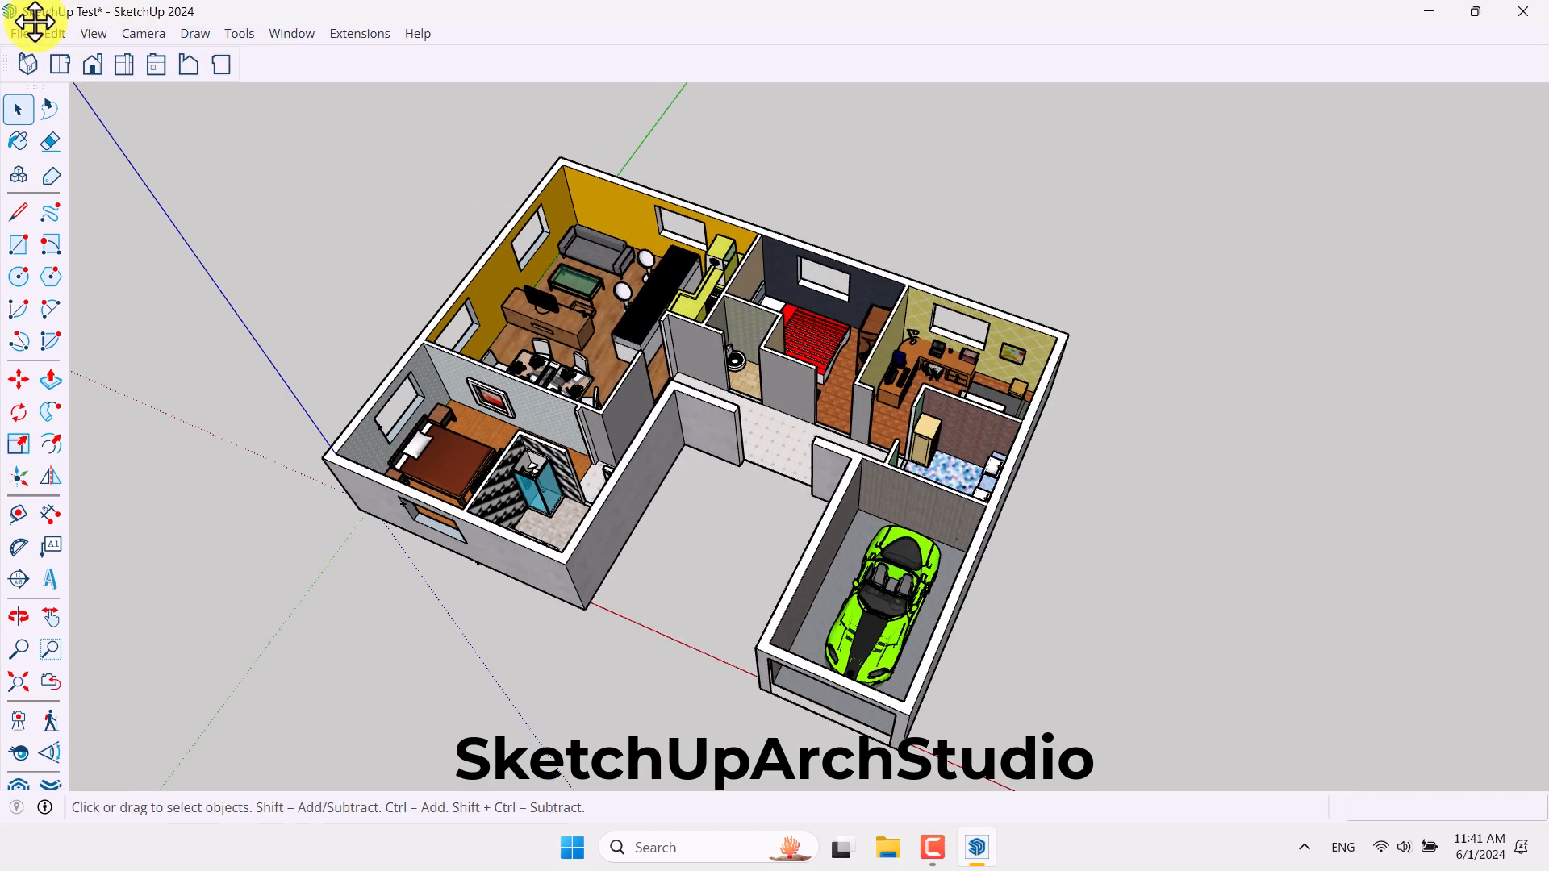
click(93, 65)
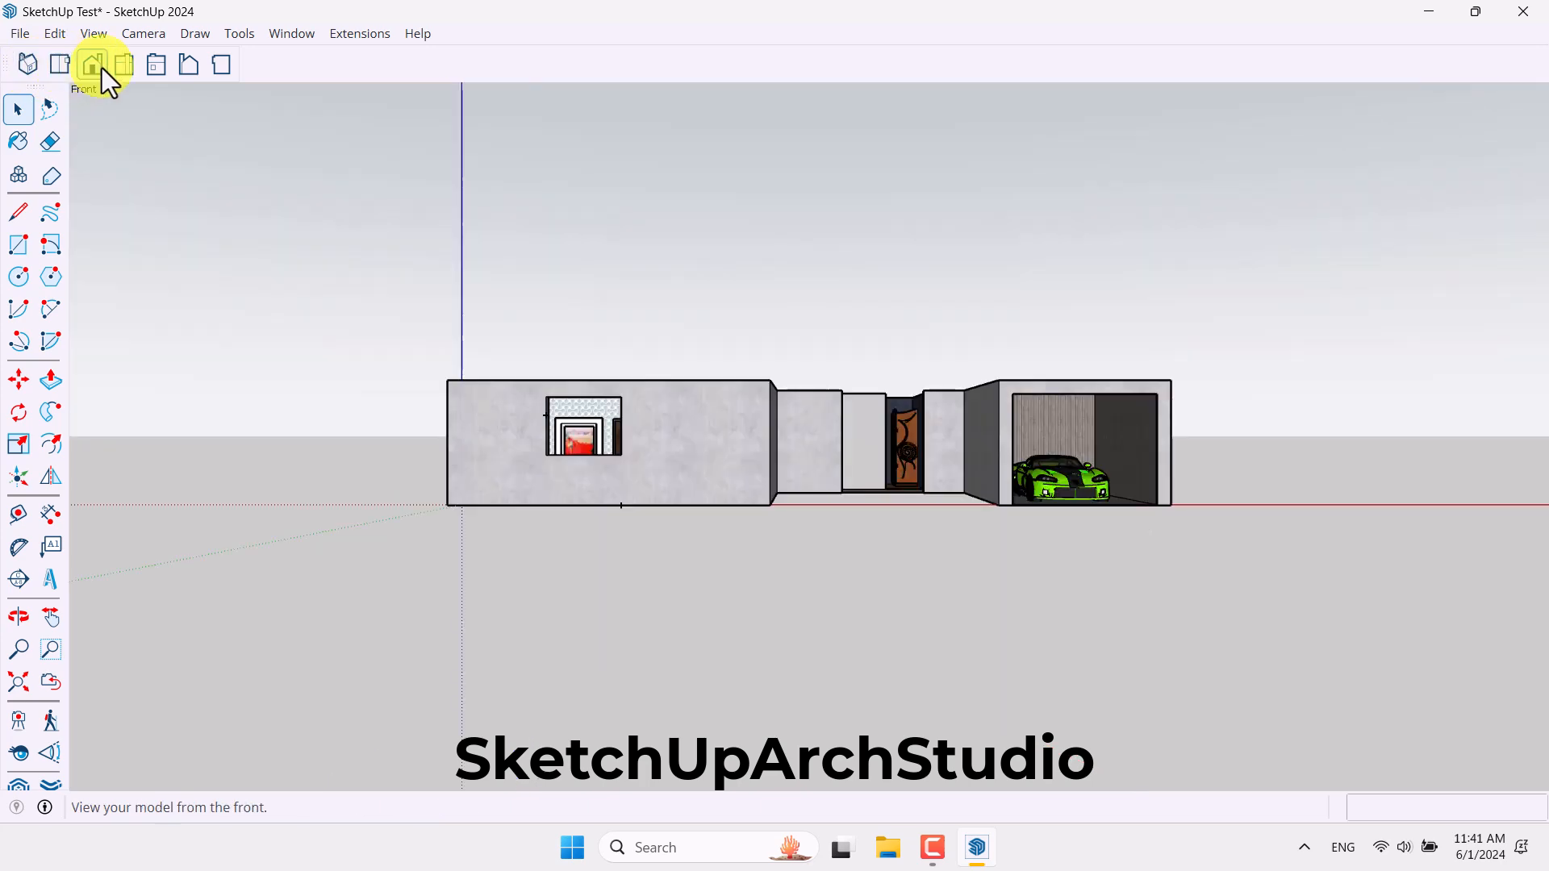
click(26, 64)
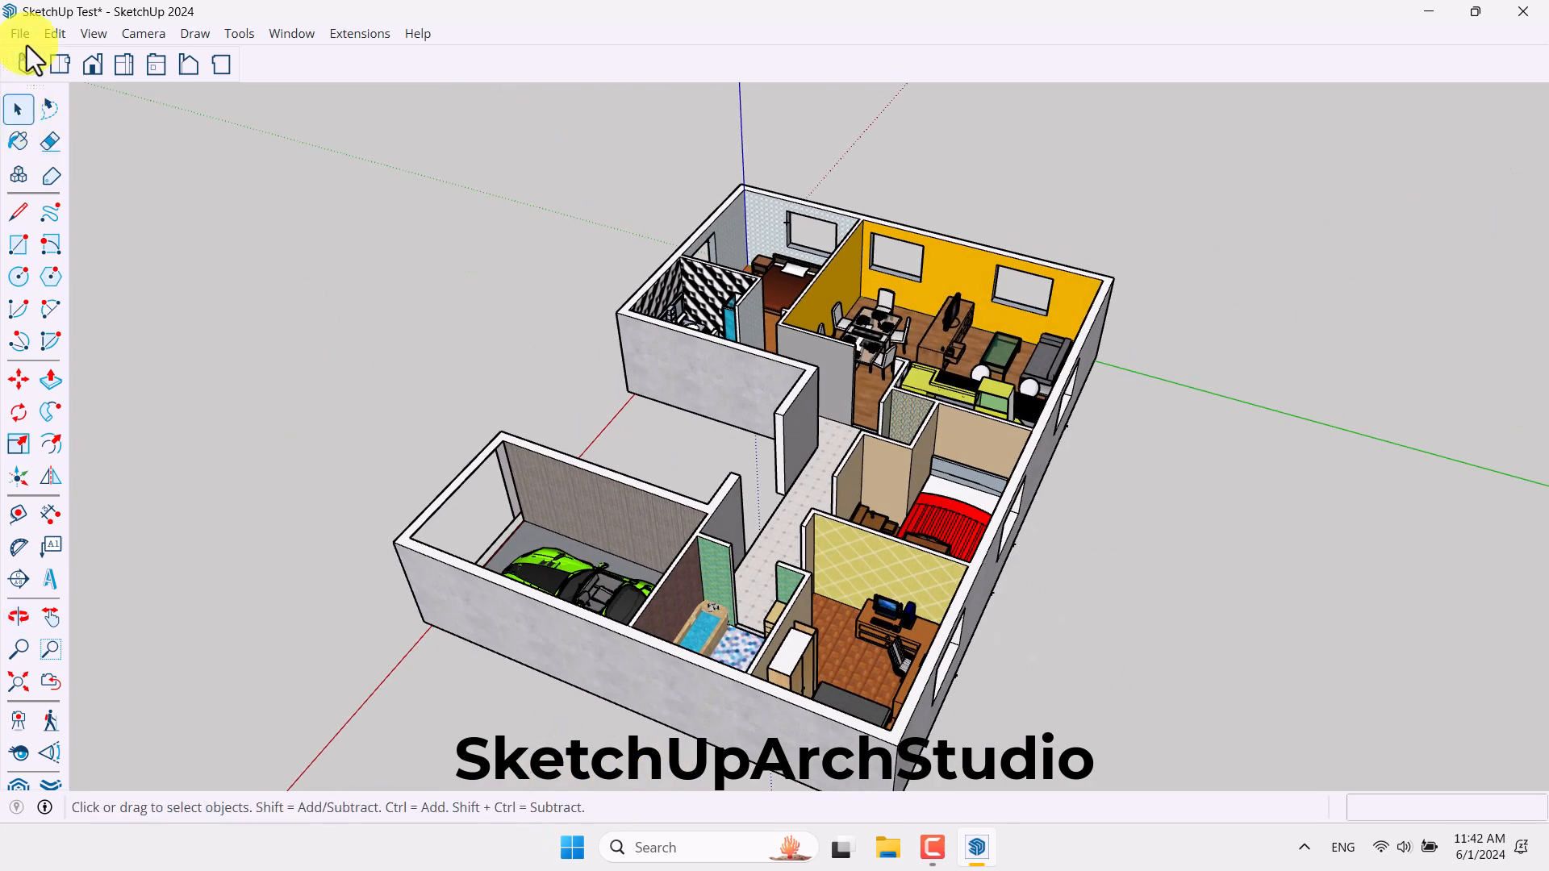
click(27, 64)
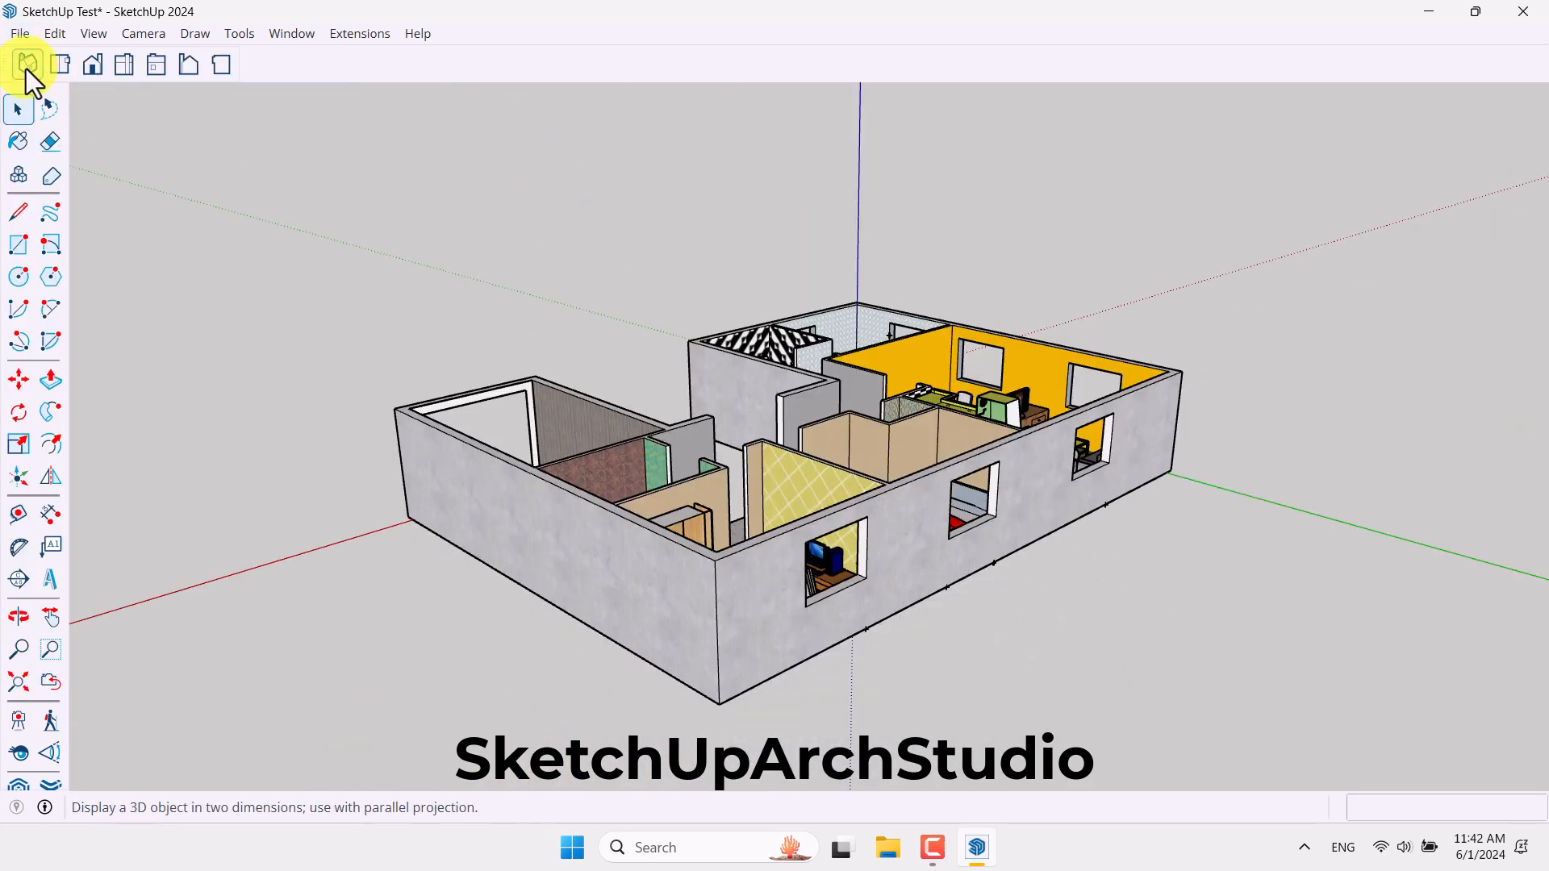
- Switch to Top view, zoom into the plan and show the Default Tray panels
click(27, 63)
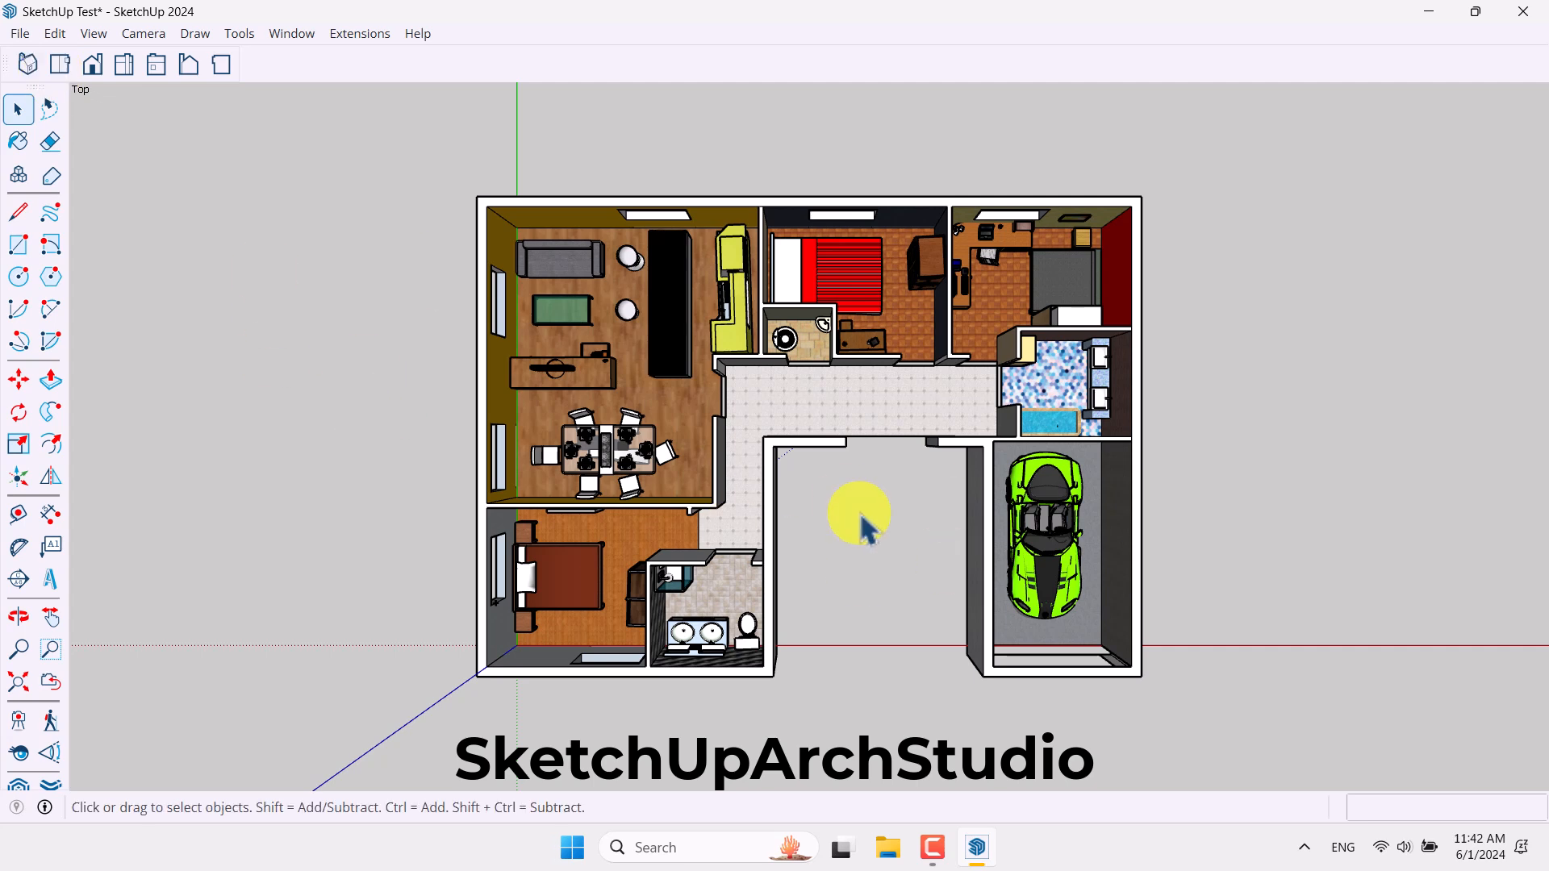
mouse_move(142, 33)
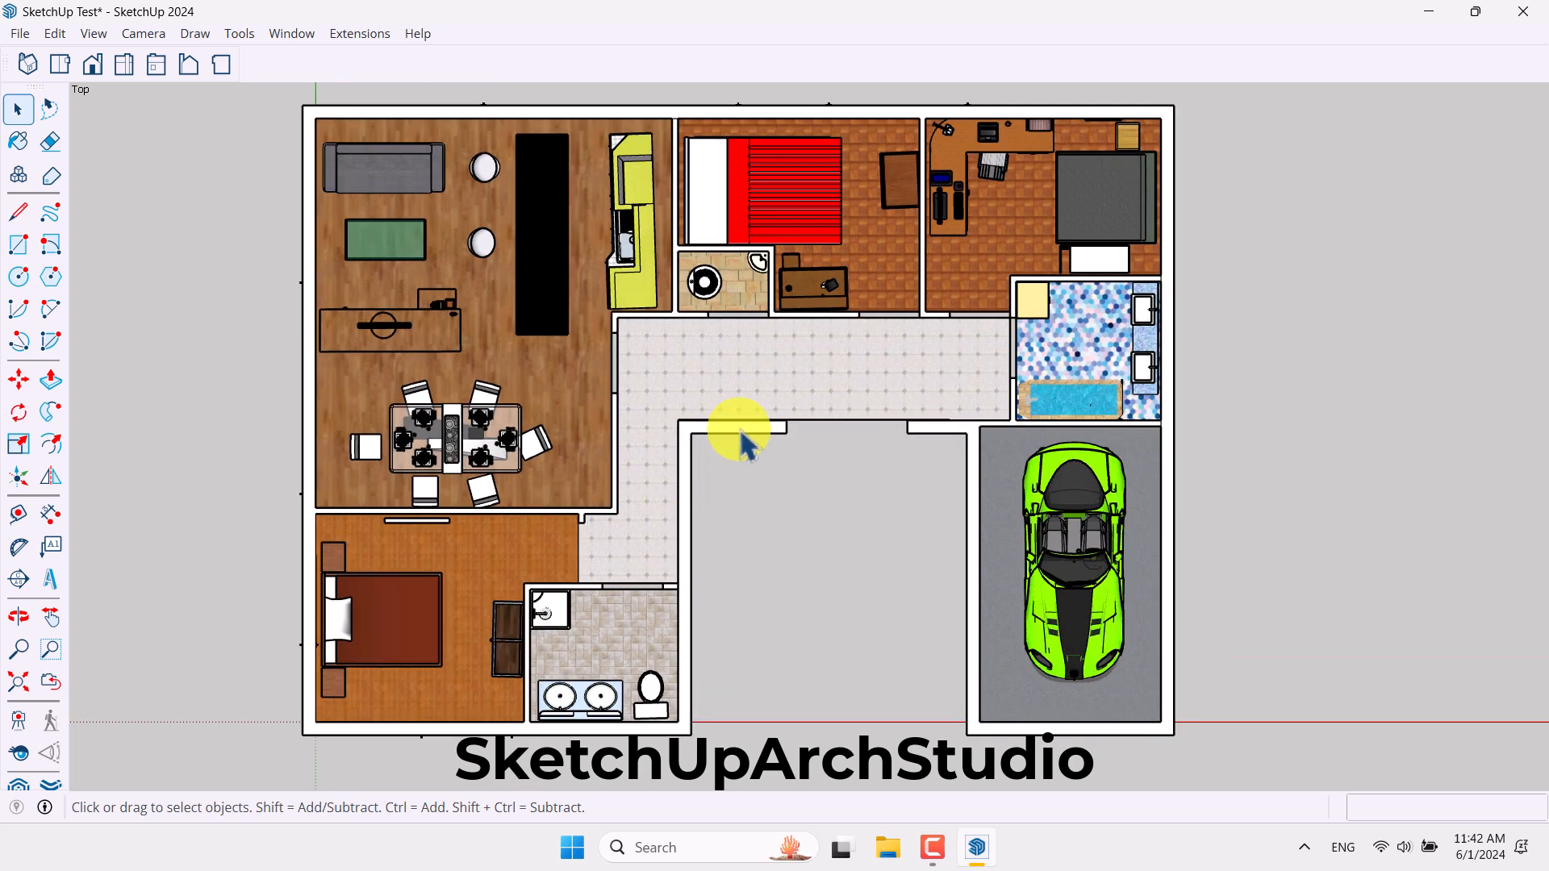
scroll(down, 3)
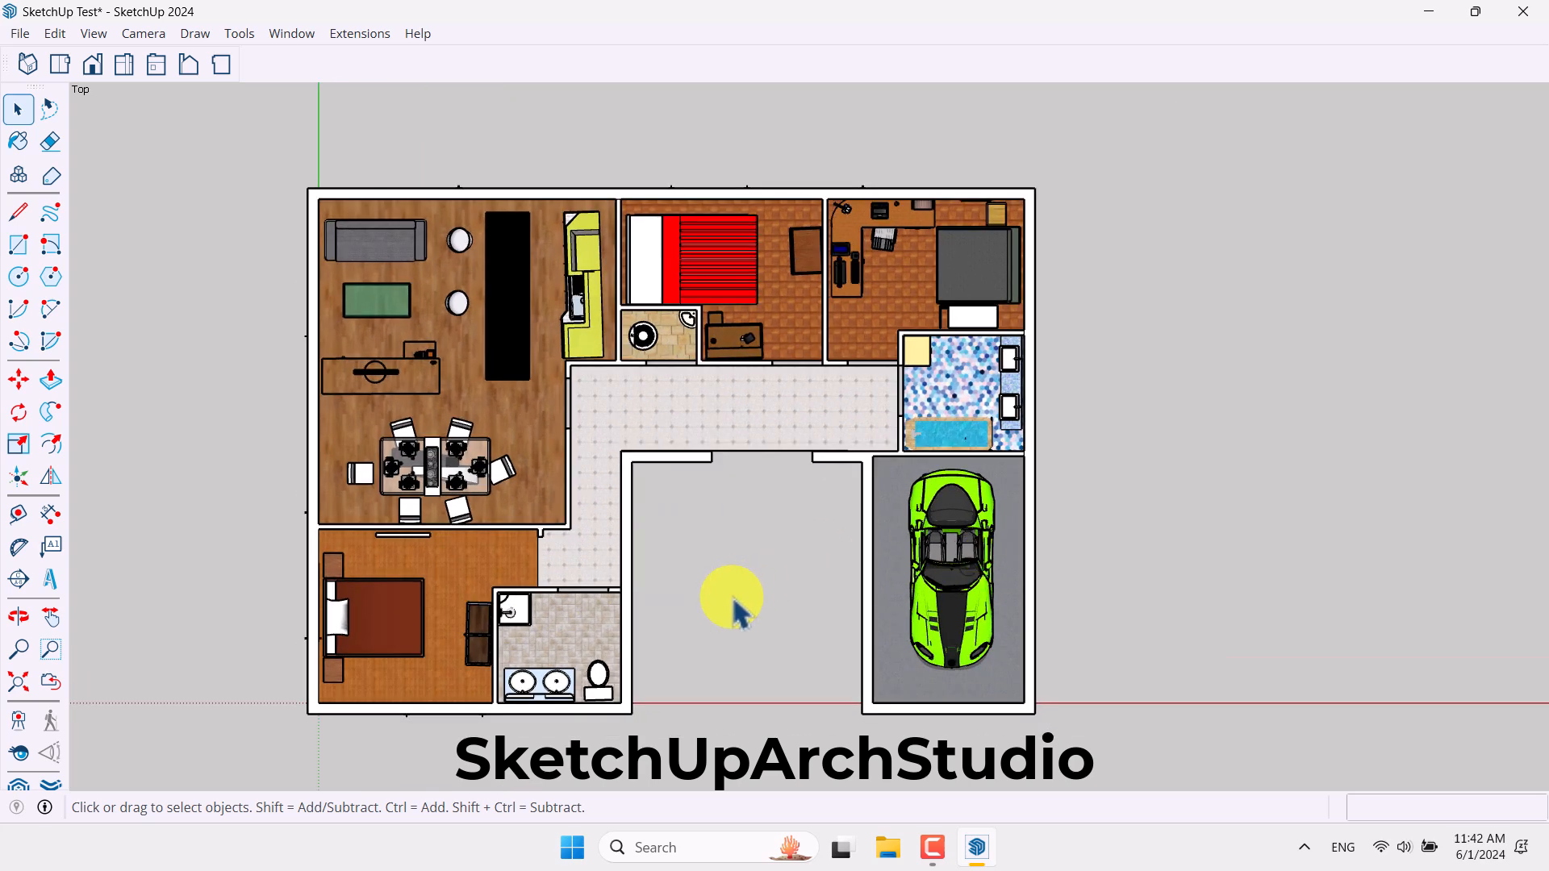
click(18, 140)
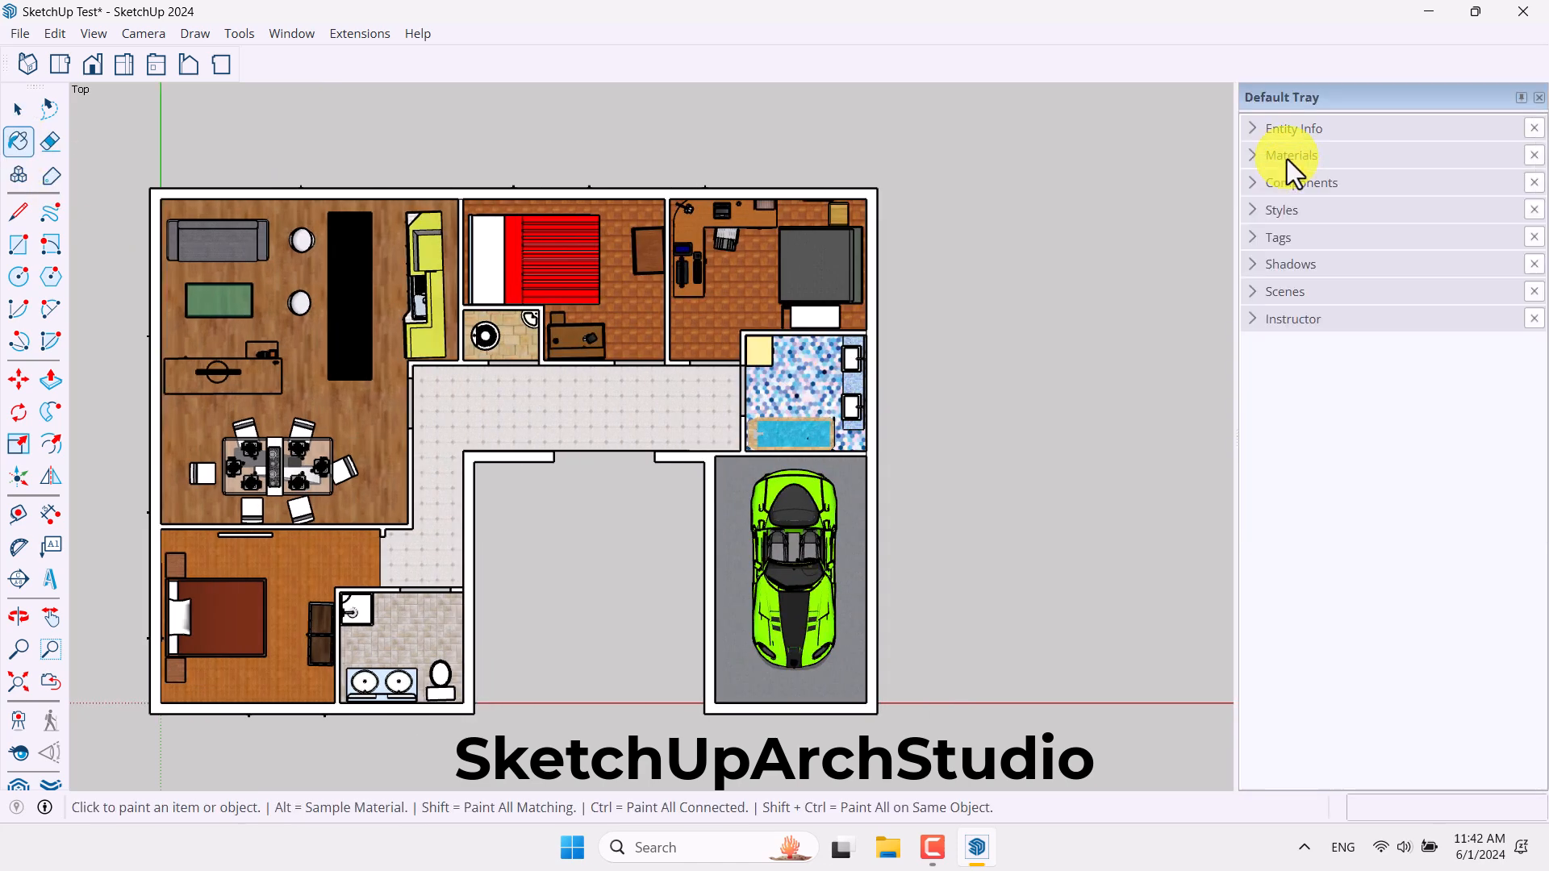
mouse_move(1289, 221)
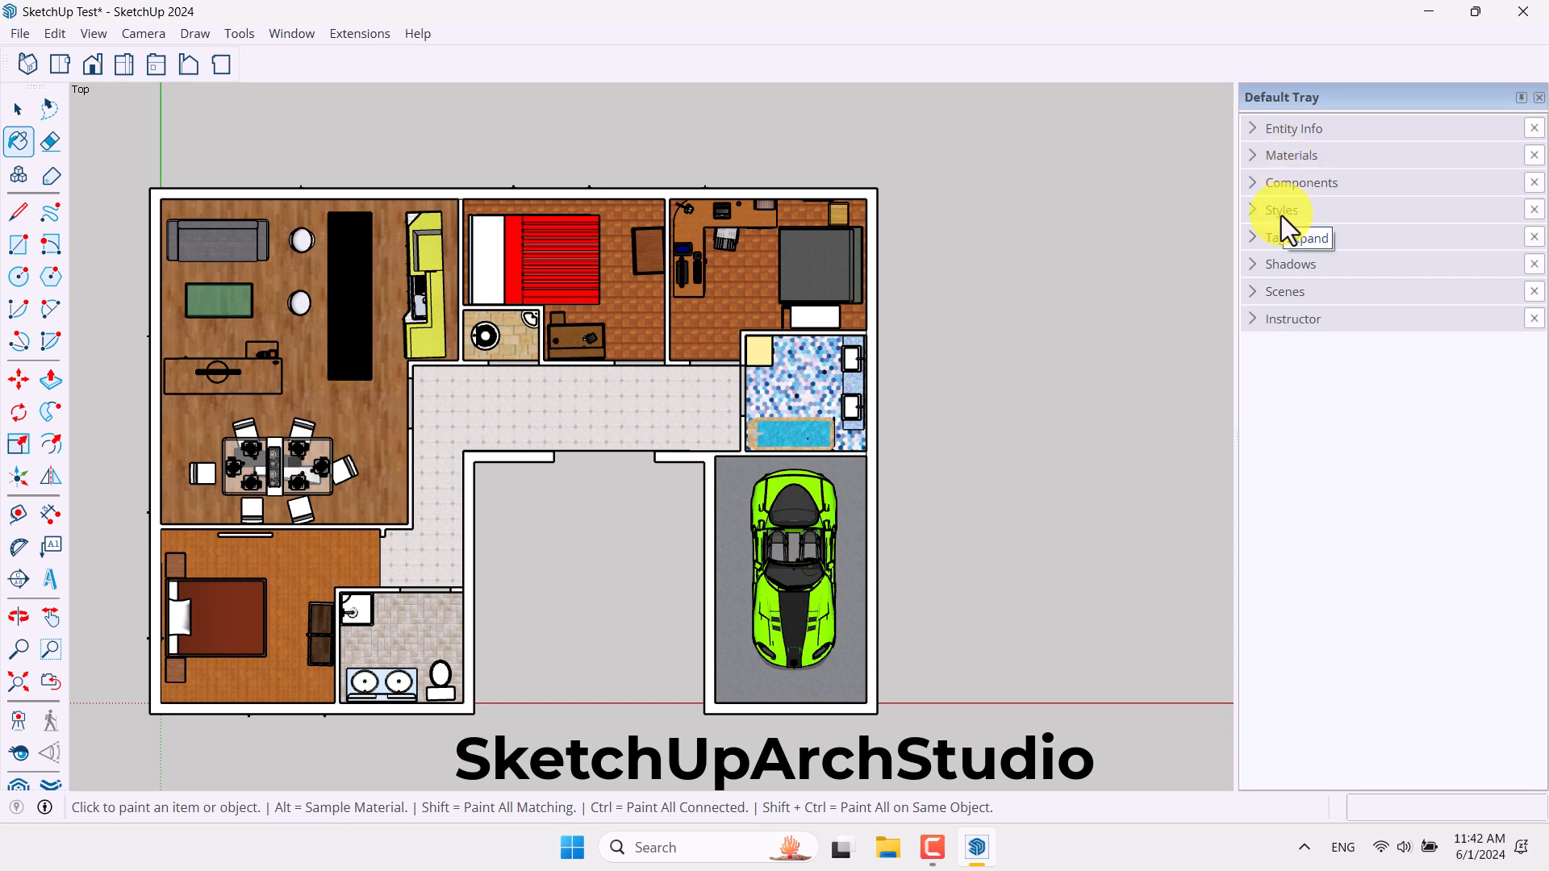
mouse_move(909, 469)
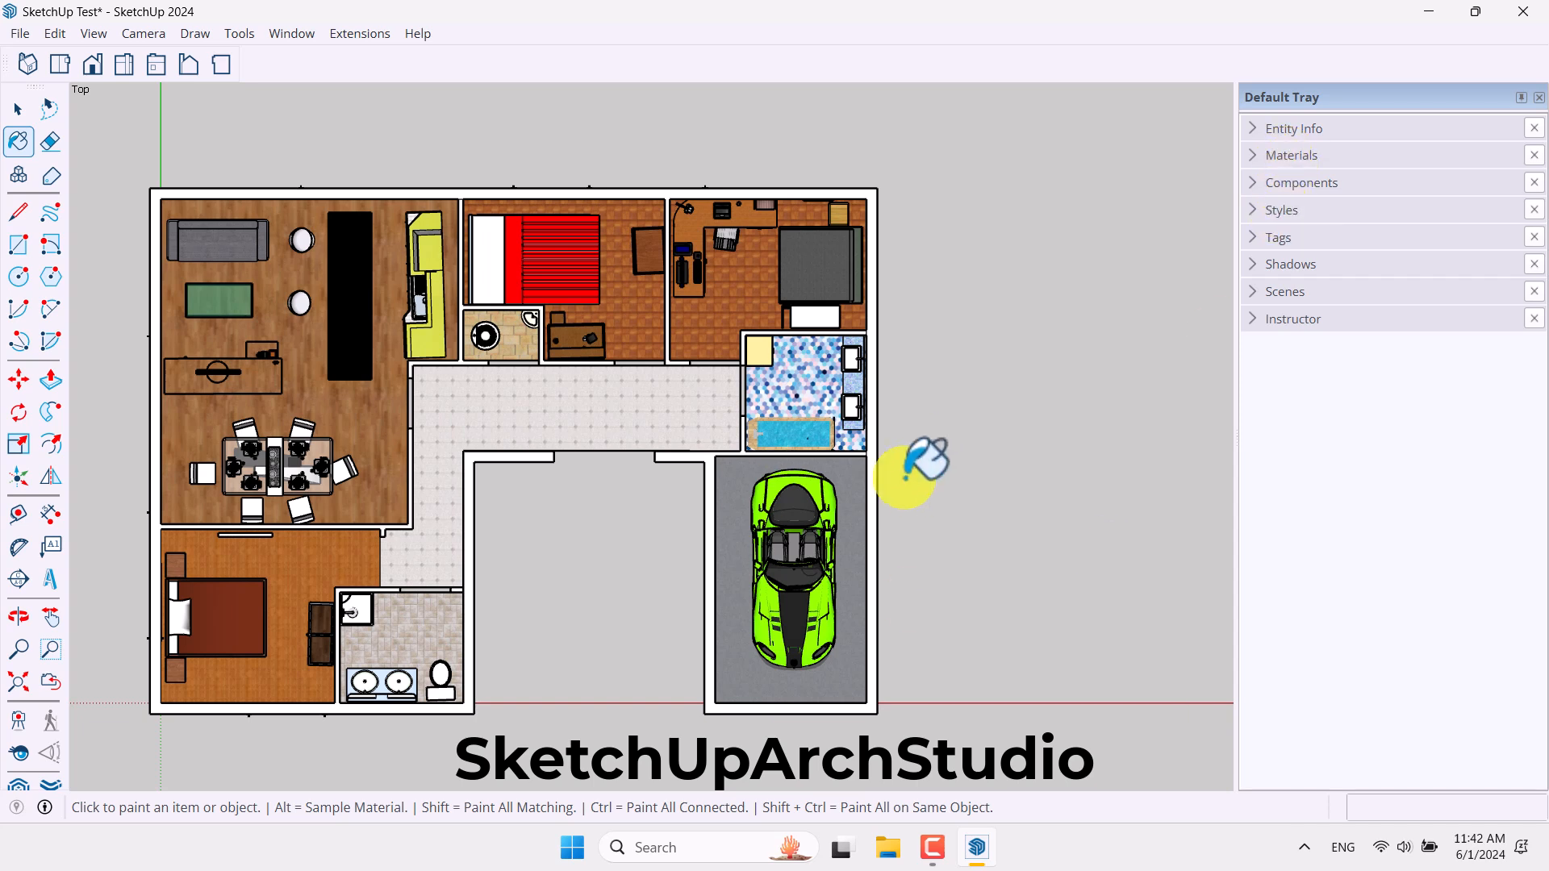
mouse_move(1112, 395)
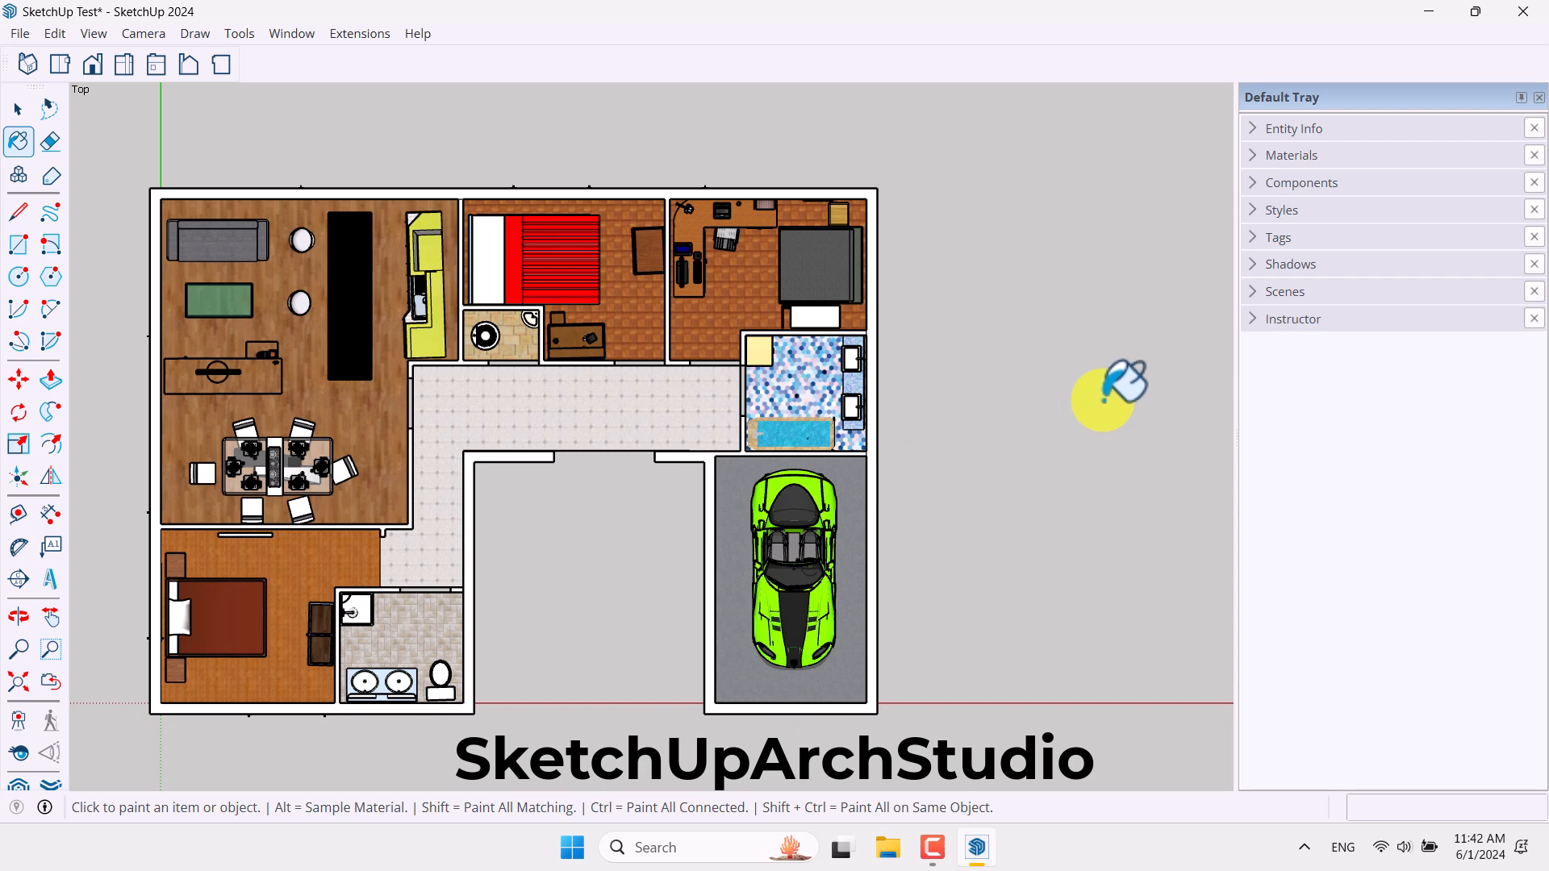
- In the Styles editor hide Model Axes and enable sketchy edges with depth cue
click(1281, 210)
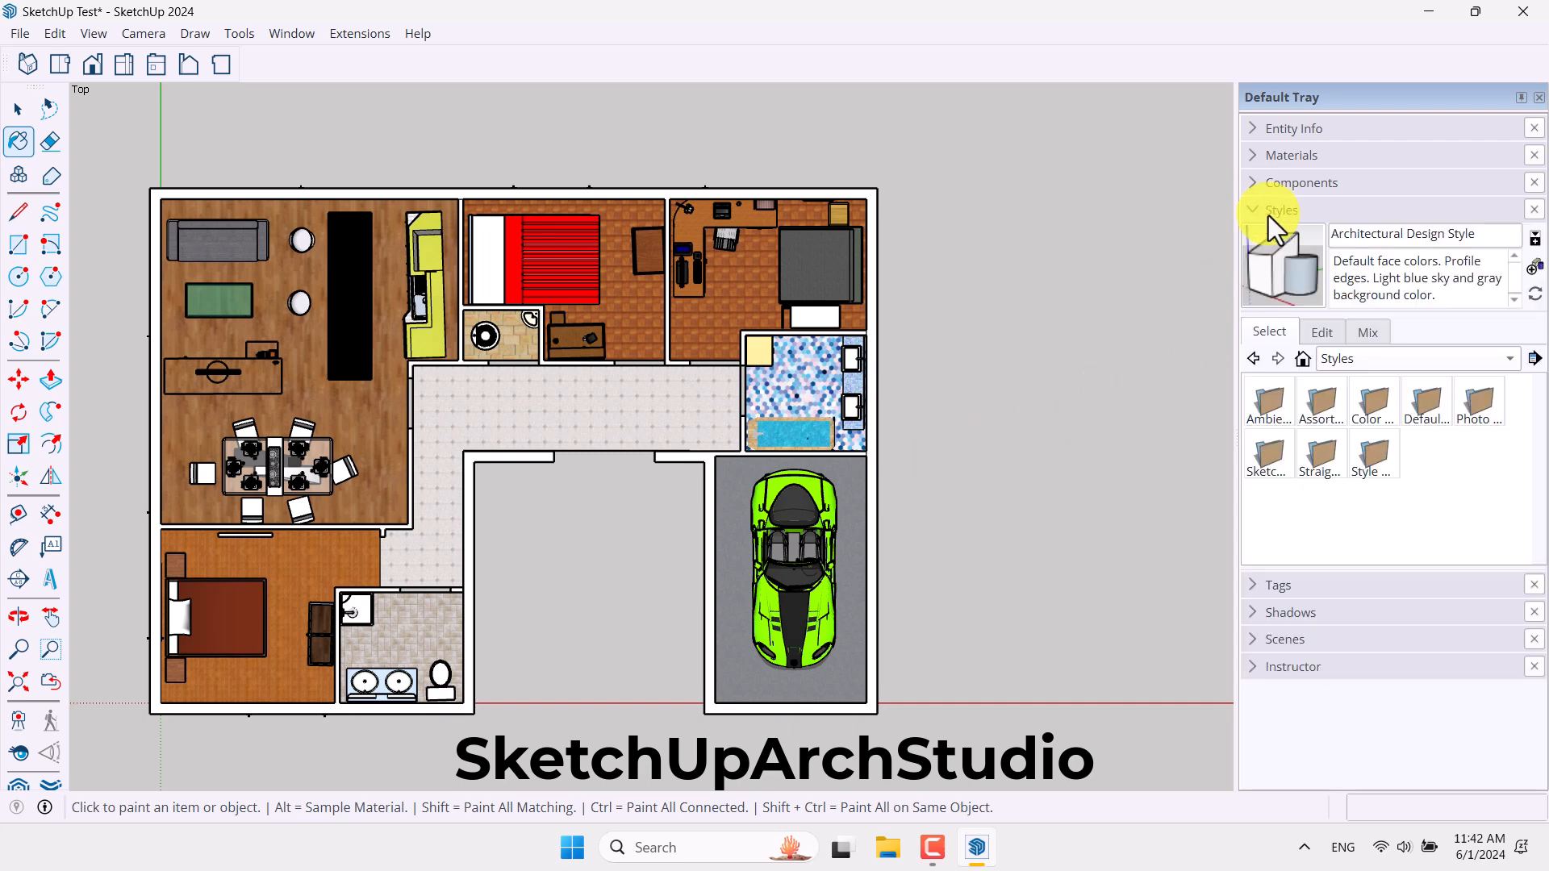
click(1320, 331)
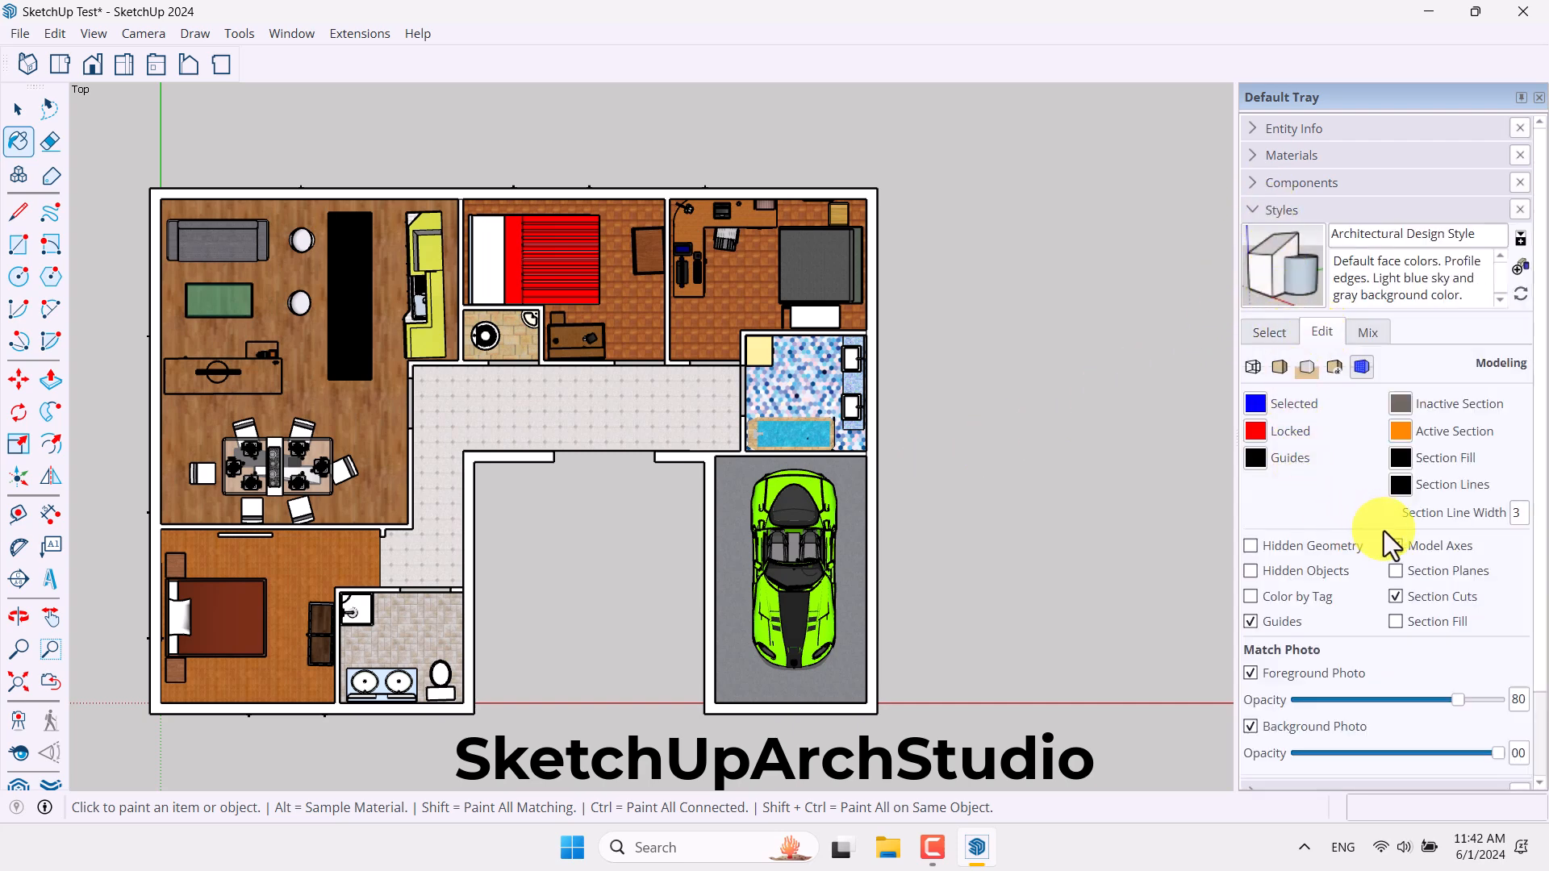
click(1395, 545)
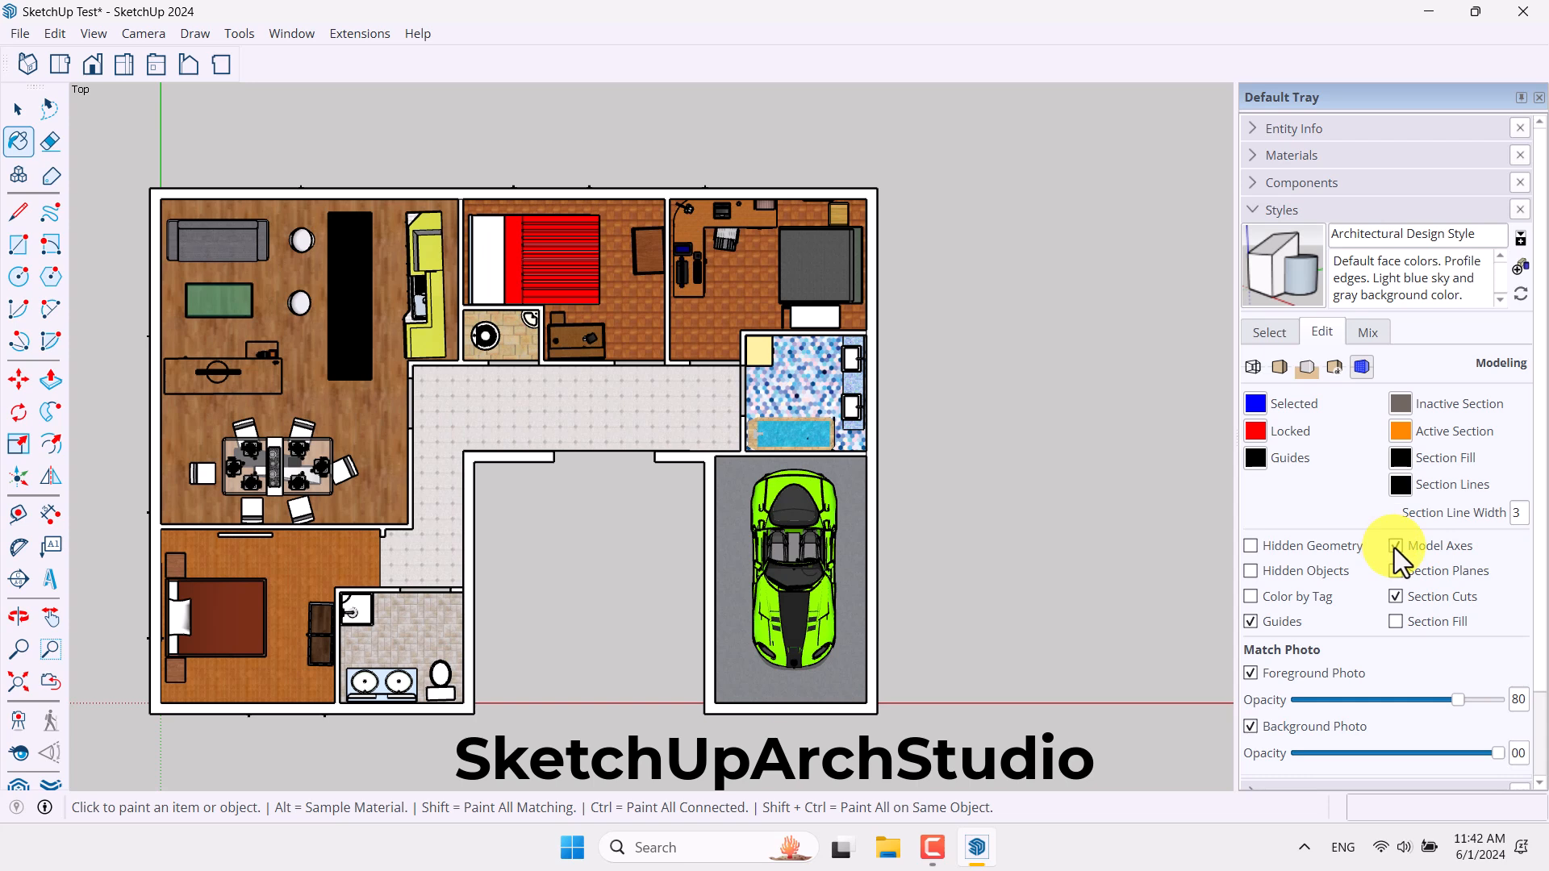
click(1396, 545)
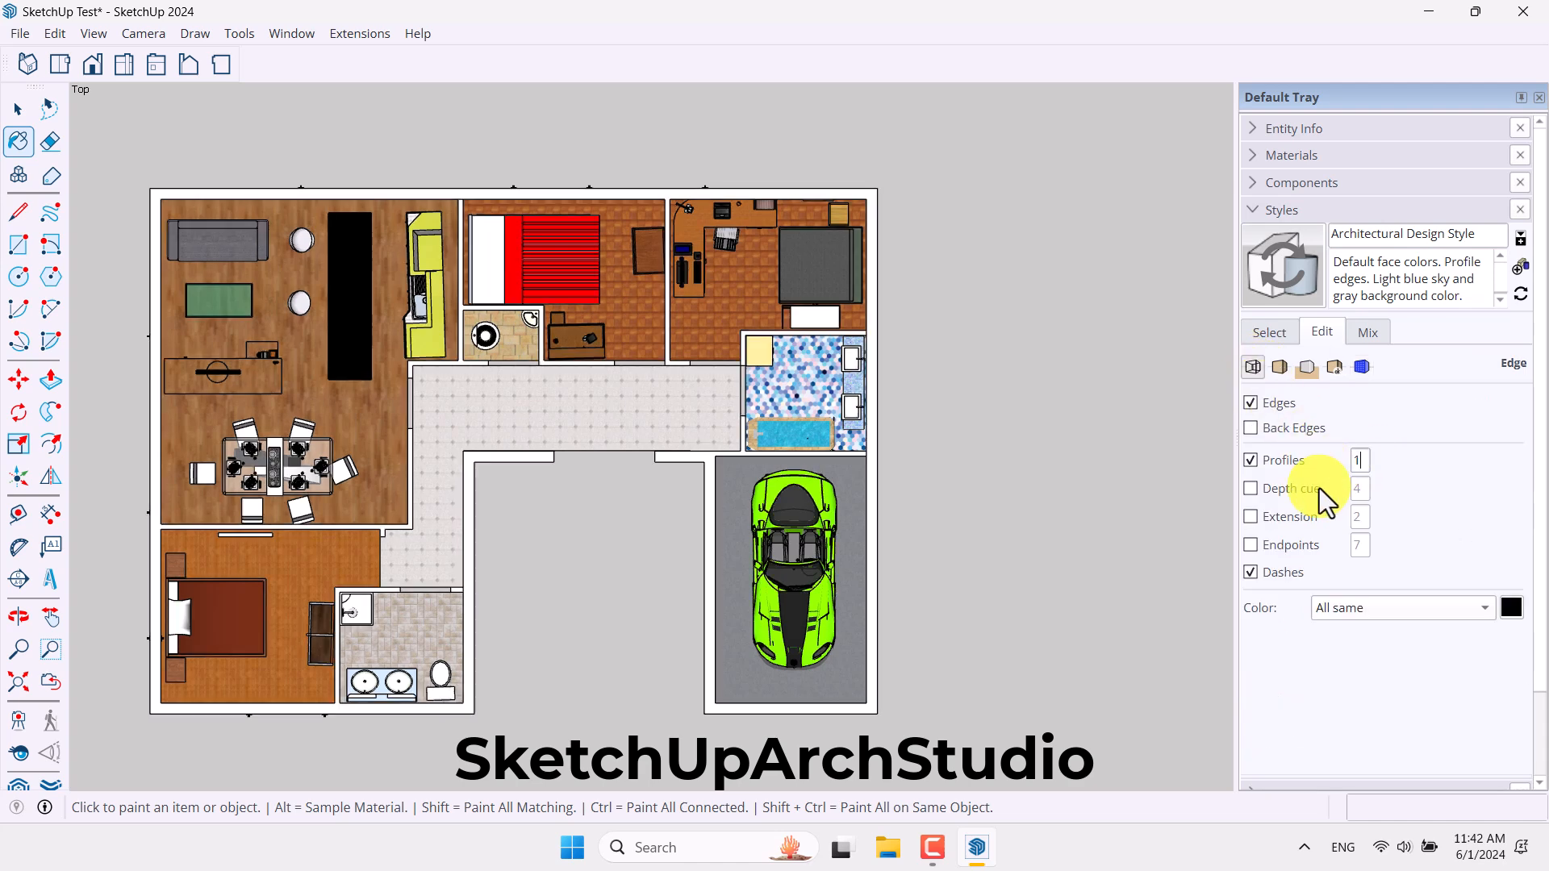
click(1251, 488)
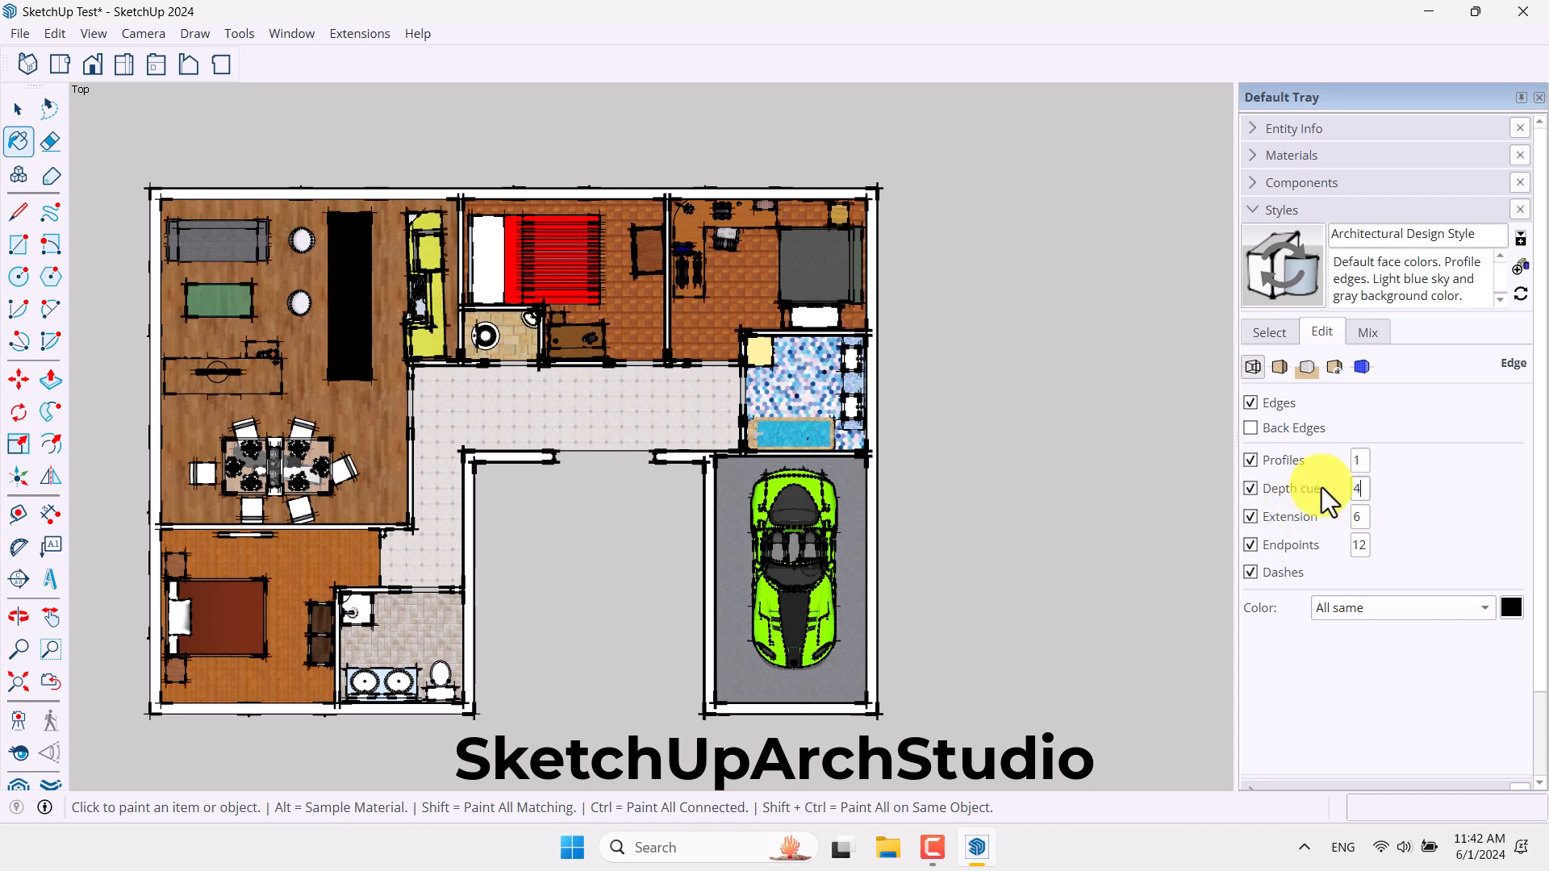
mouse_move(1329, 470)
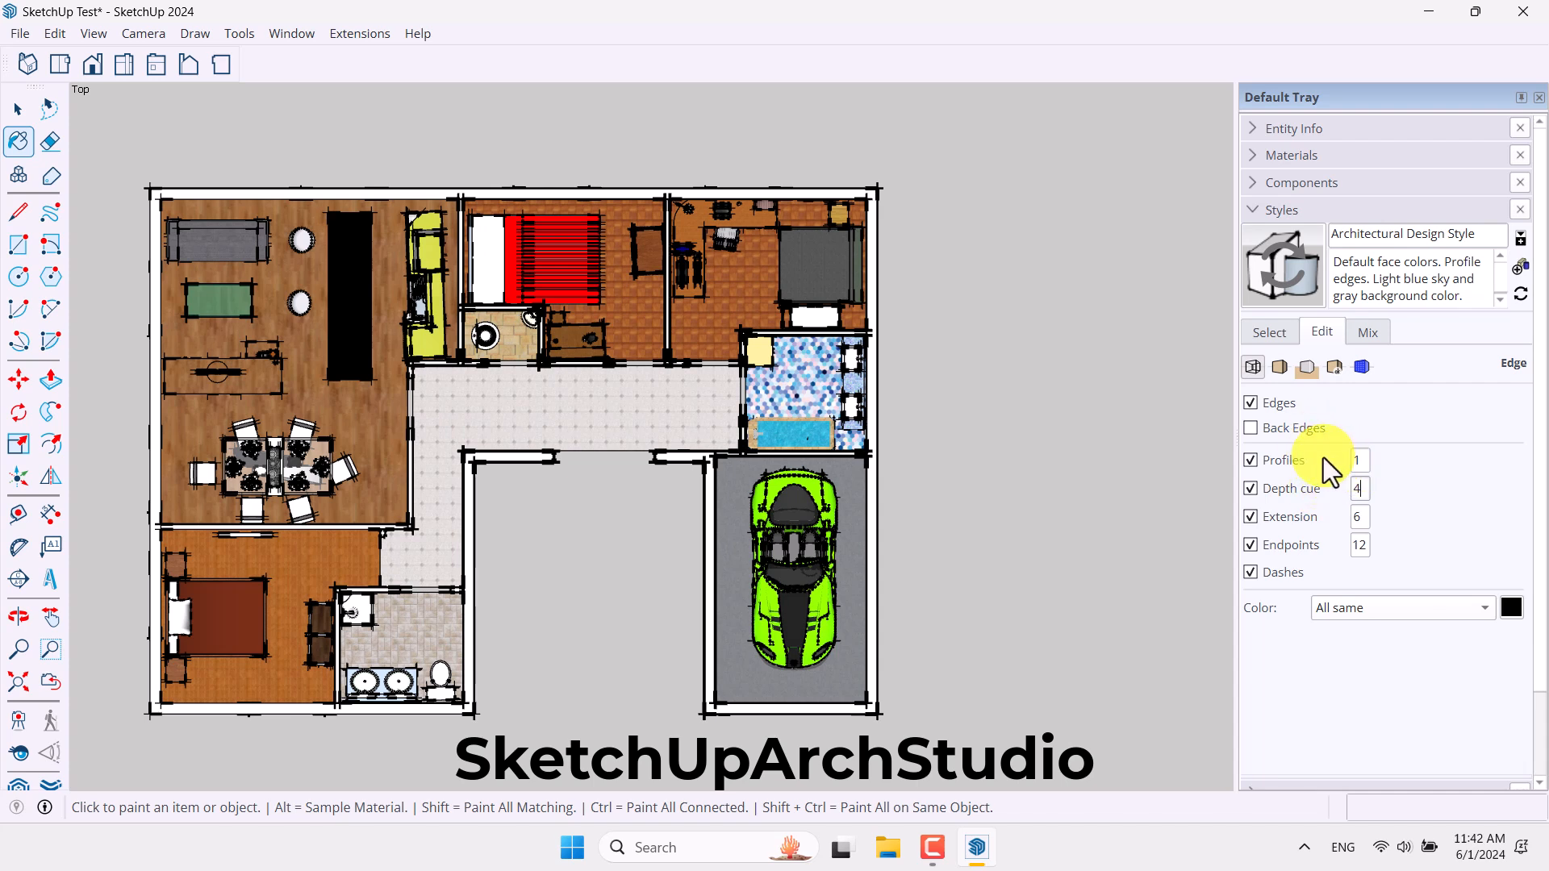
click(1280, 367)
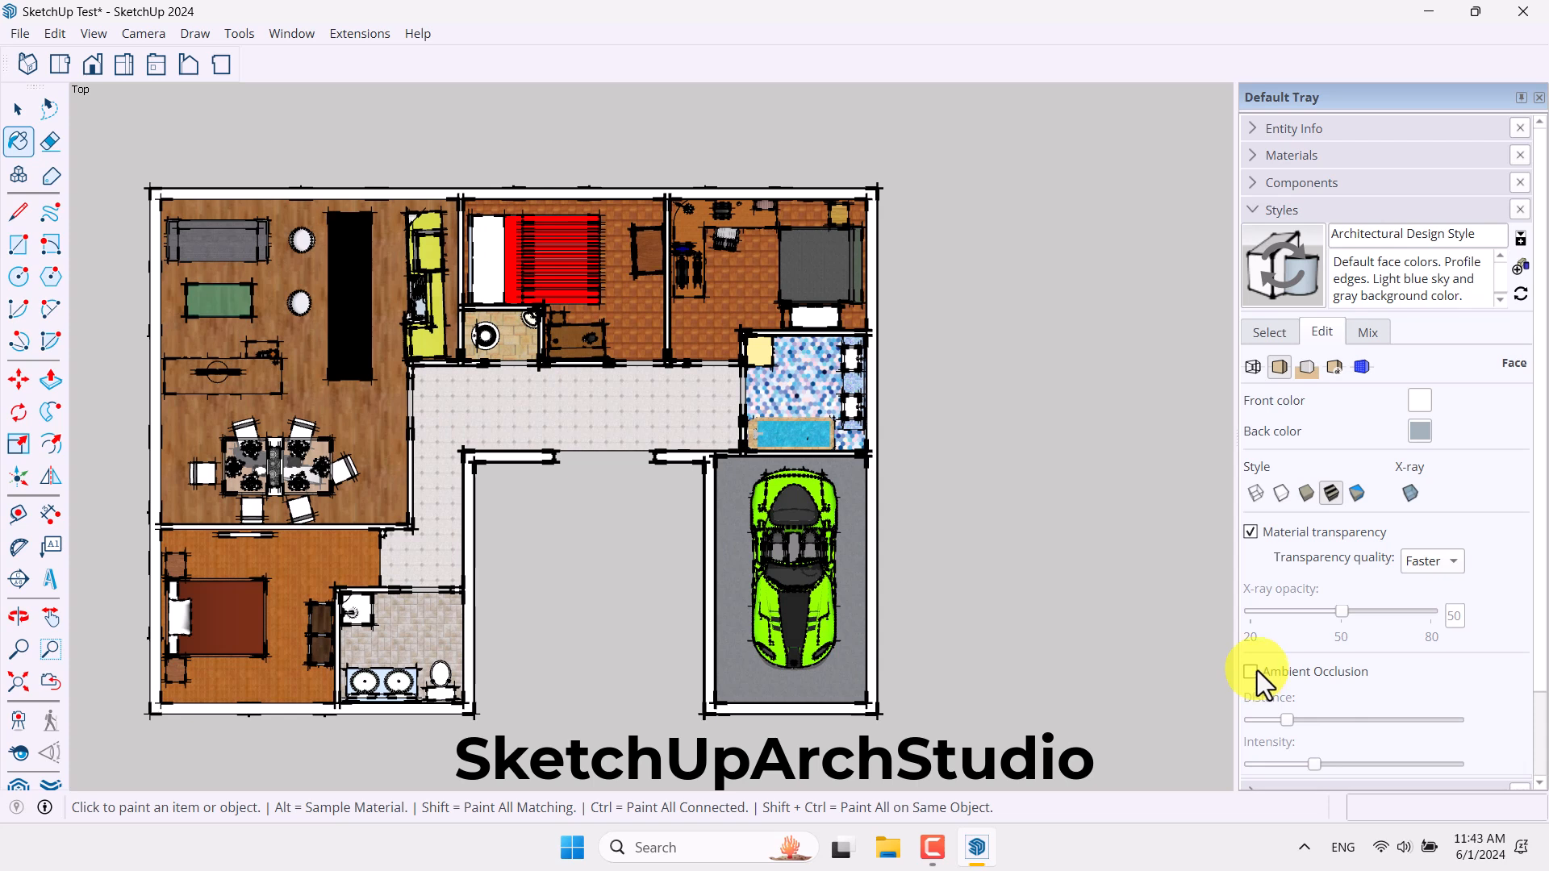
mouse_move(1358, 493)
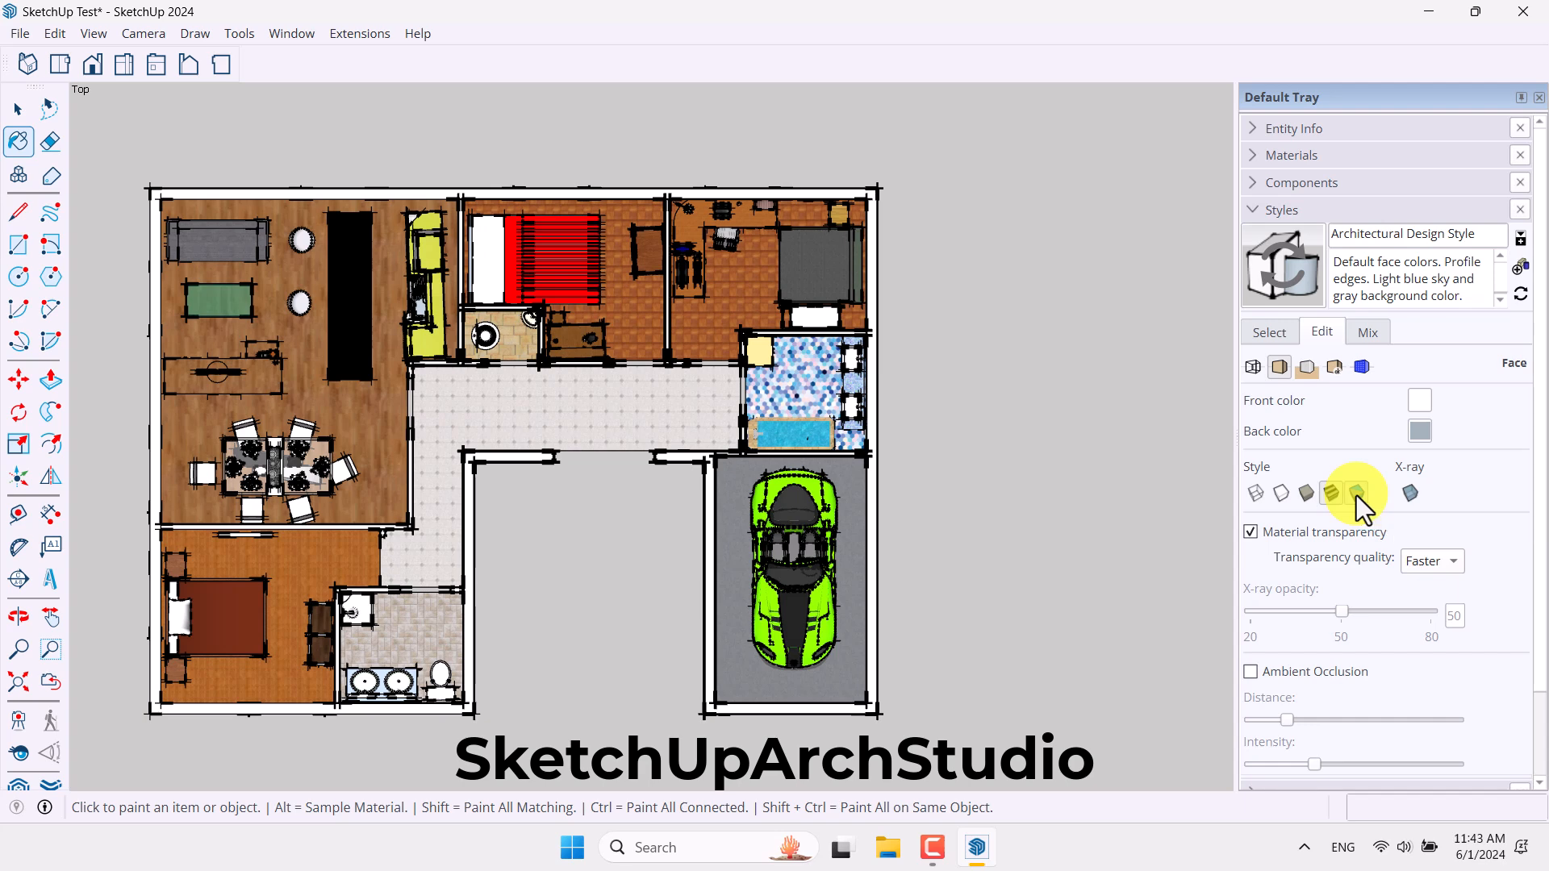
- Set faces to Shaded without textures and turn on Ambient Occlusion
click(1356, 493)
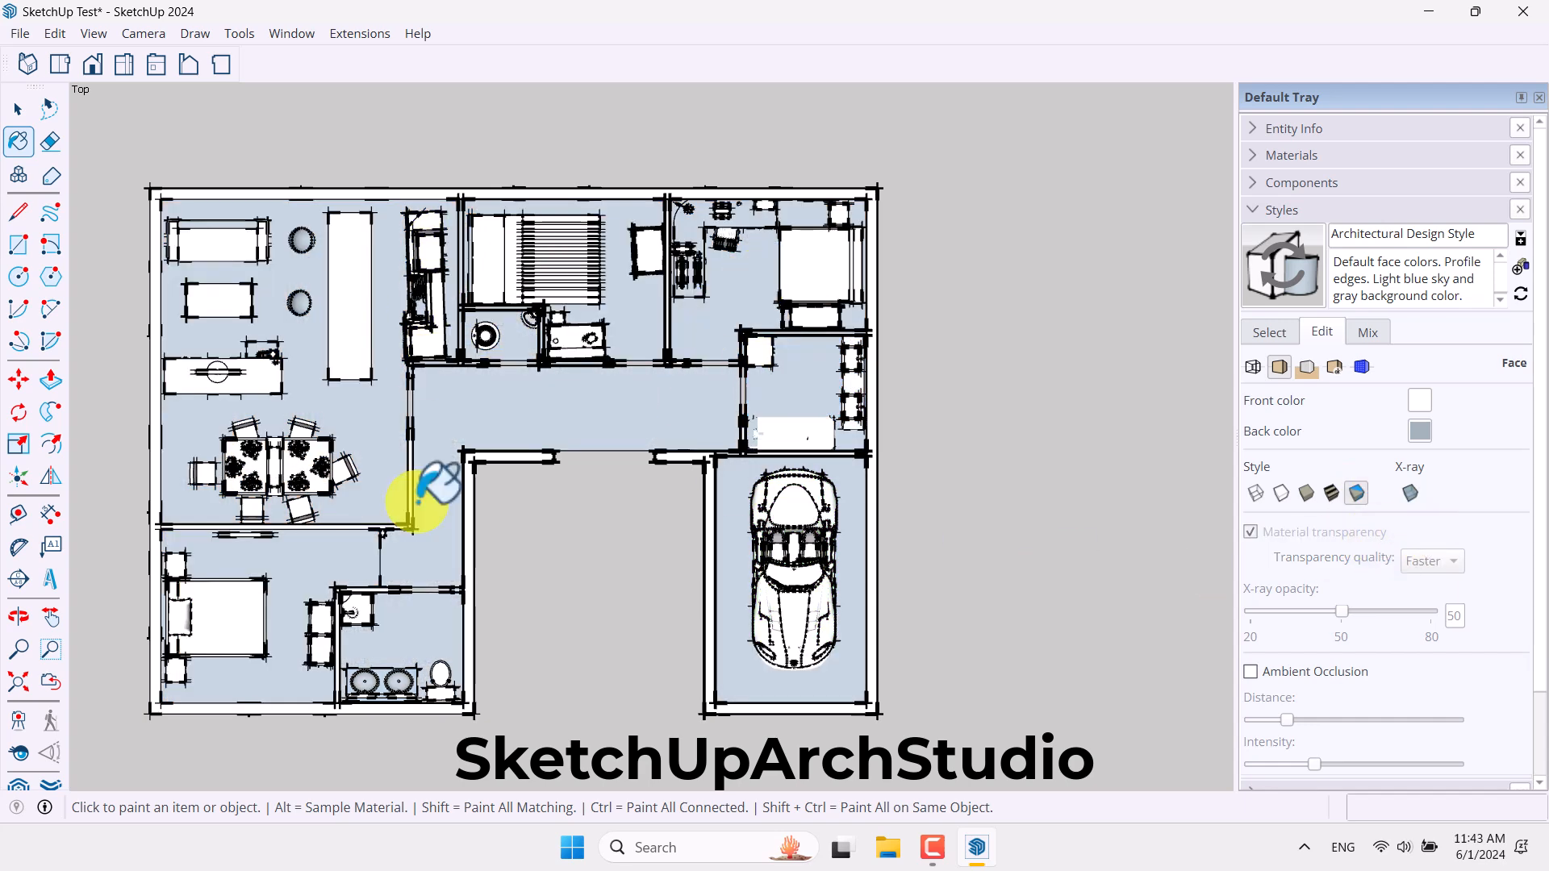
mouse_move(914, 489)
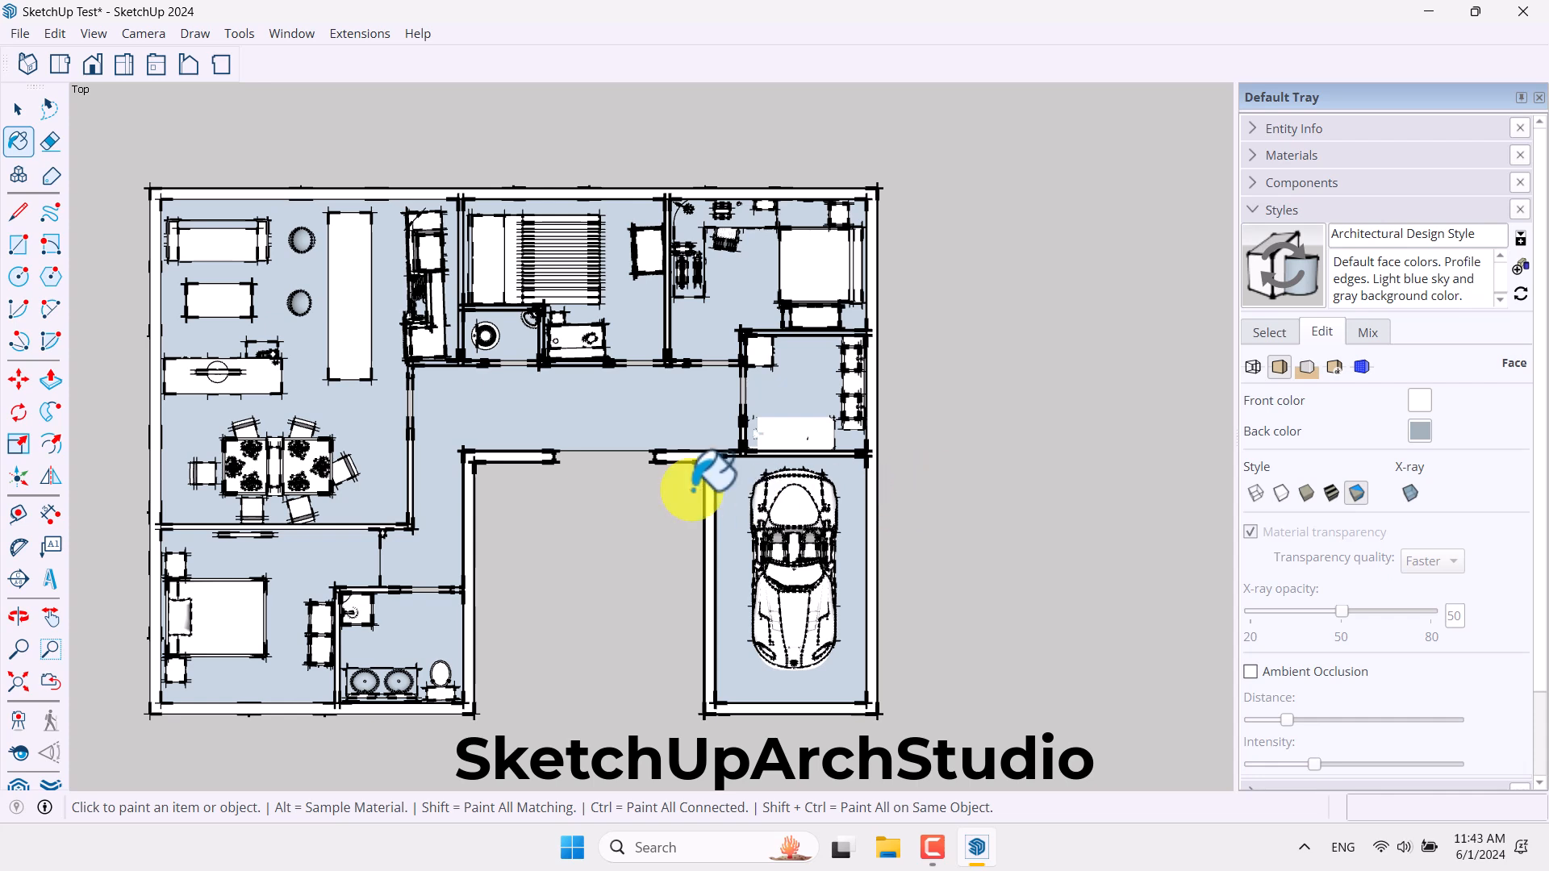
mouse_move(1414, 493)
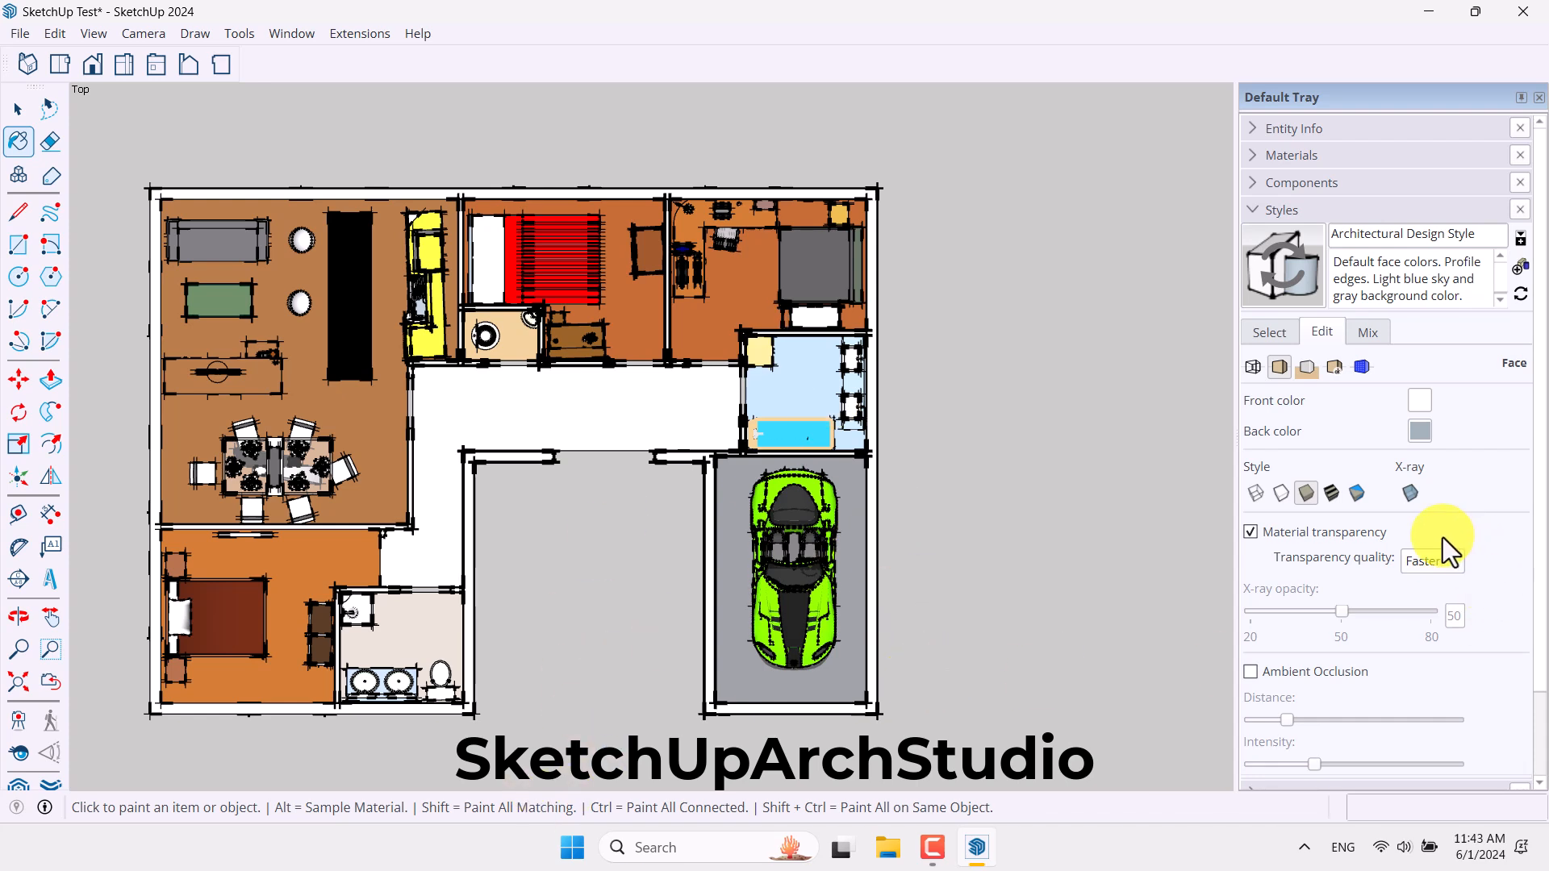
click(1250, 672)
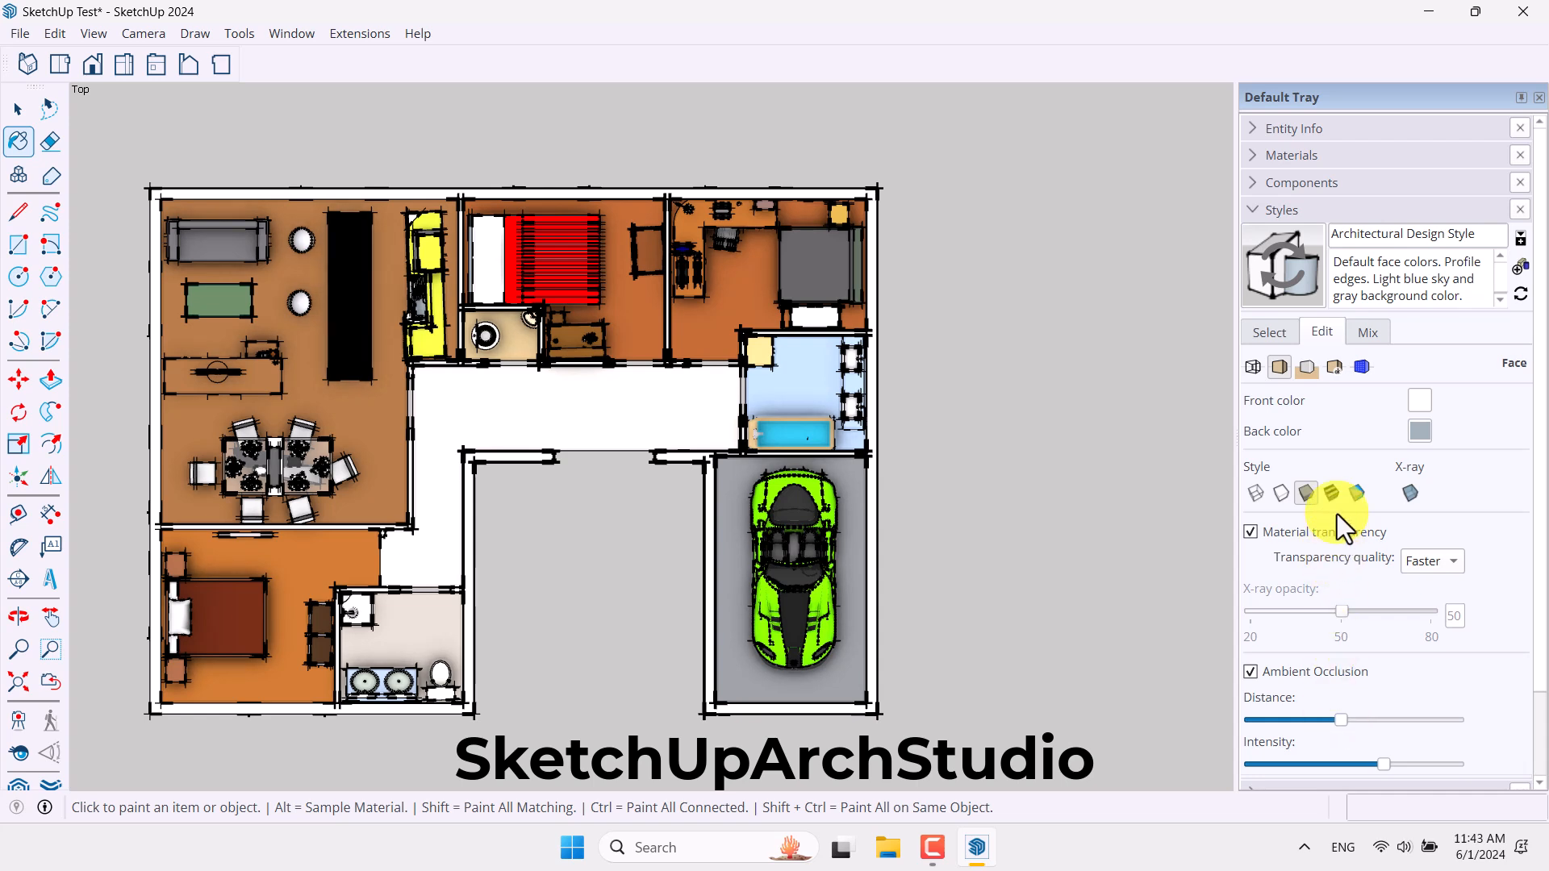
mouse_move(1309, 378)
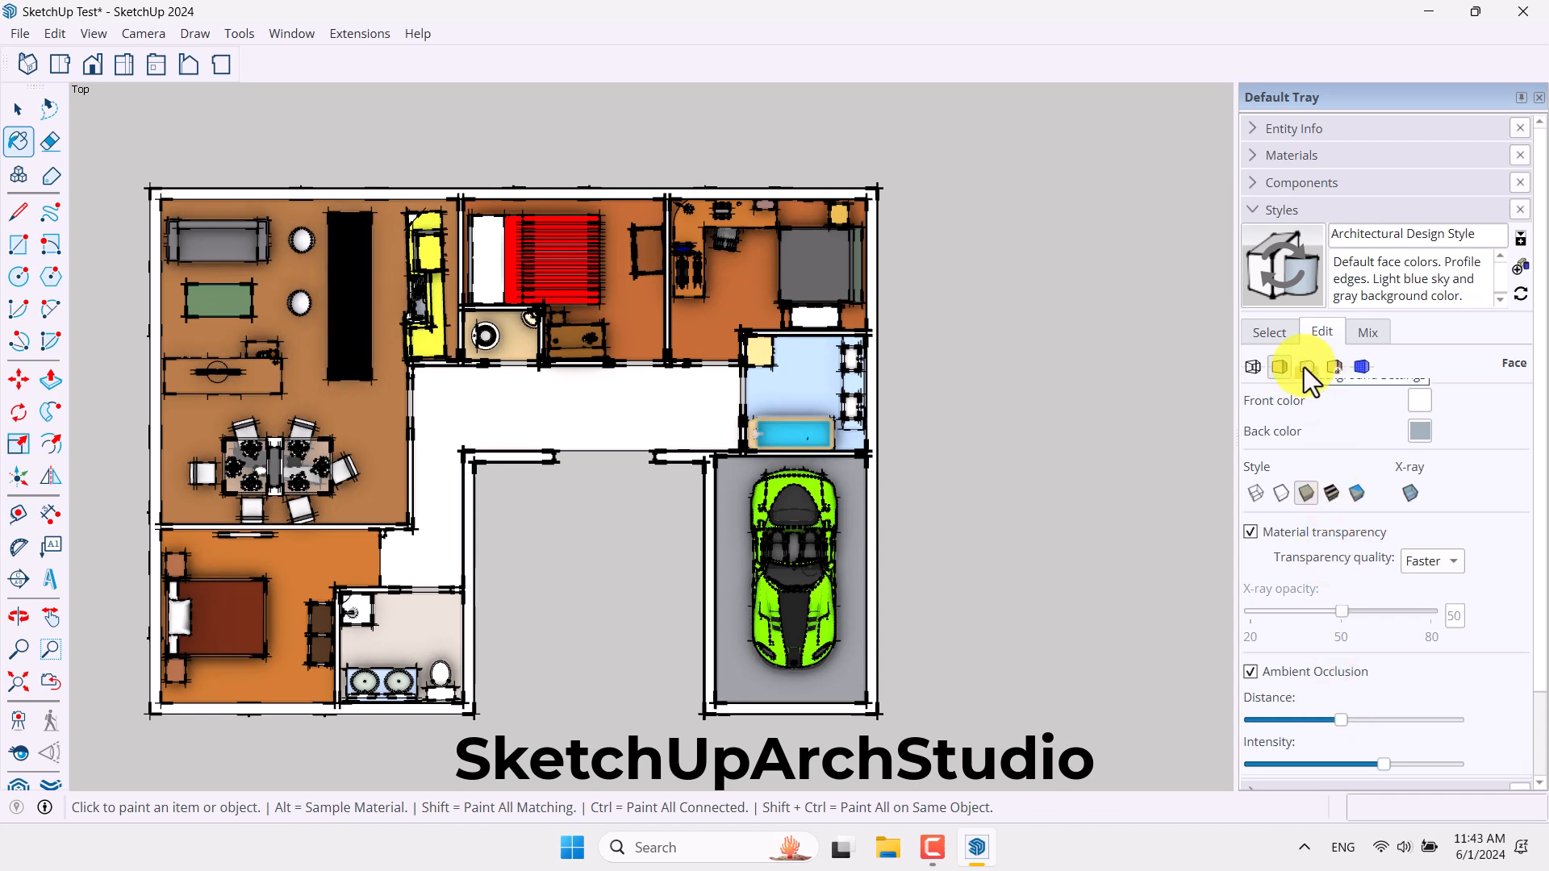
- Turn off Sky and set the background colour to teal RGB 98, 214, 183
click(1306, 366)
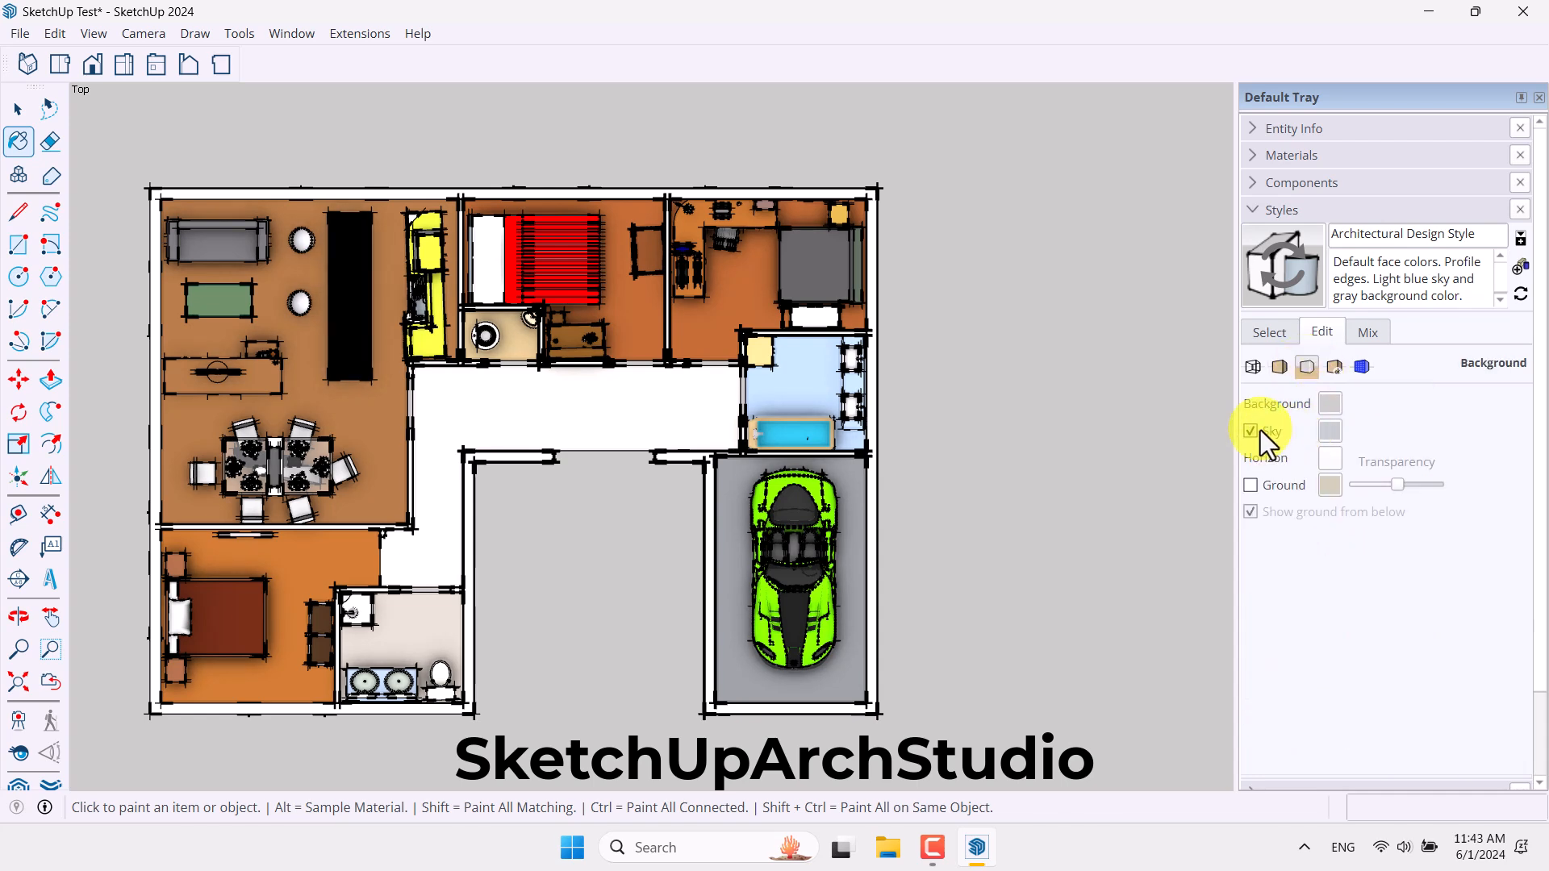
click(1328, 430)
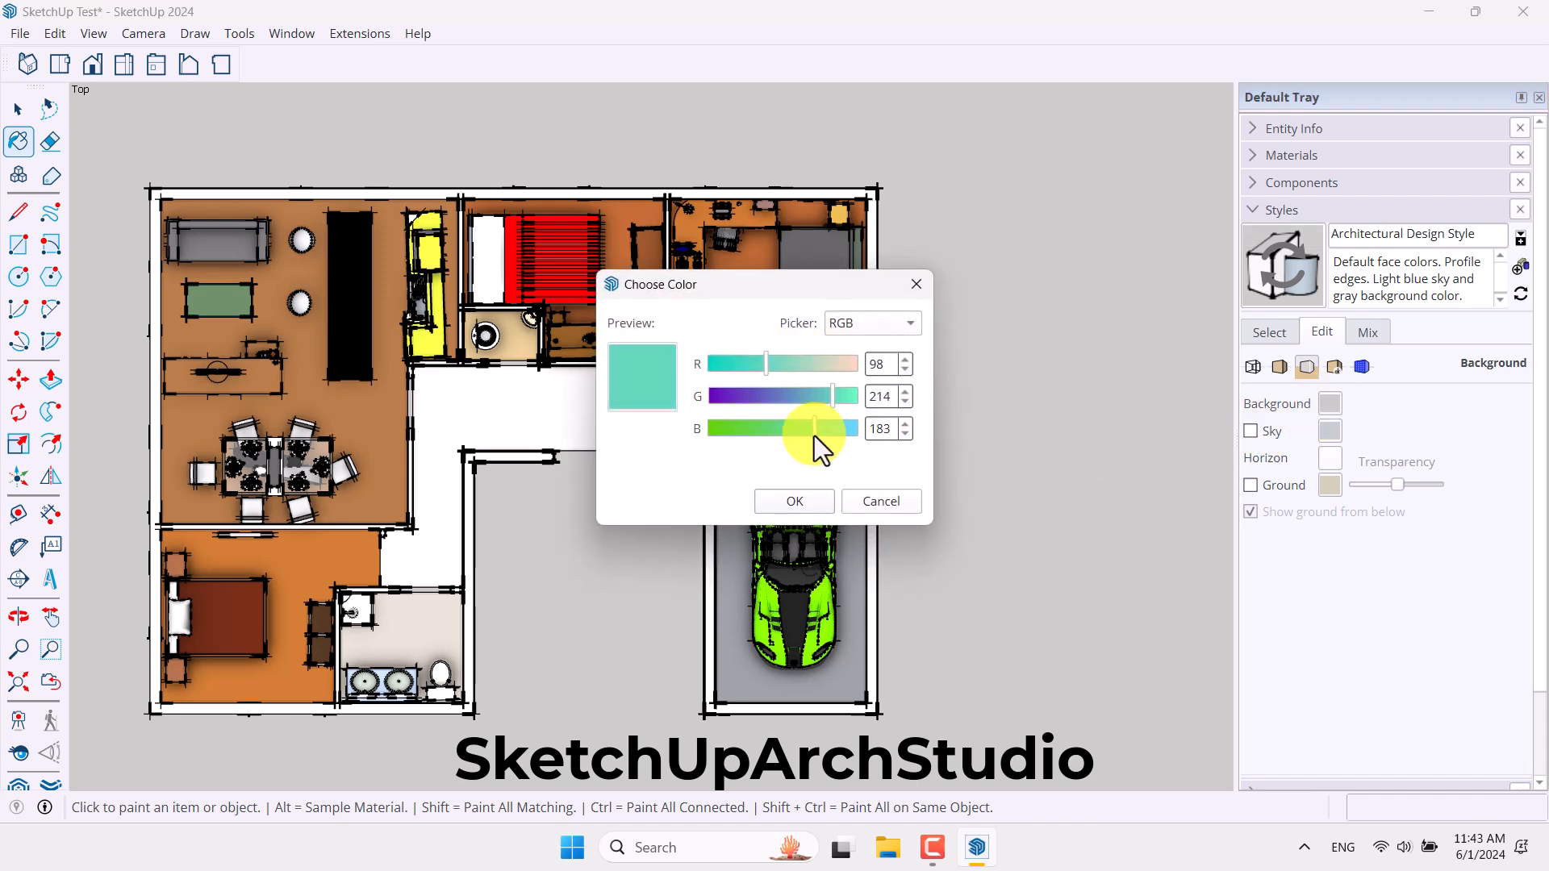
click(793, 501)
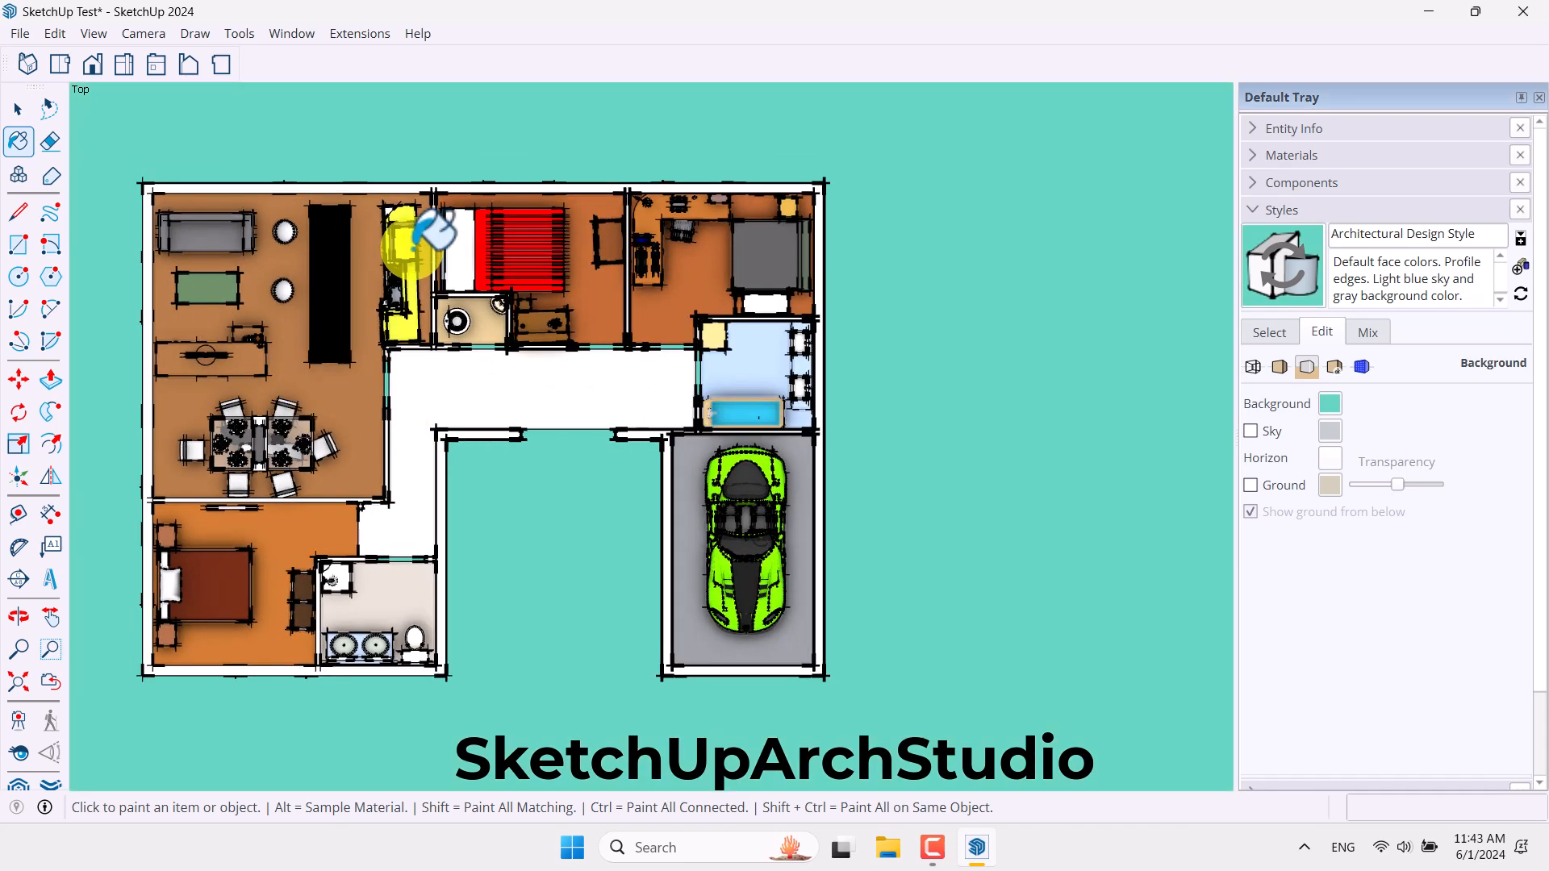
mouse_move(1358, 370)
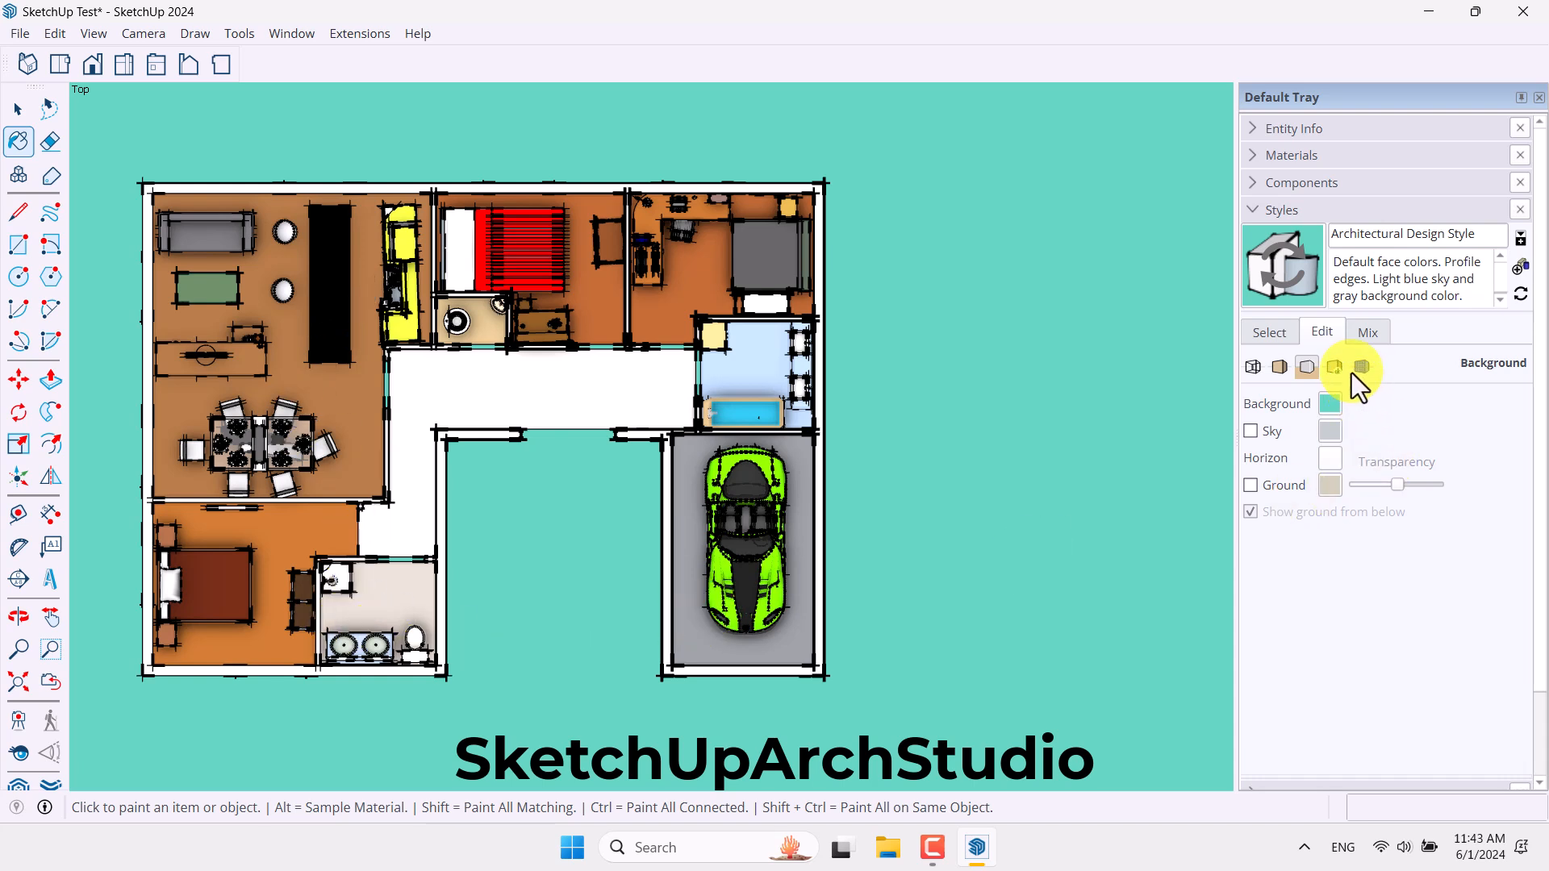
- Cancel adding a watermark image and return to the Styles Select library
click(1334, 367)
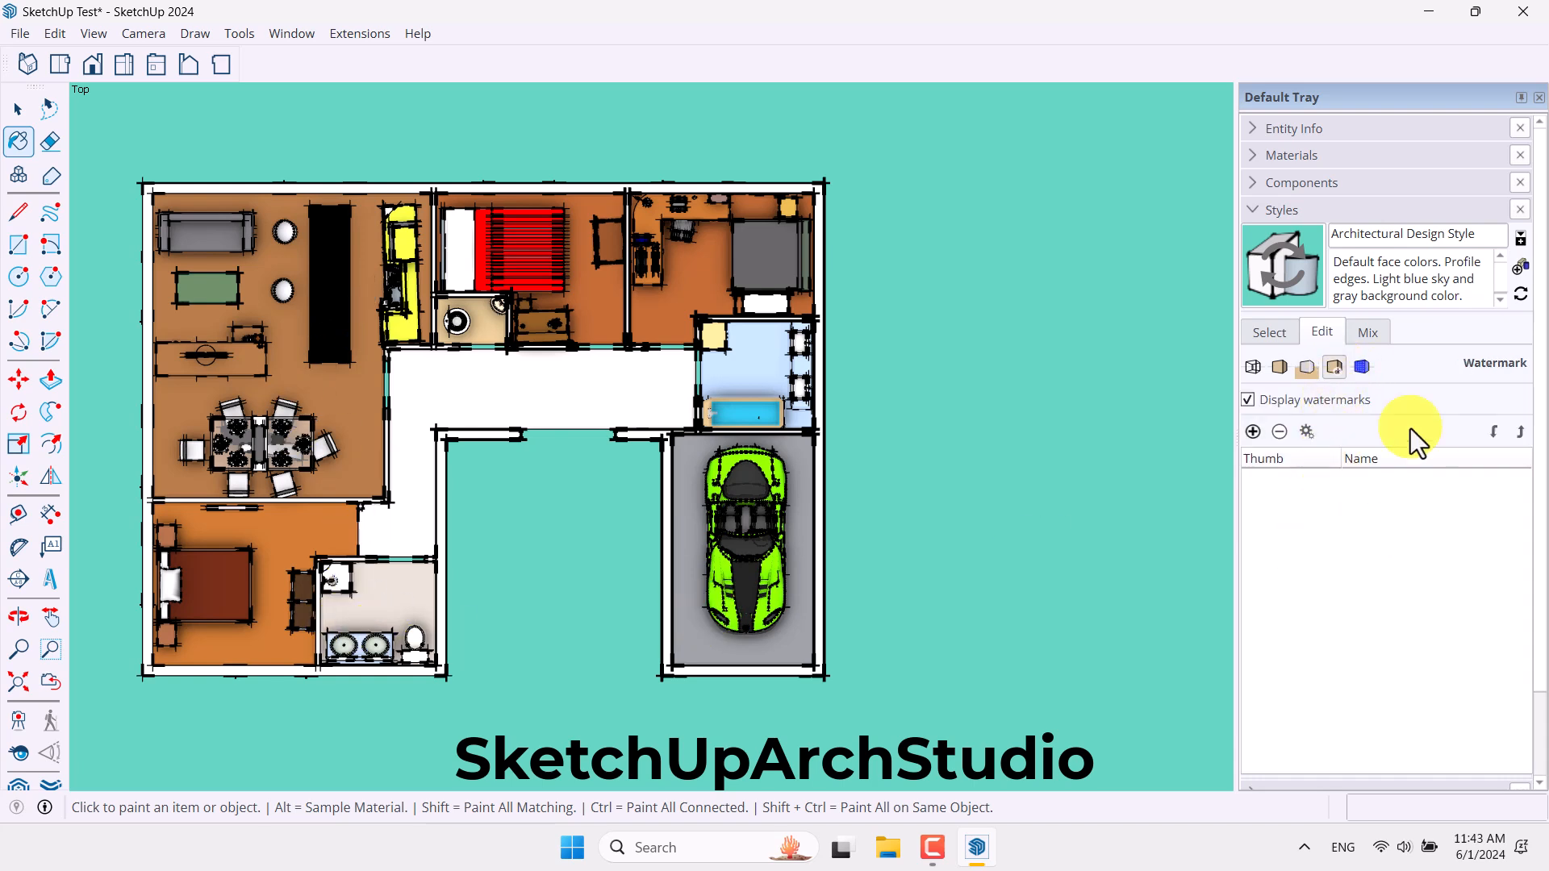
mouse_move(1328, 484)
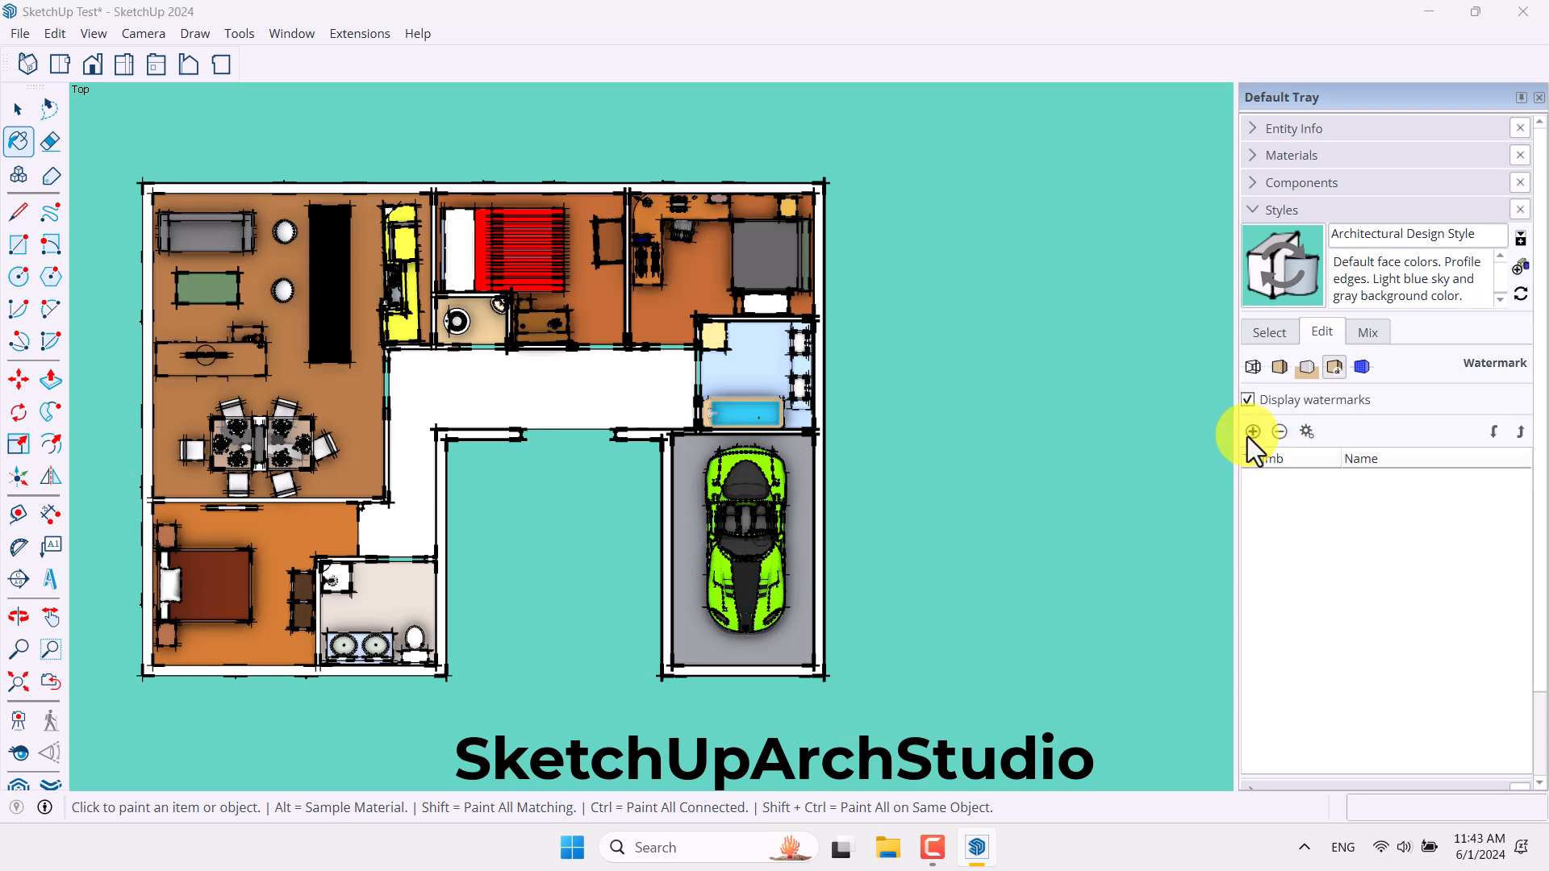
click(1251, 432)
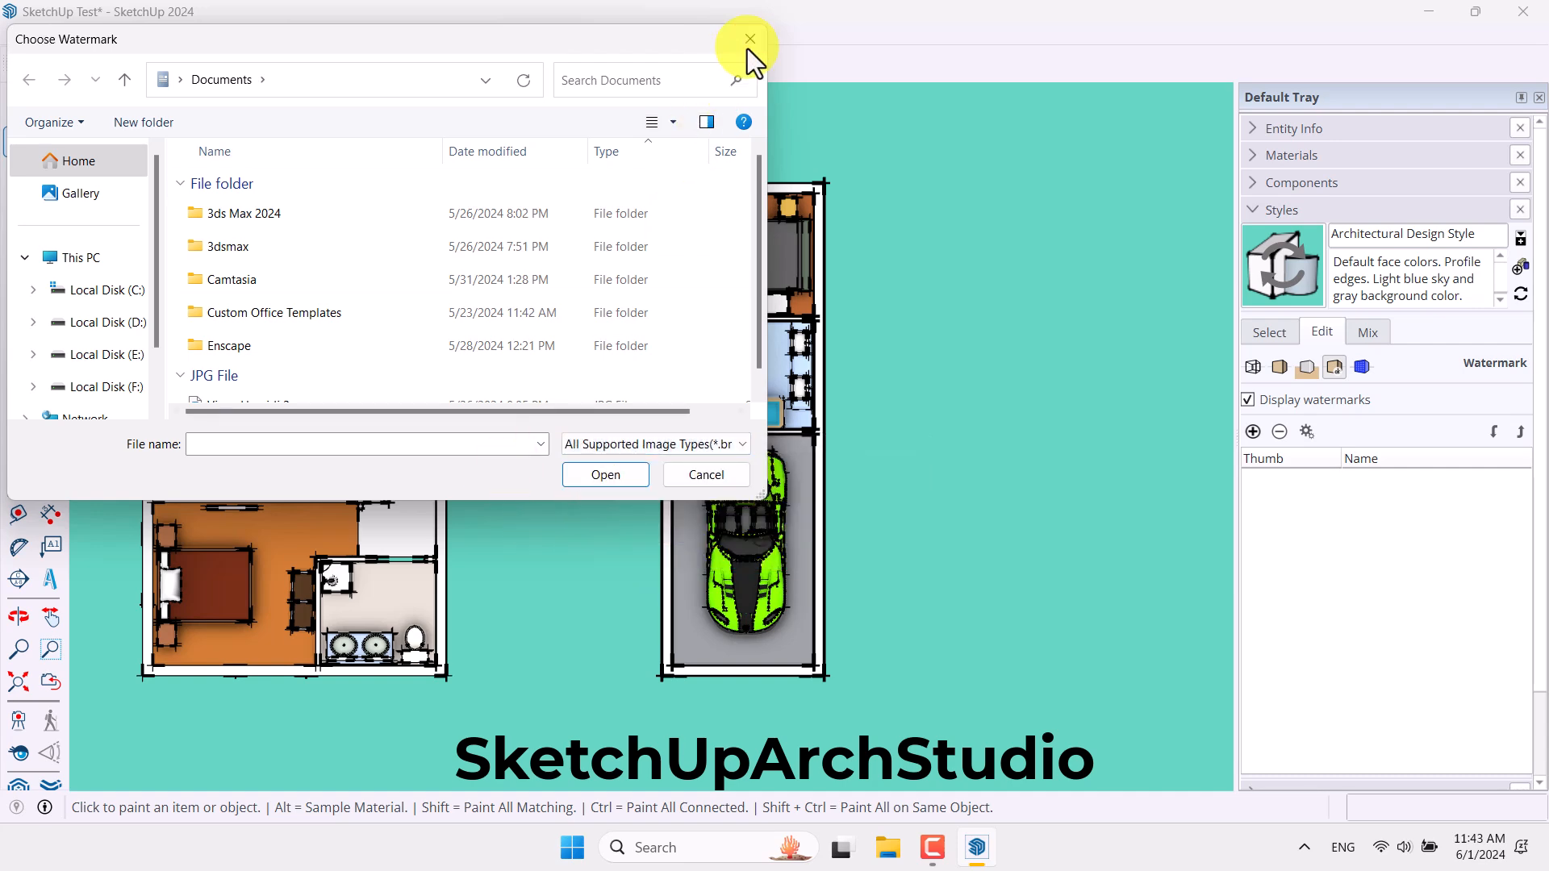
click(747, 40)
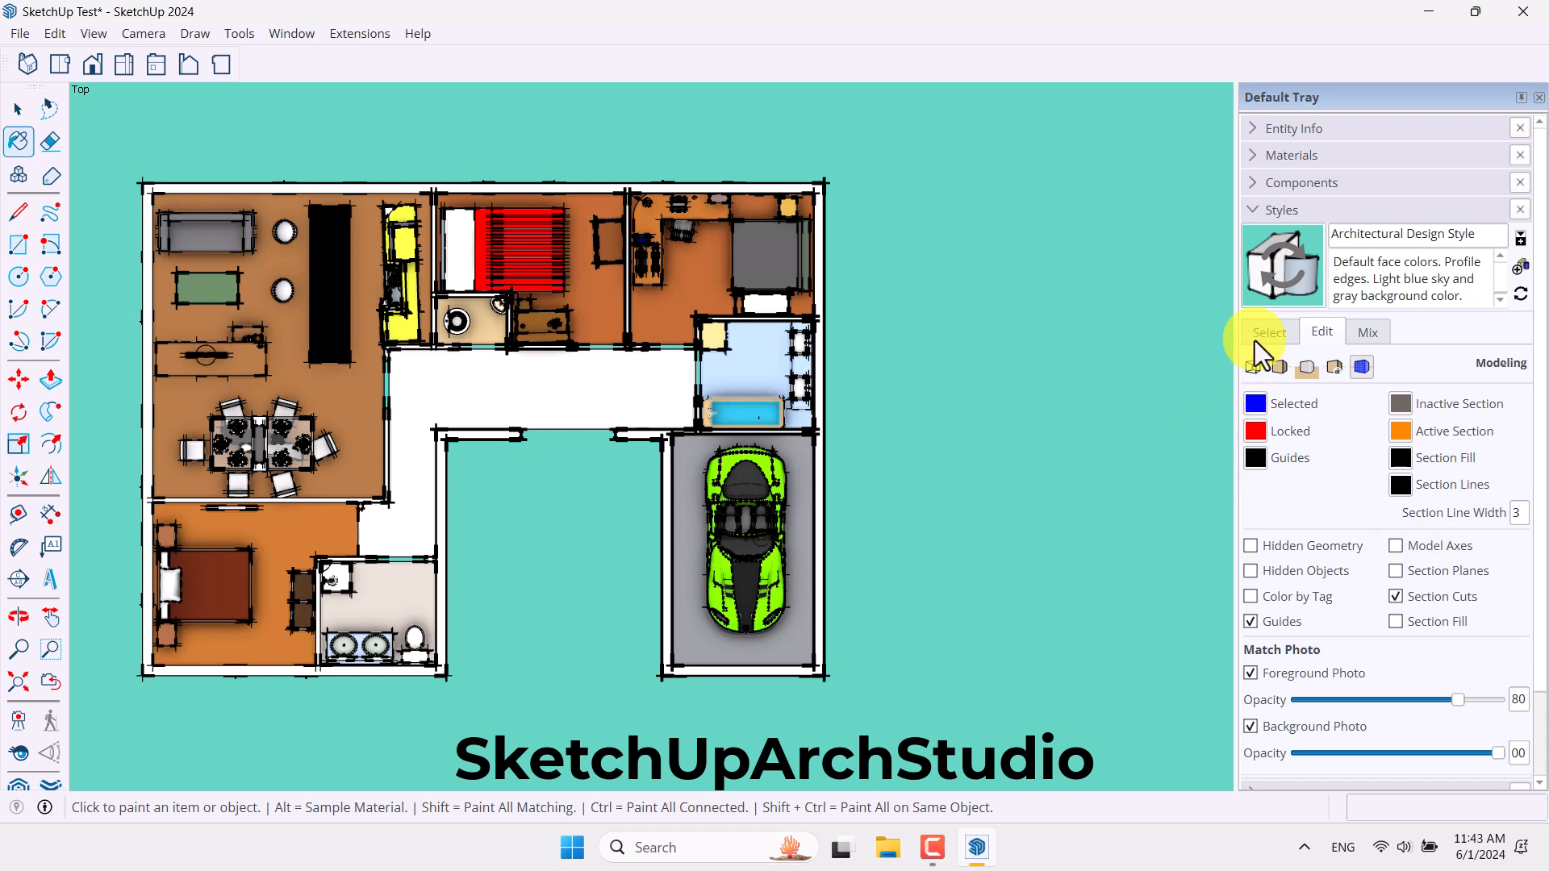
click(1269, 331)
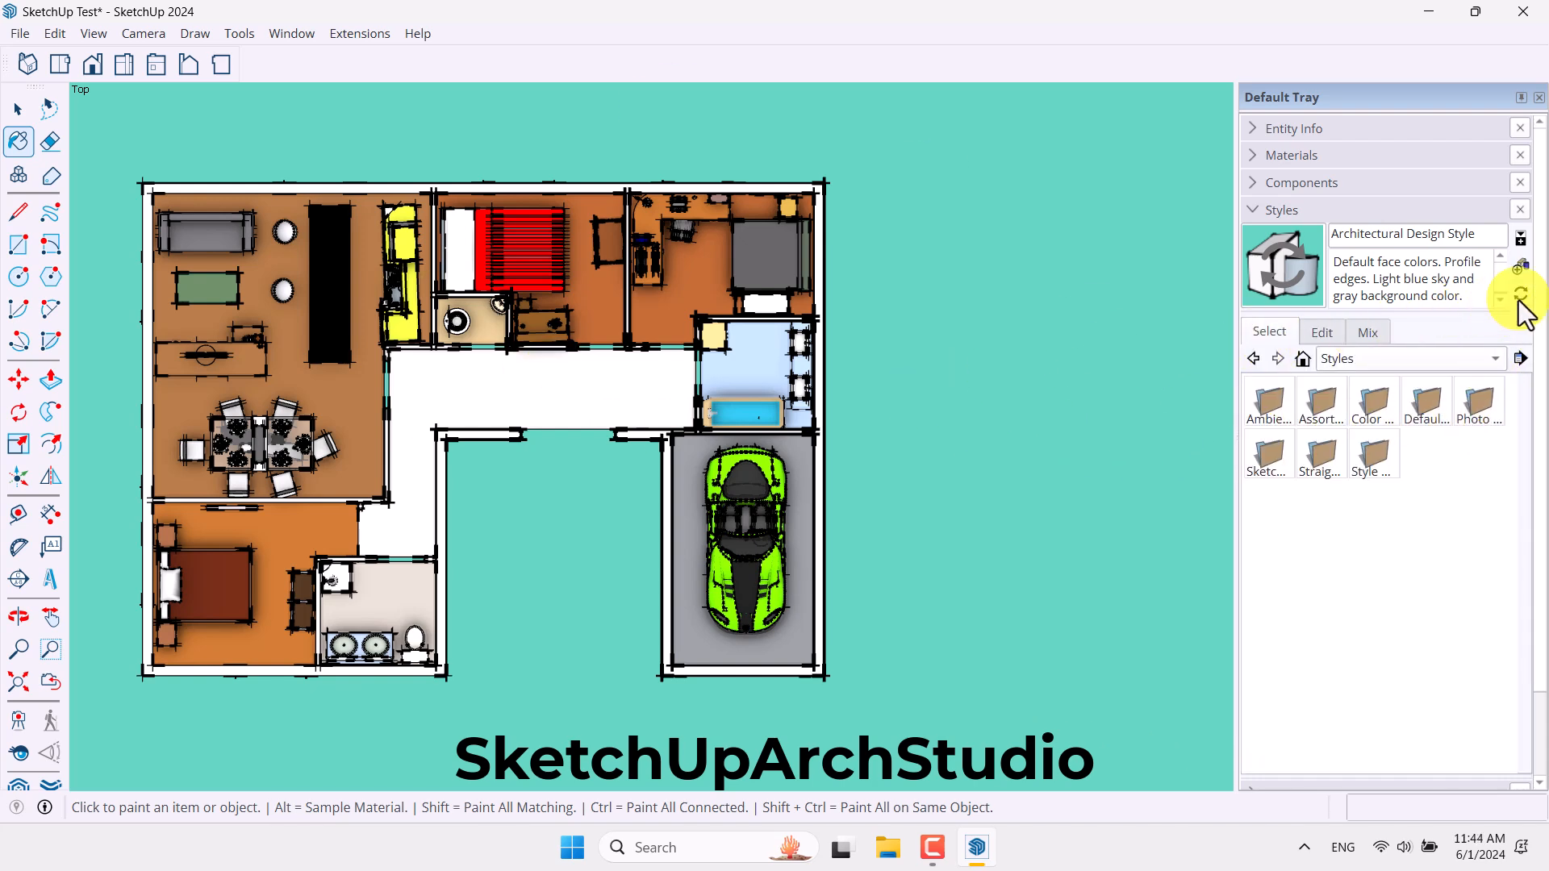
mouse_move(1521, 296)
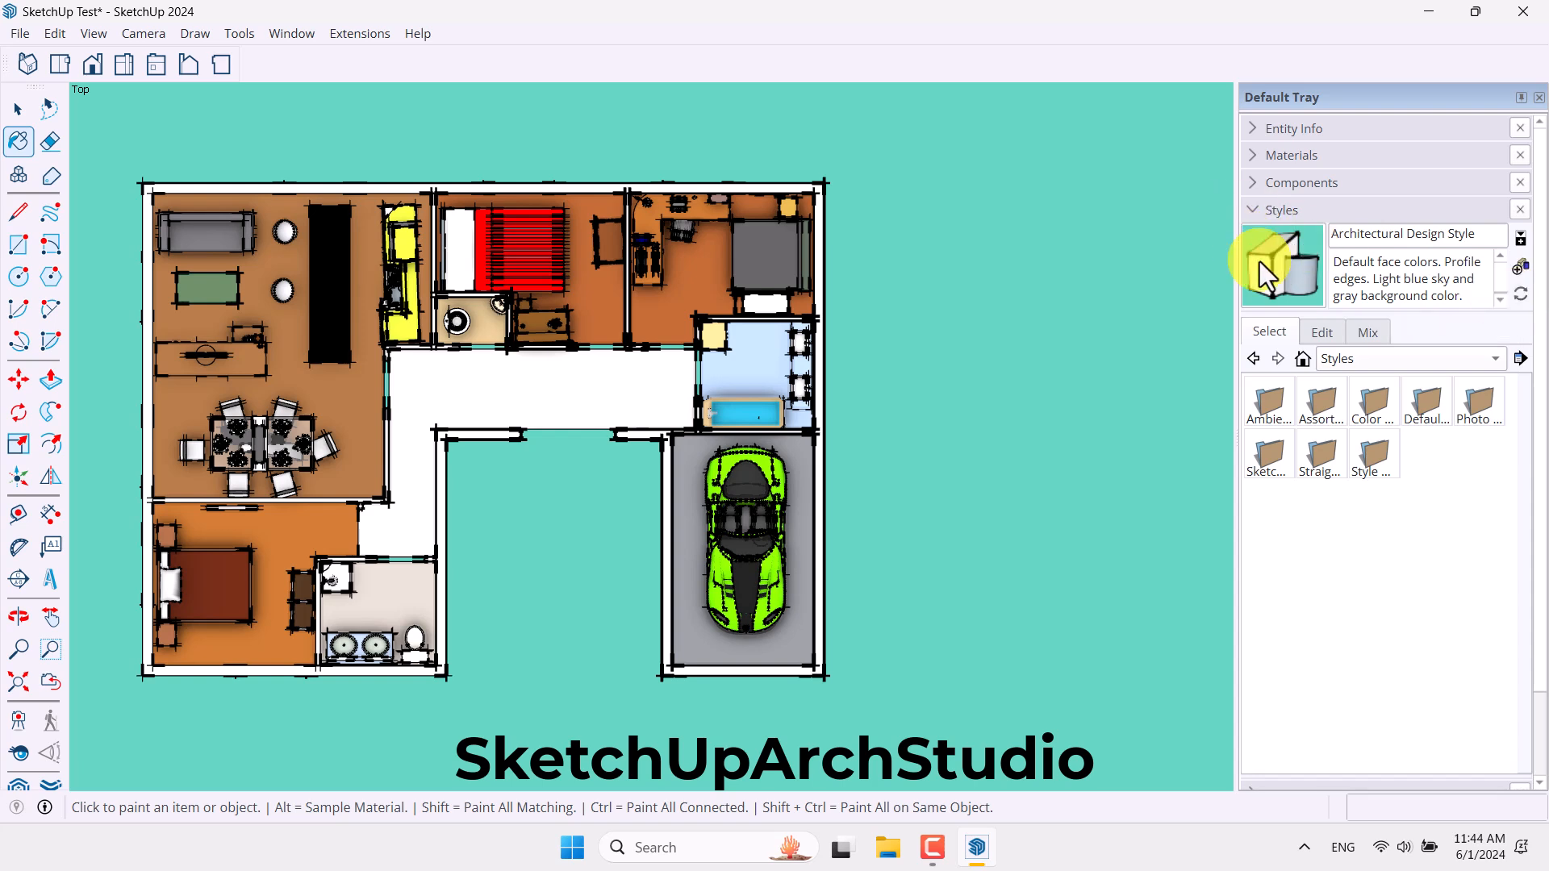
- Add Scene 1 in the Scenes panel to save the current top view
click(1281, 210)
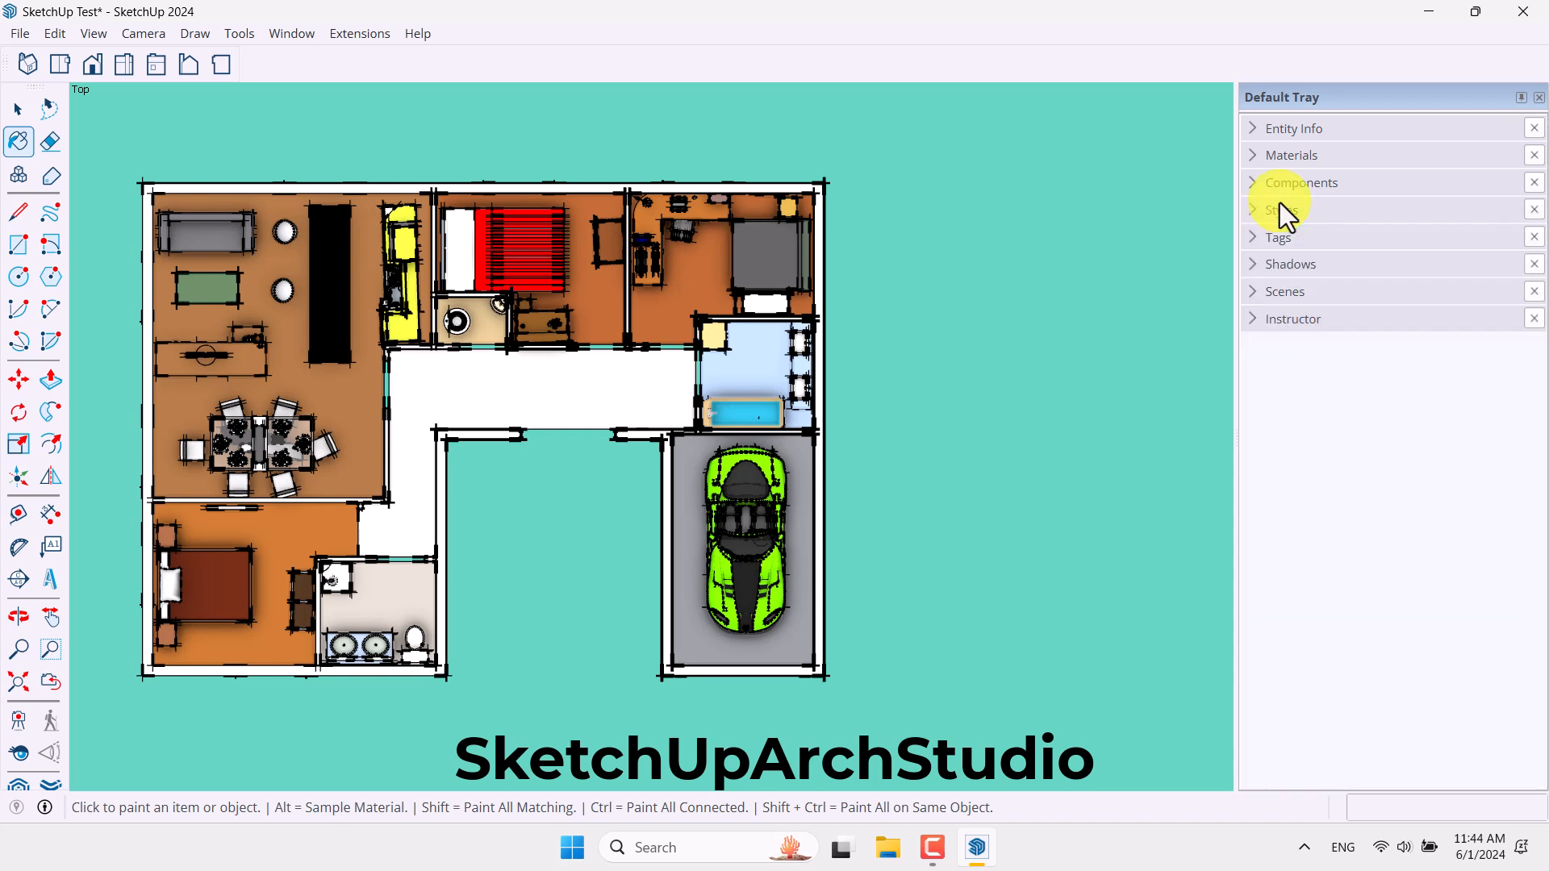
click(1283, 290)
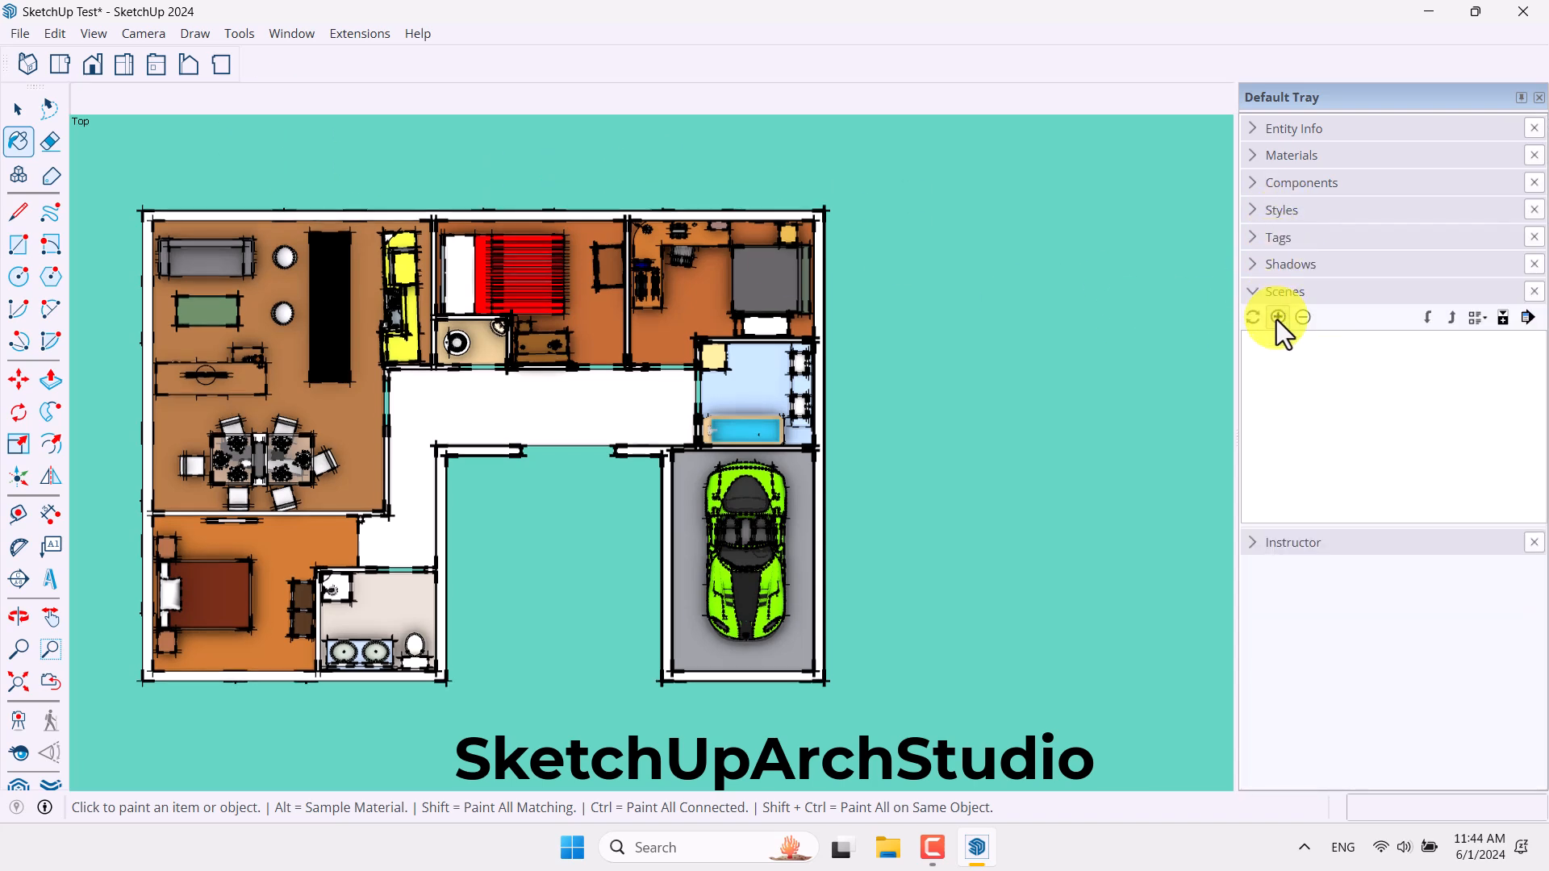
click(1277, 316)
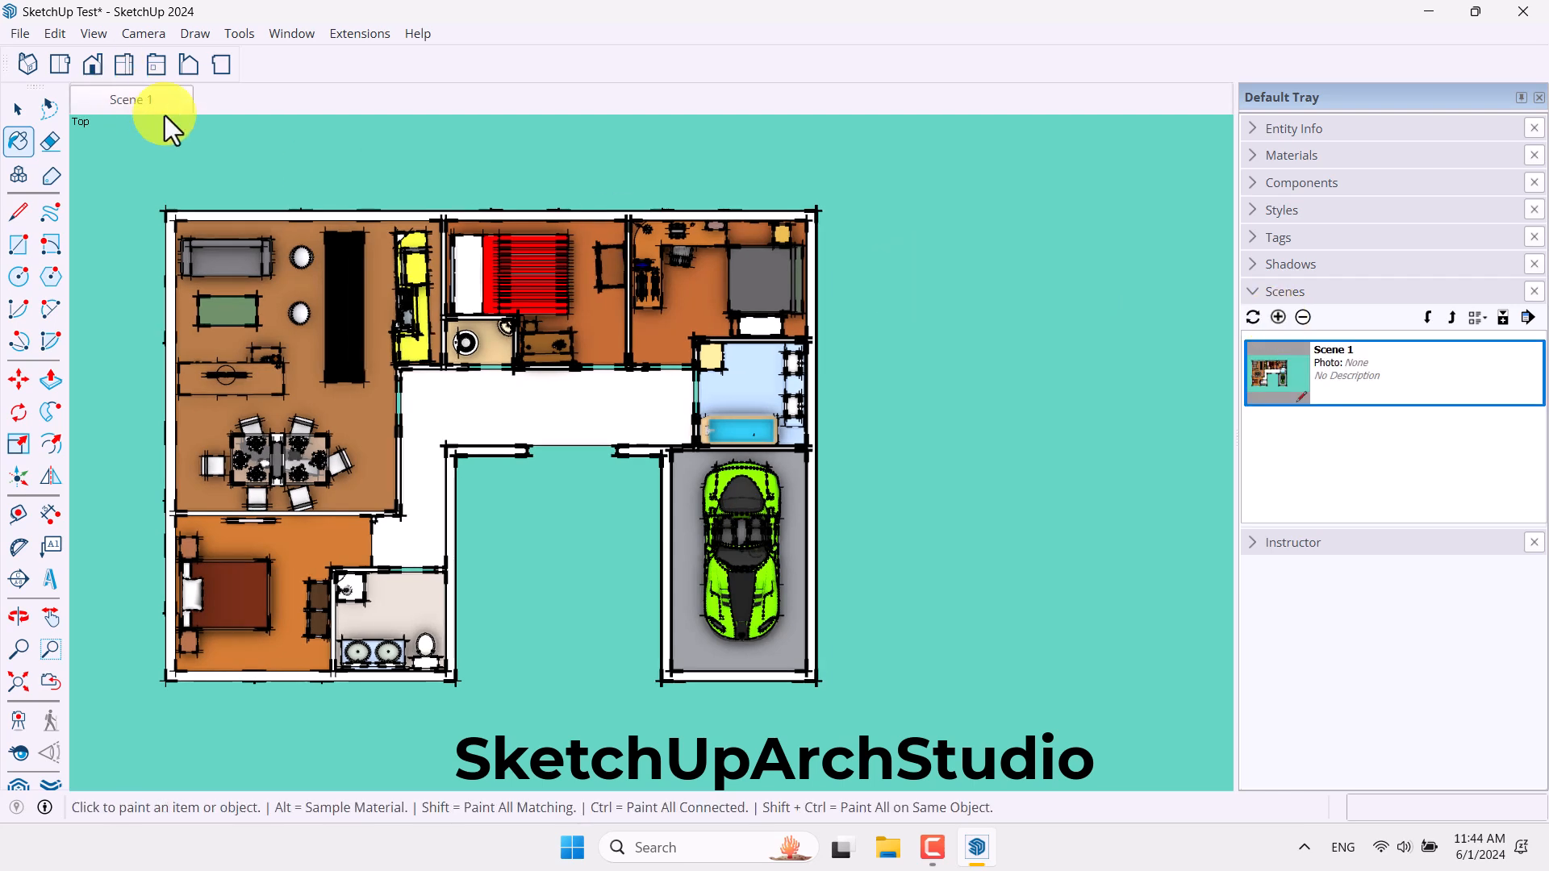
click(1281, 291)
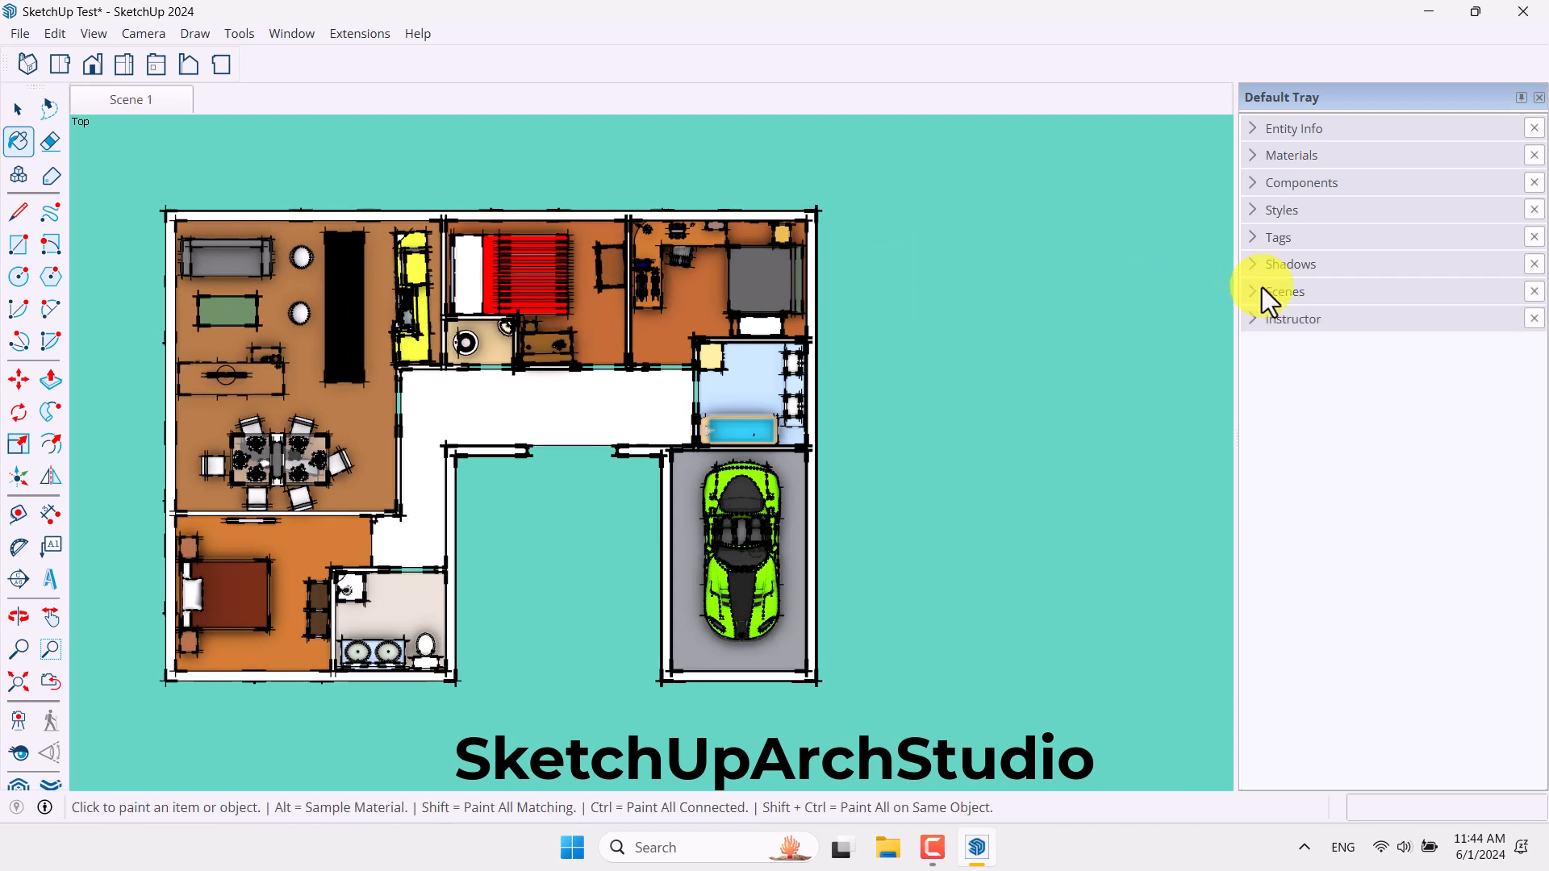
- Turn on shadows and set the sun to 09:55 am on 06/15
click(1289, 264)
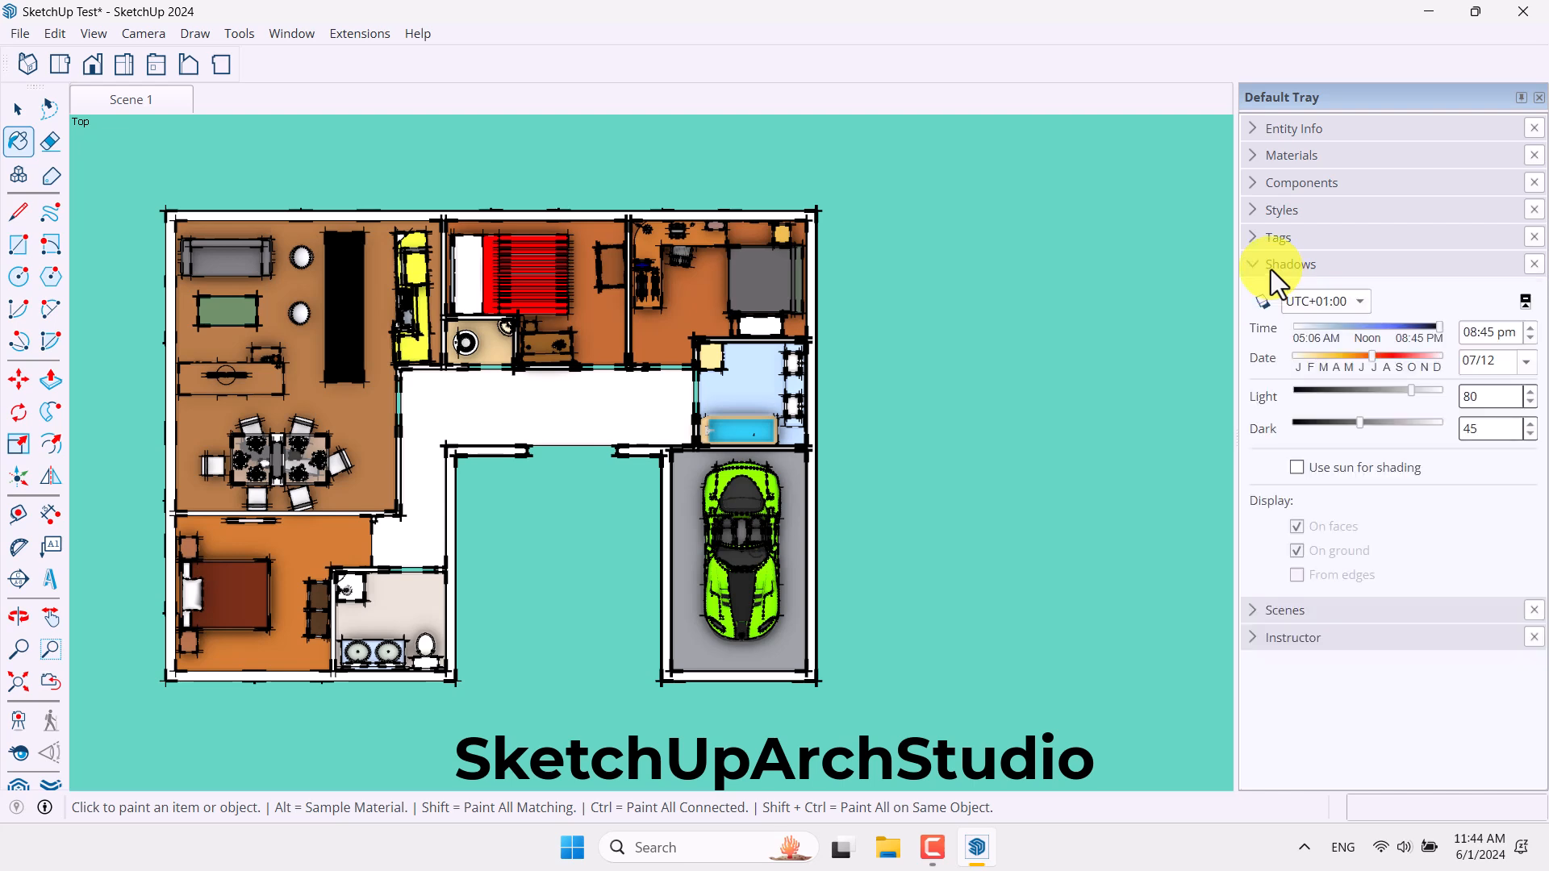
click(1263, 301)
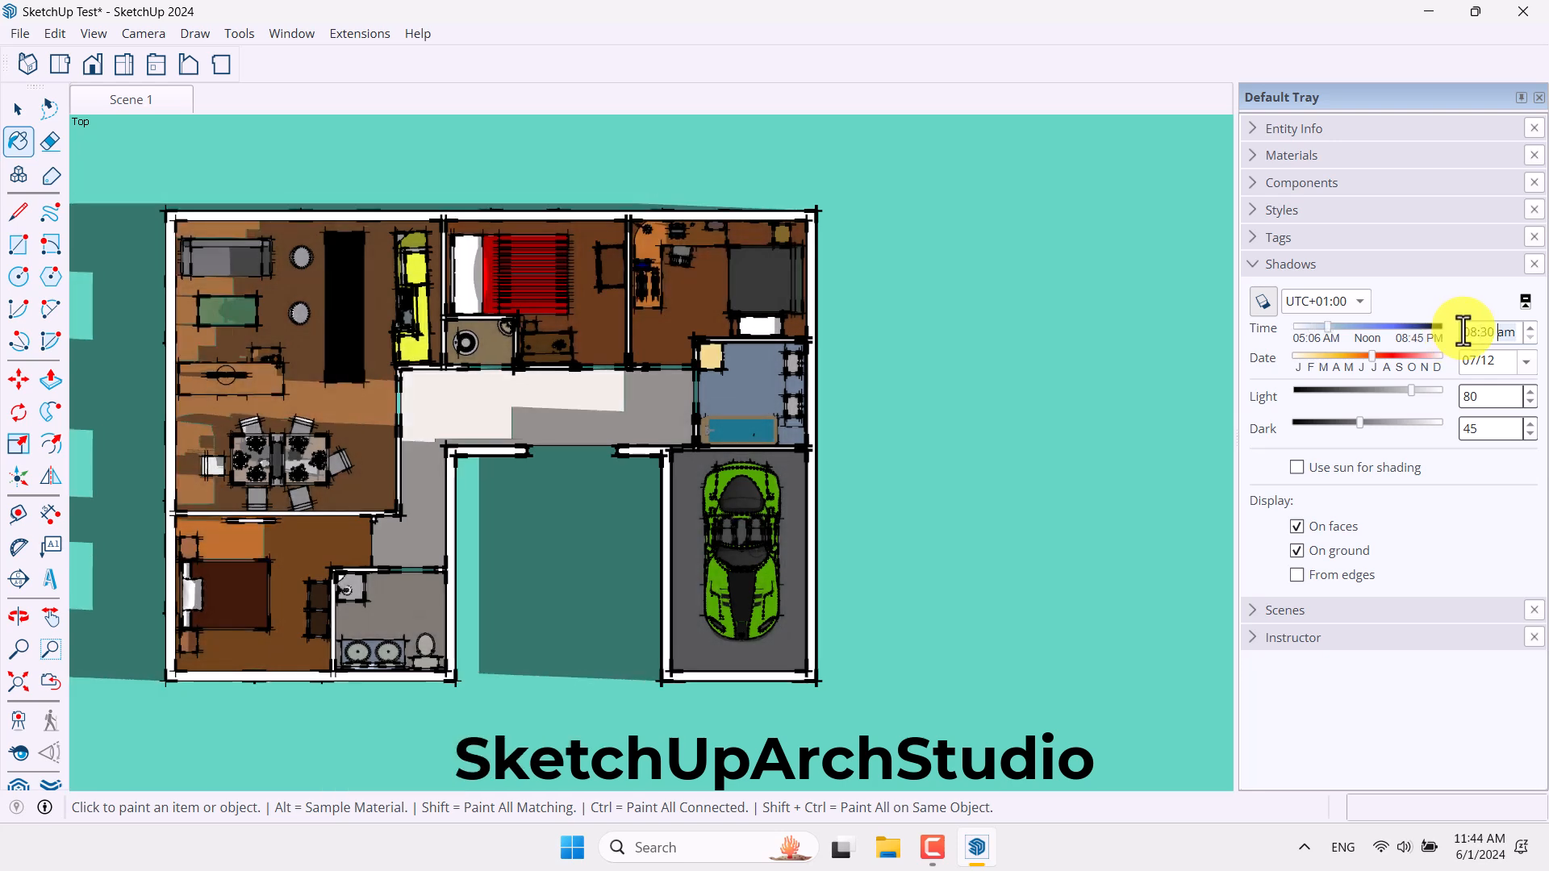
click(1522, 360)
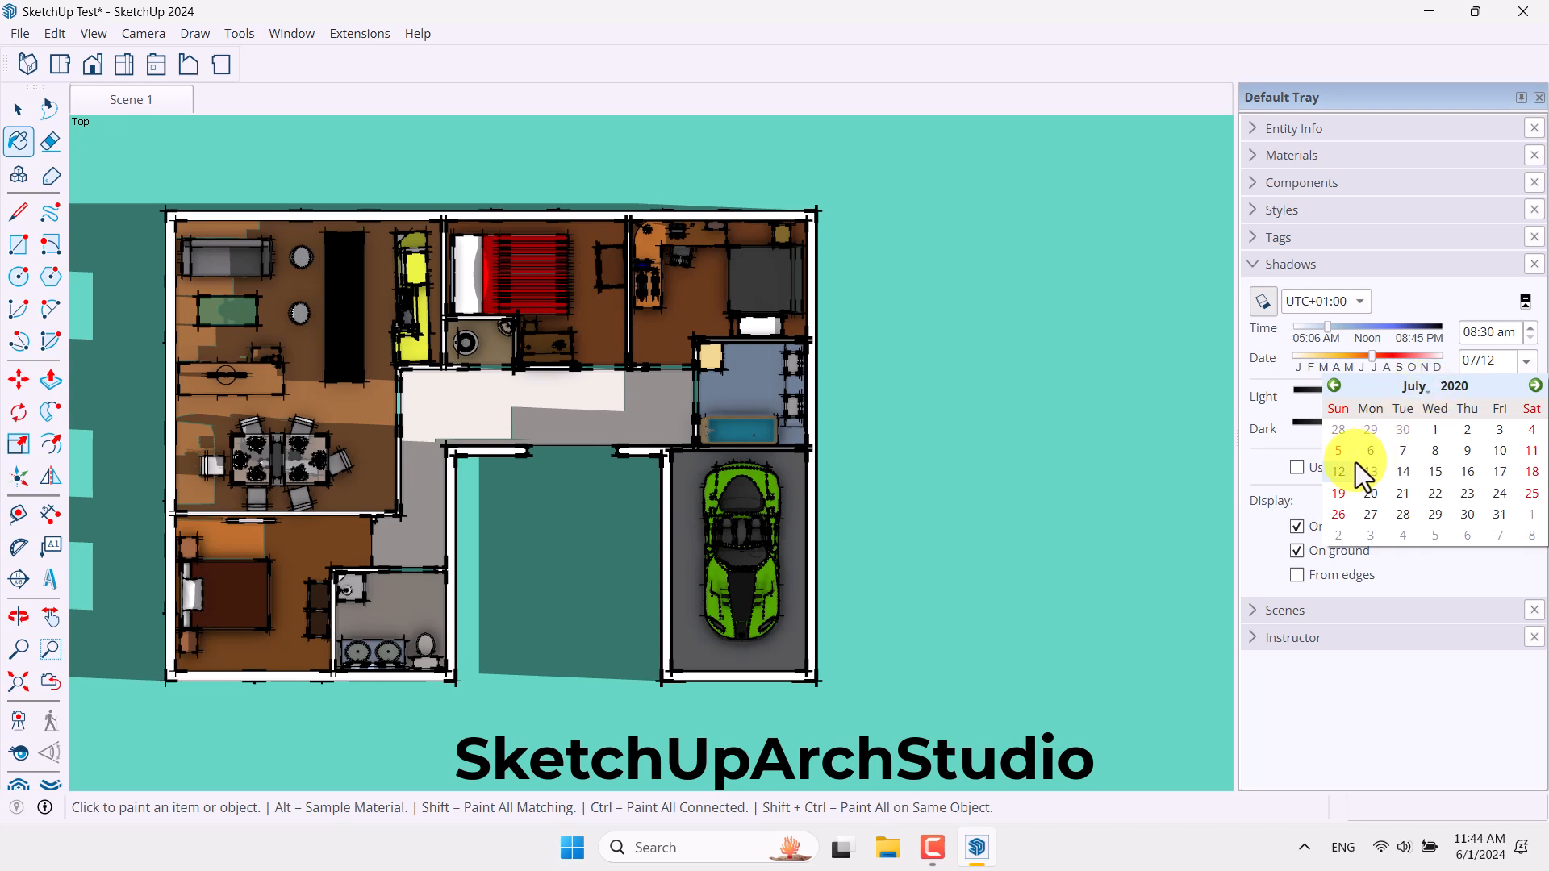
mouse_move(1457, 410)
text(2024)
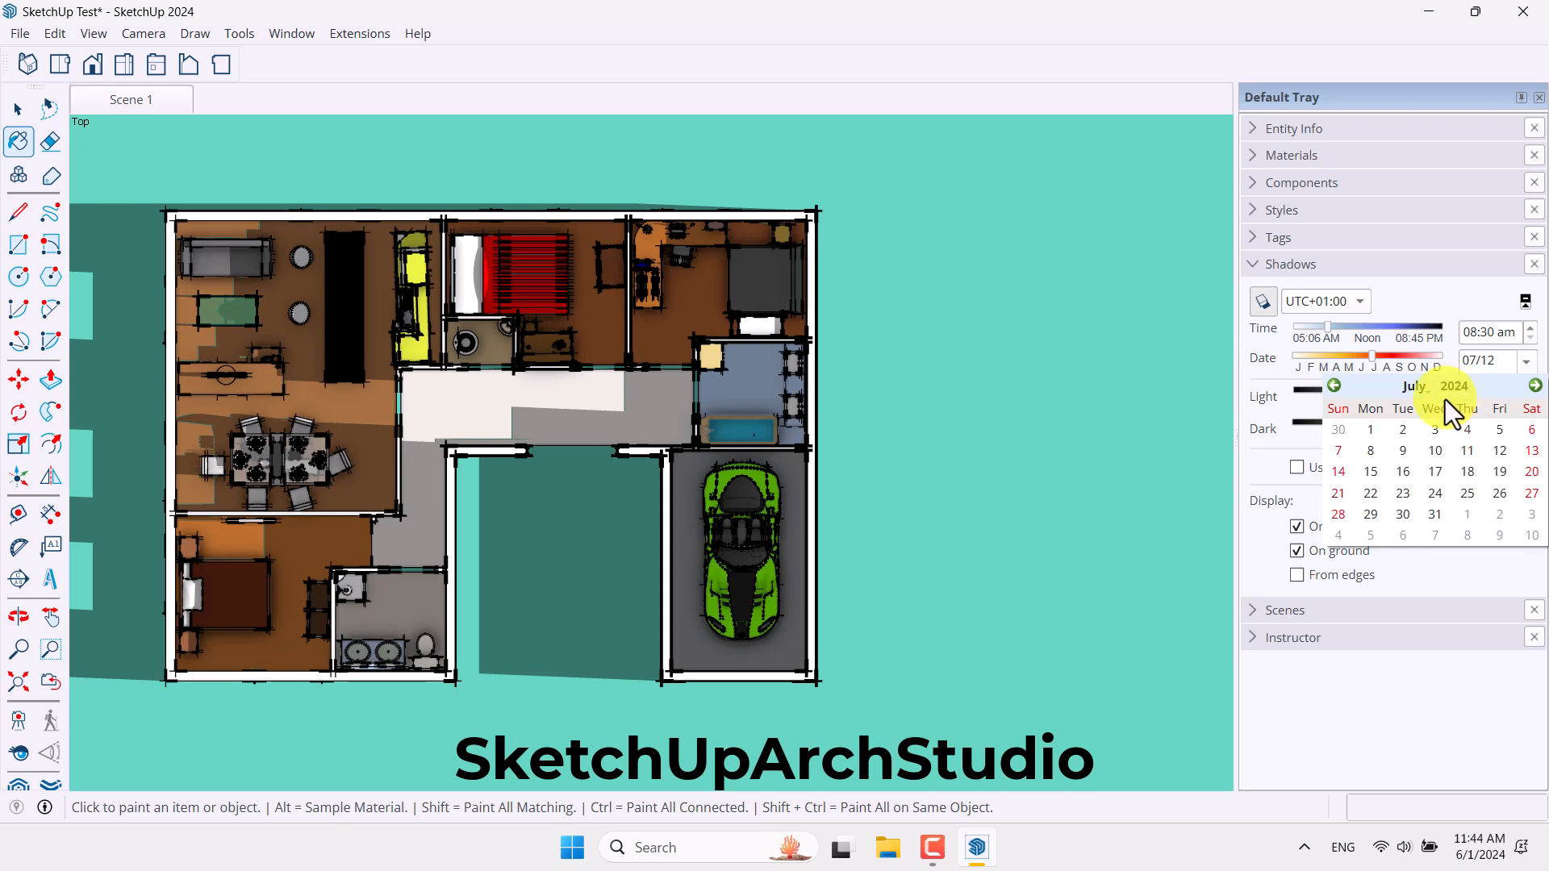
click(1370, 429)
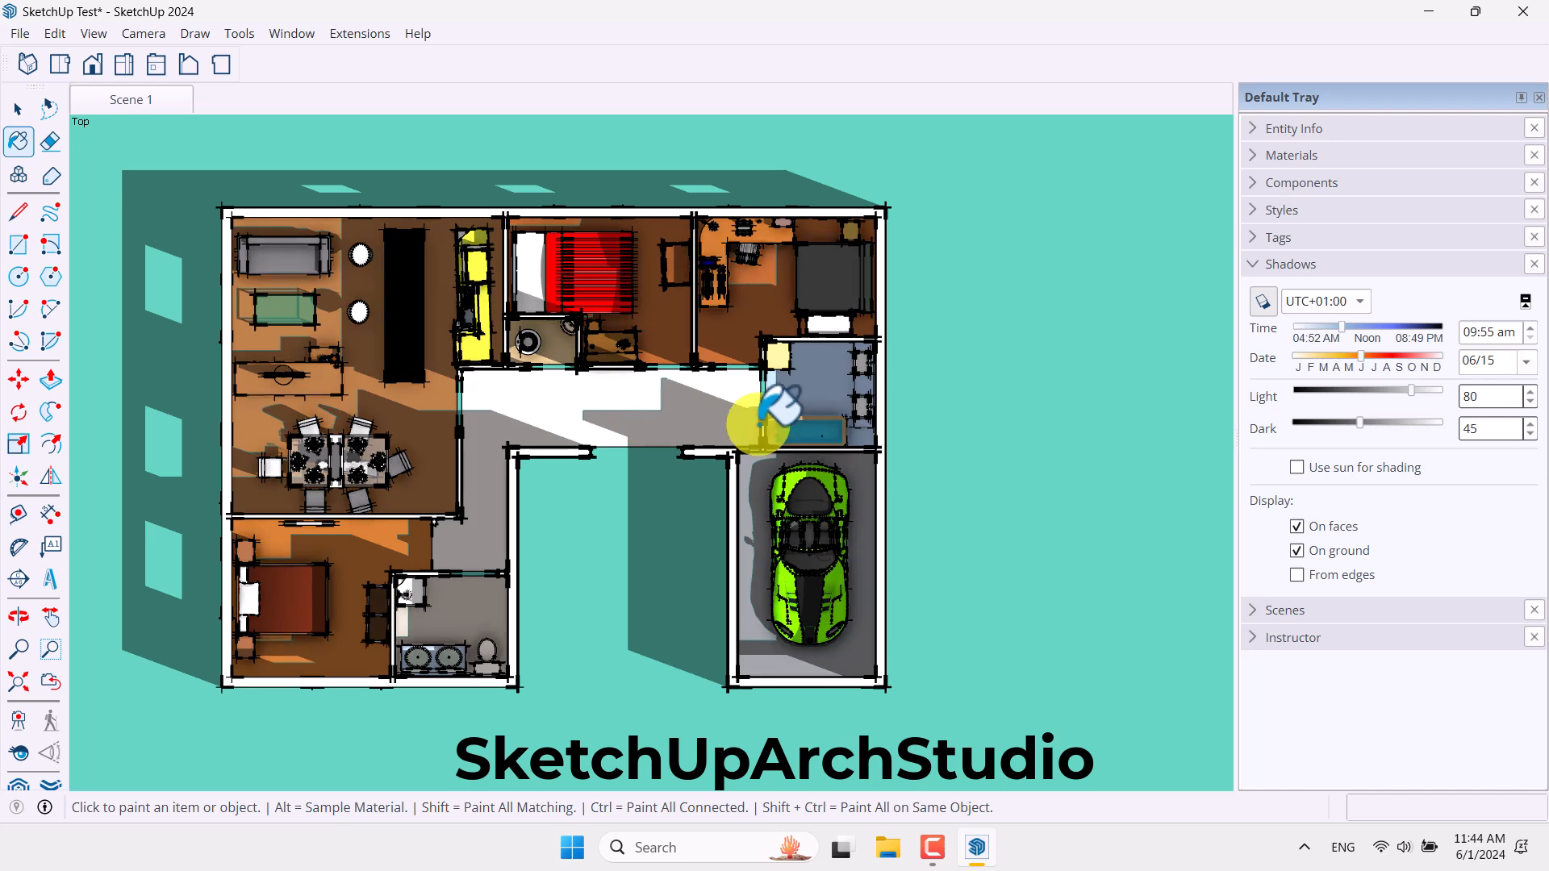
mouse_move(1368, 414)
text(90)
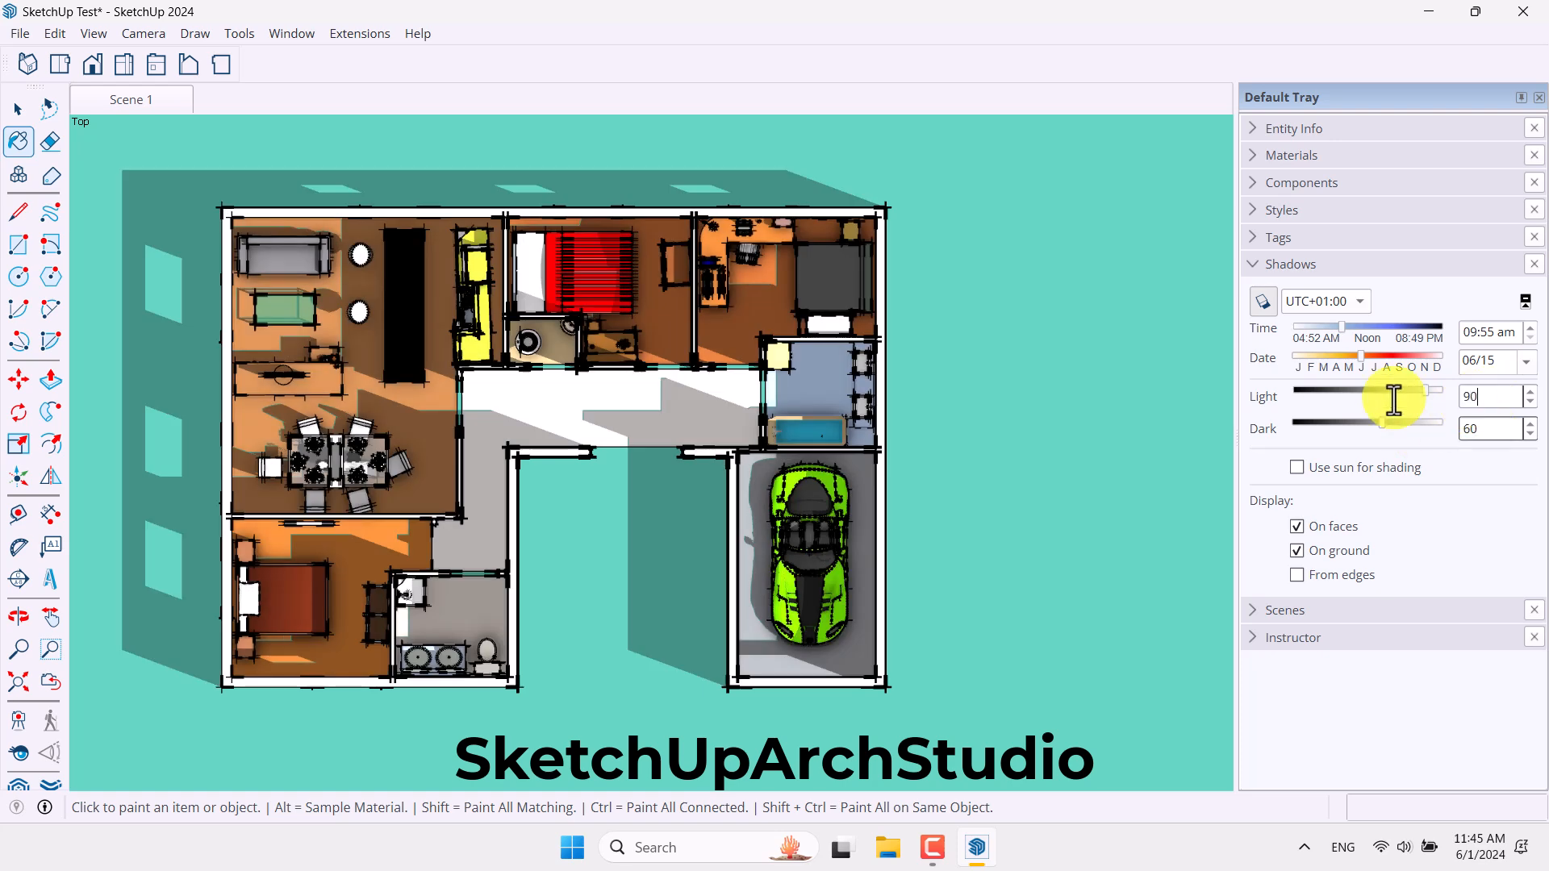
- Set Light 90 and Dark 60, use sun for shading, leaving edge shadows off
click(1297, 467)
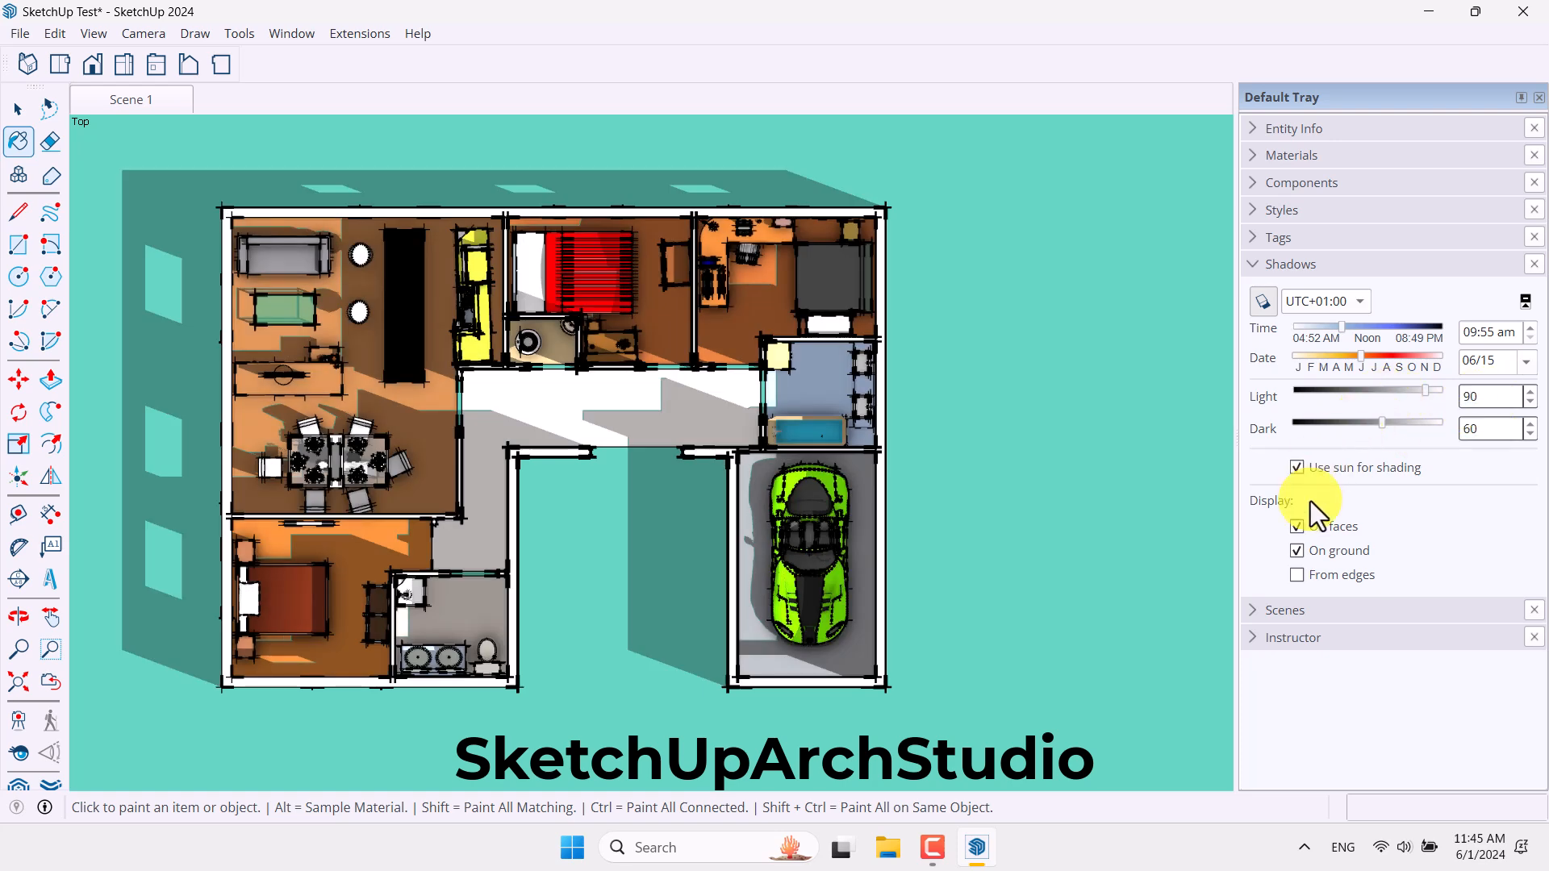
click(1297, 575)
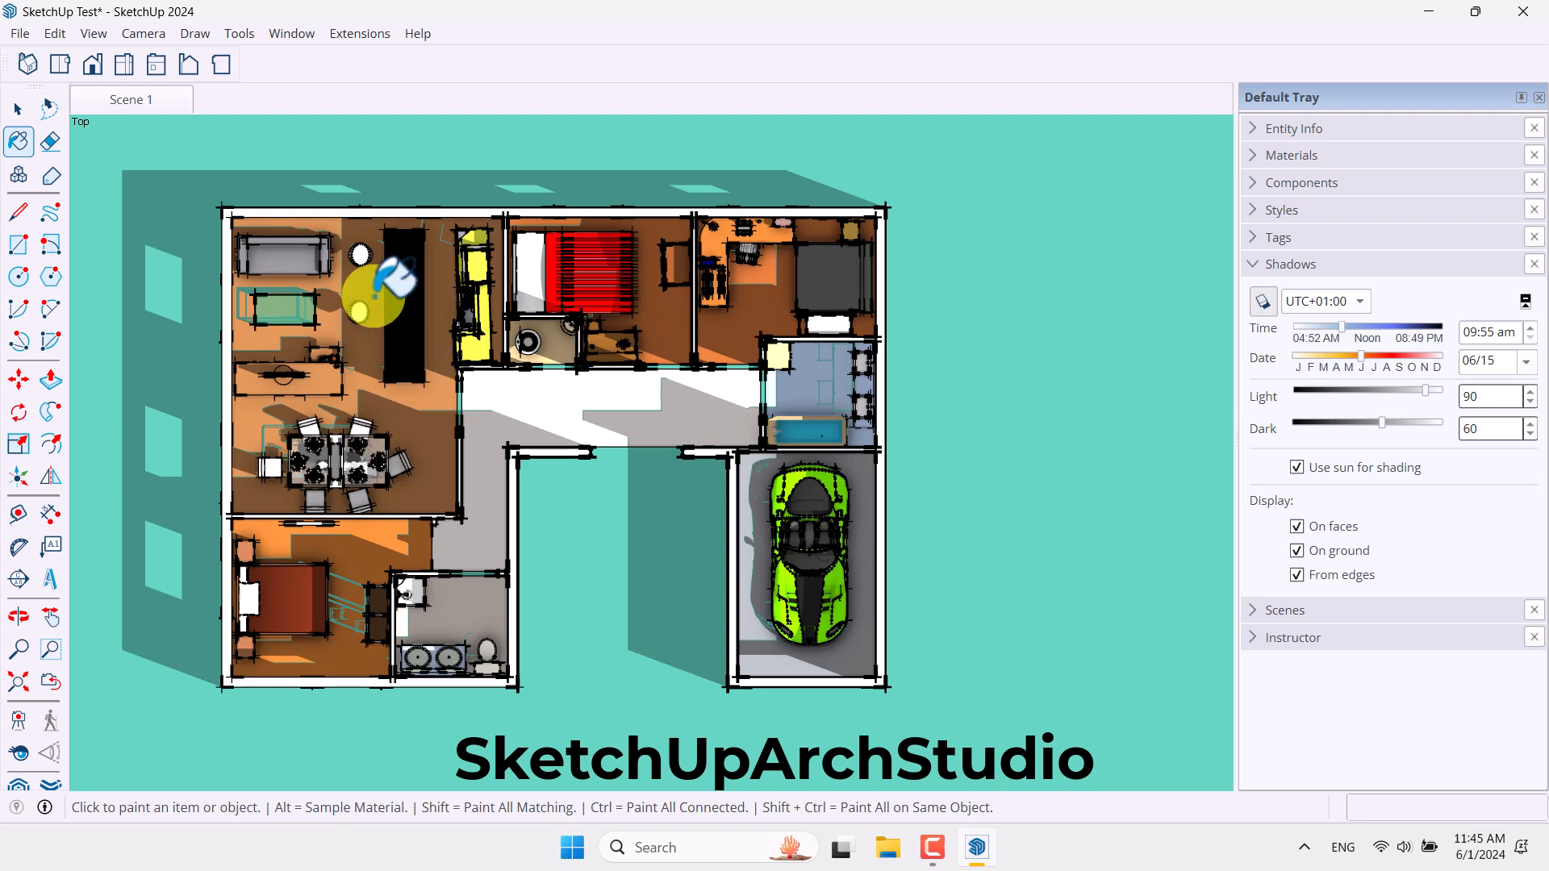
click(1297, 575)
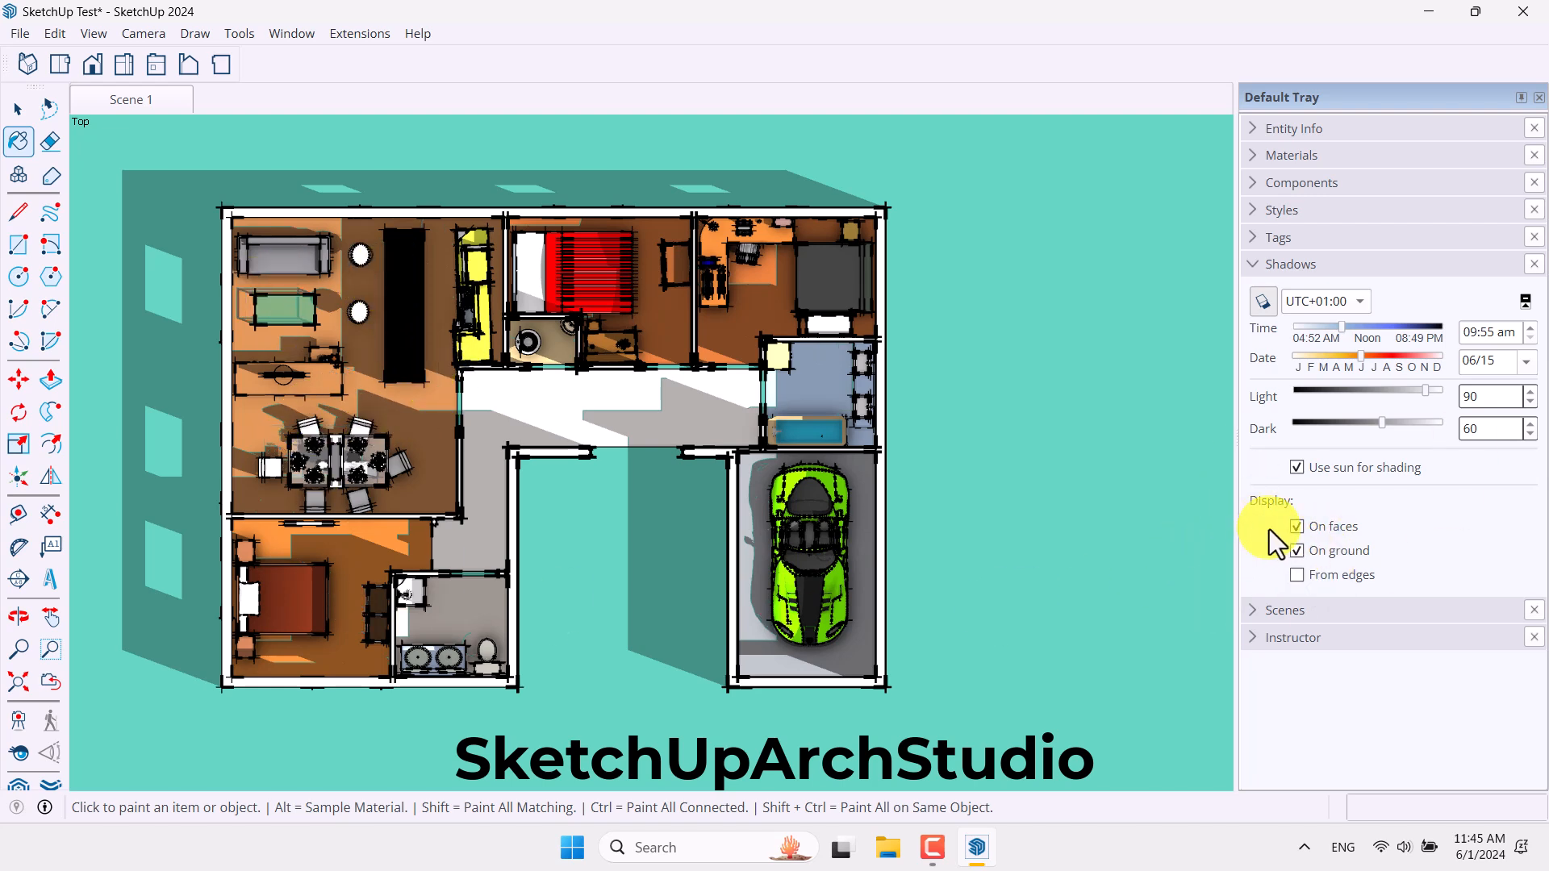
- Update Scene 1 with the shadows, orbit away and restore it, then start a File export
right_click(129, 99)
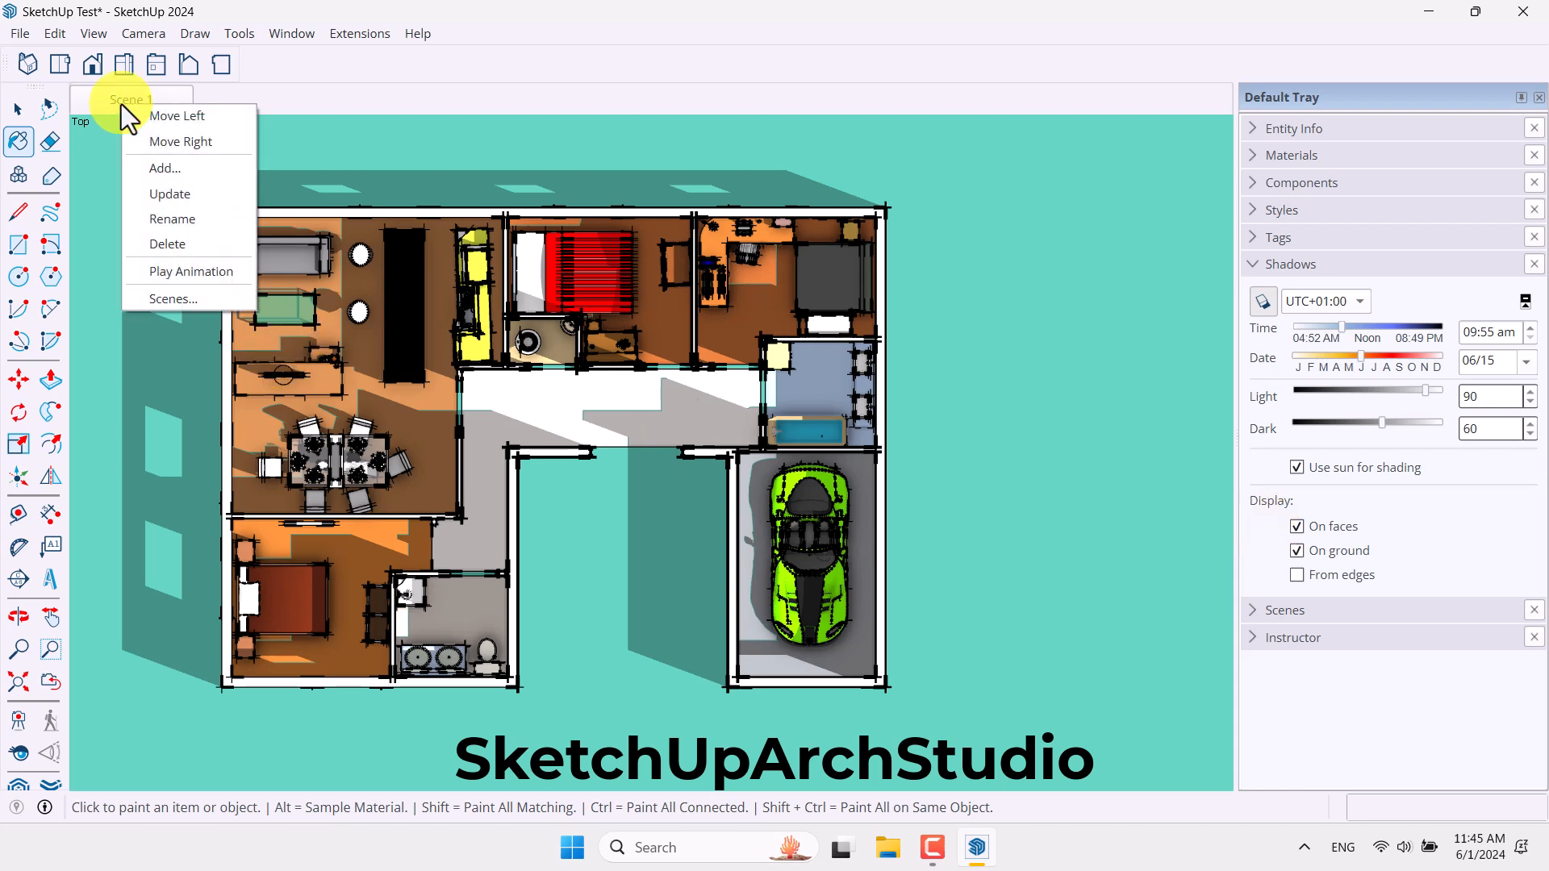
mouse_move(188, 194)
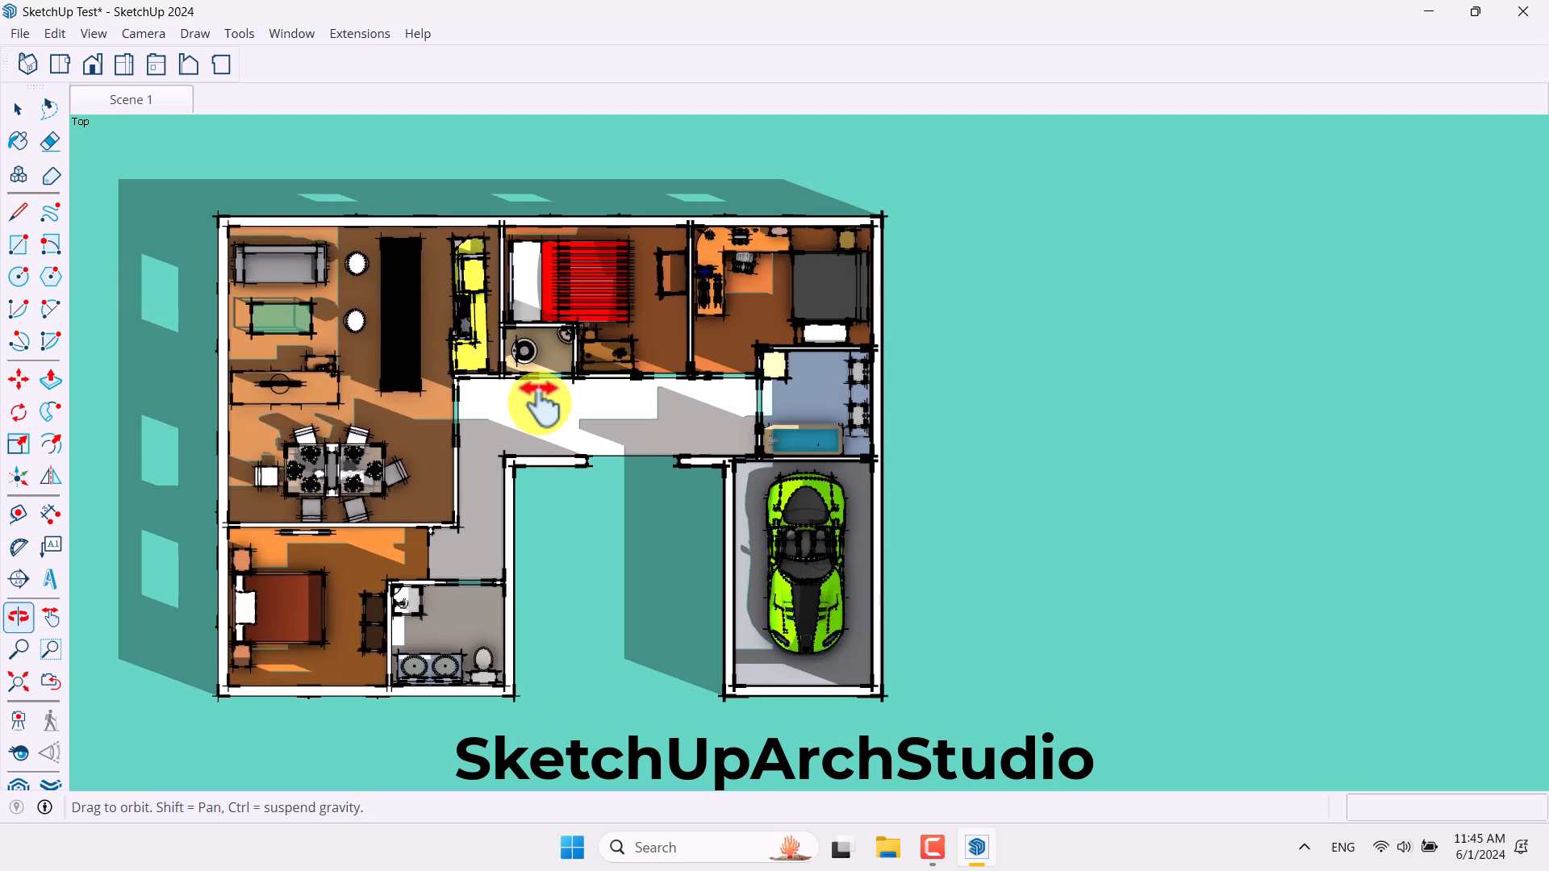
click(18, 109)
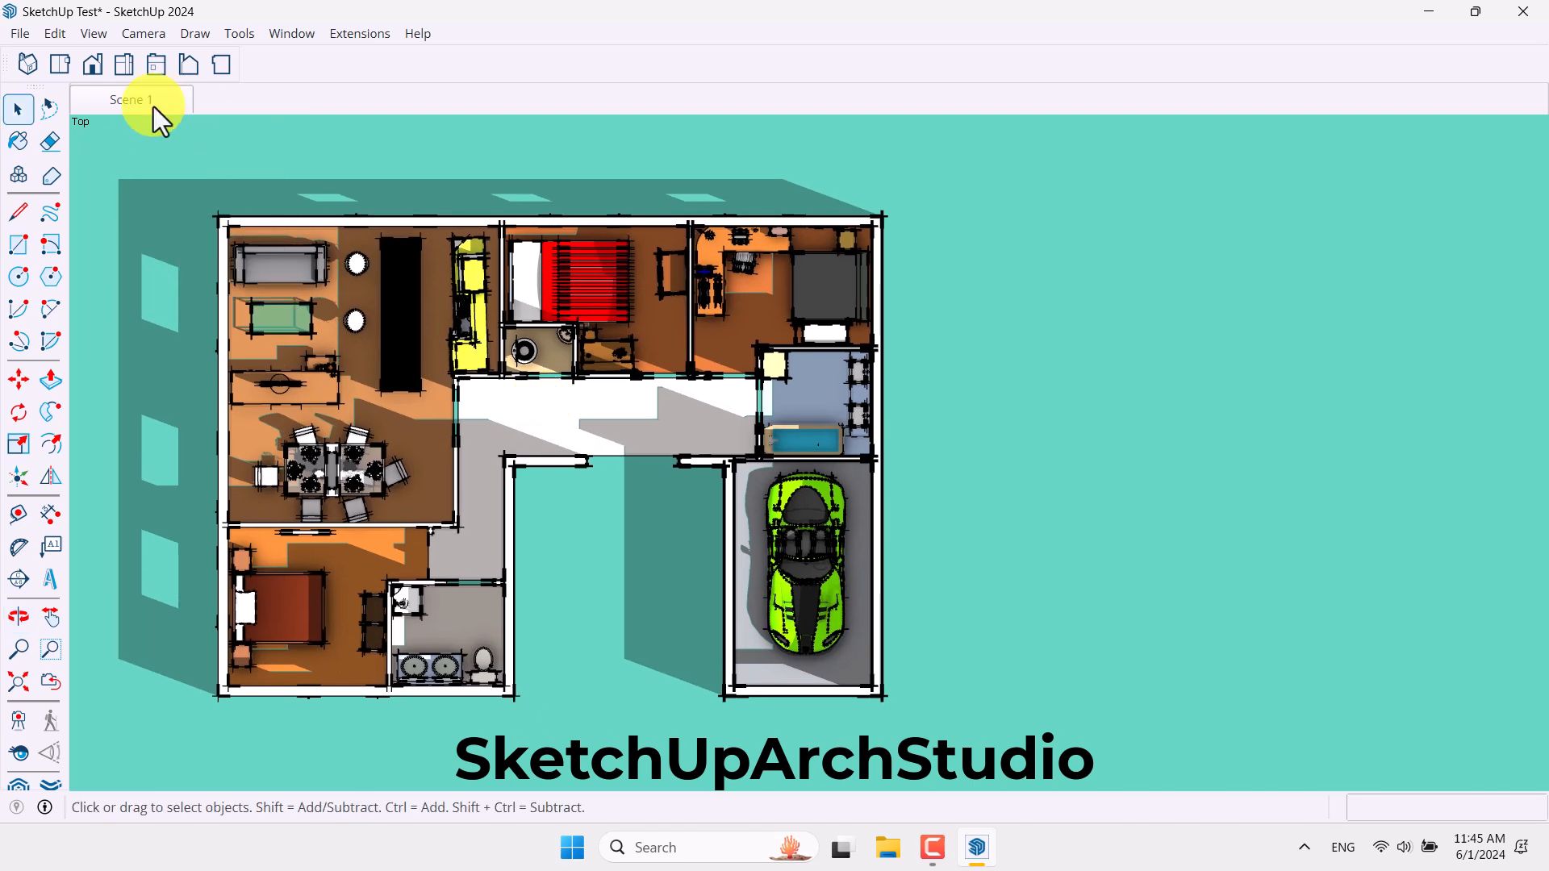
mouse_move(479, 355)
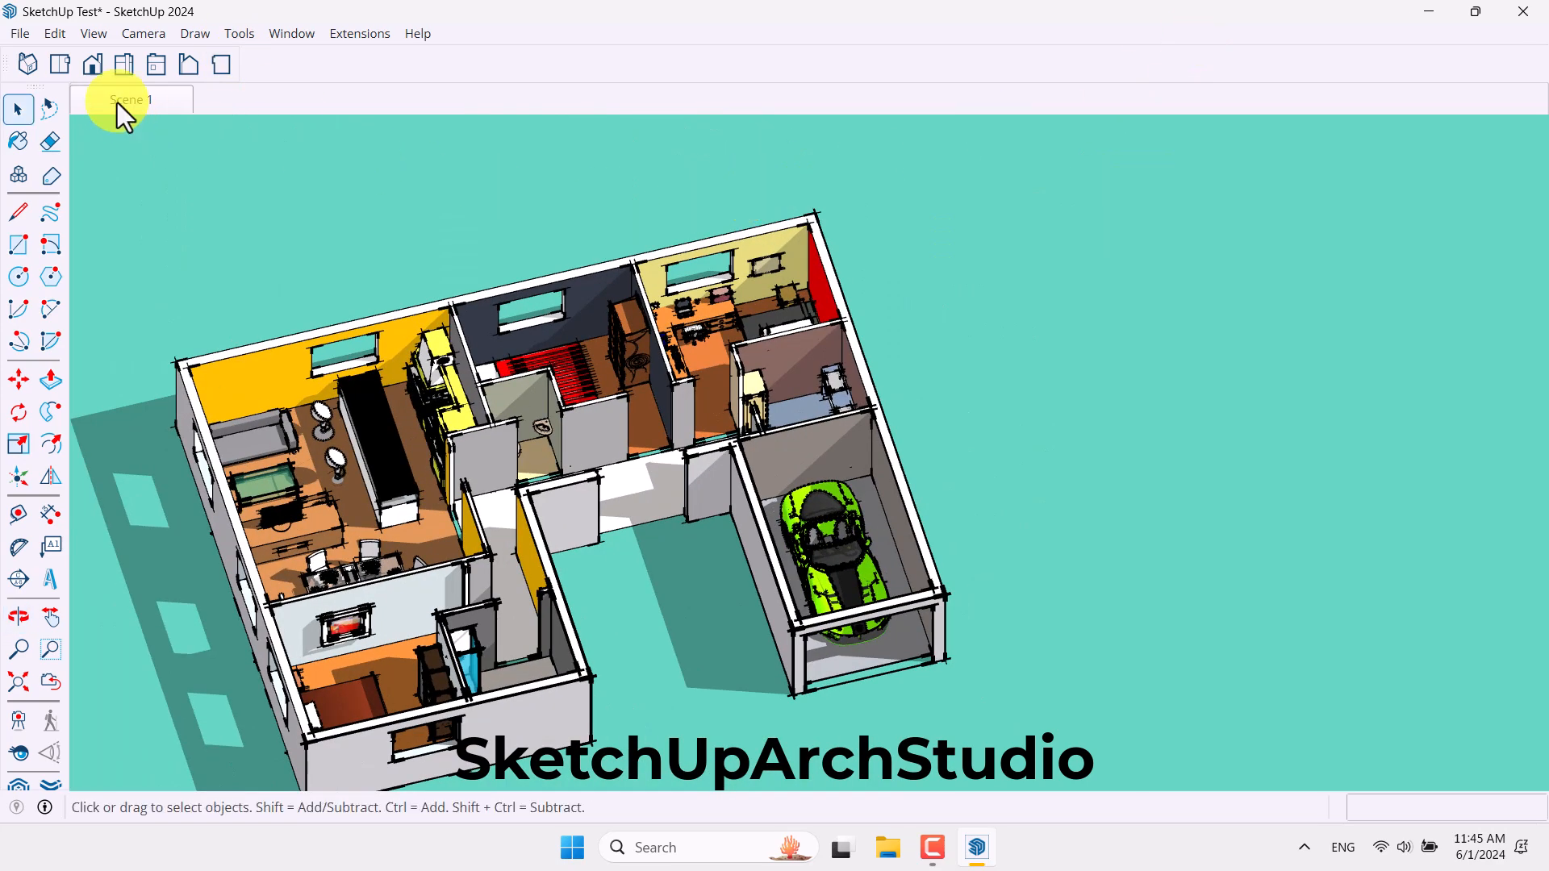
click(129, 99)
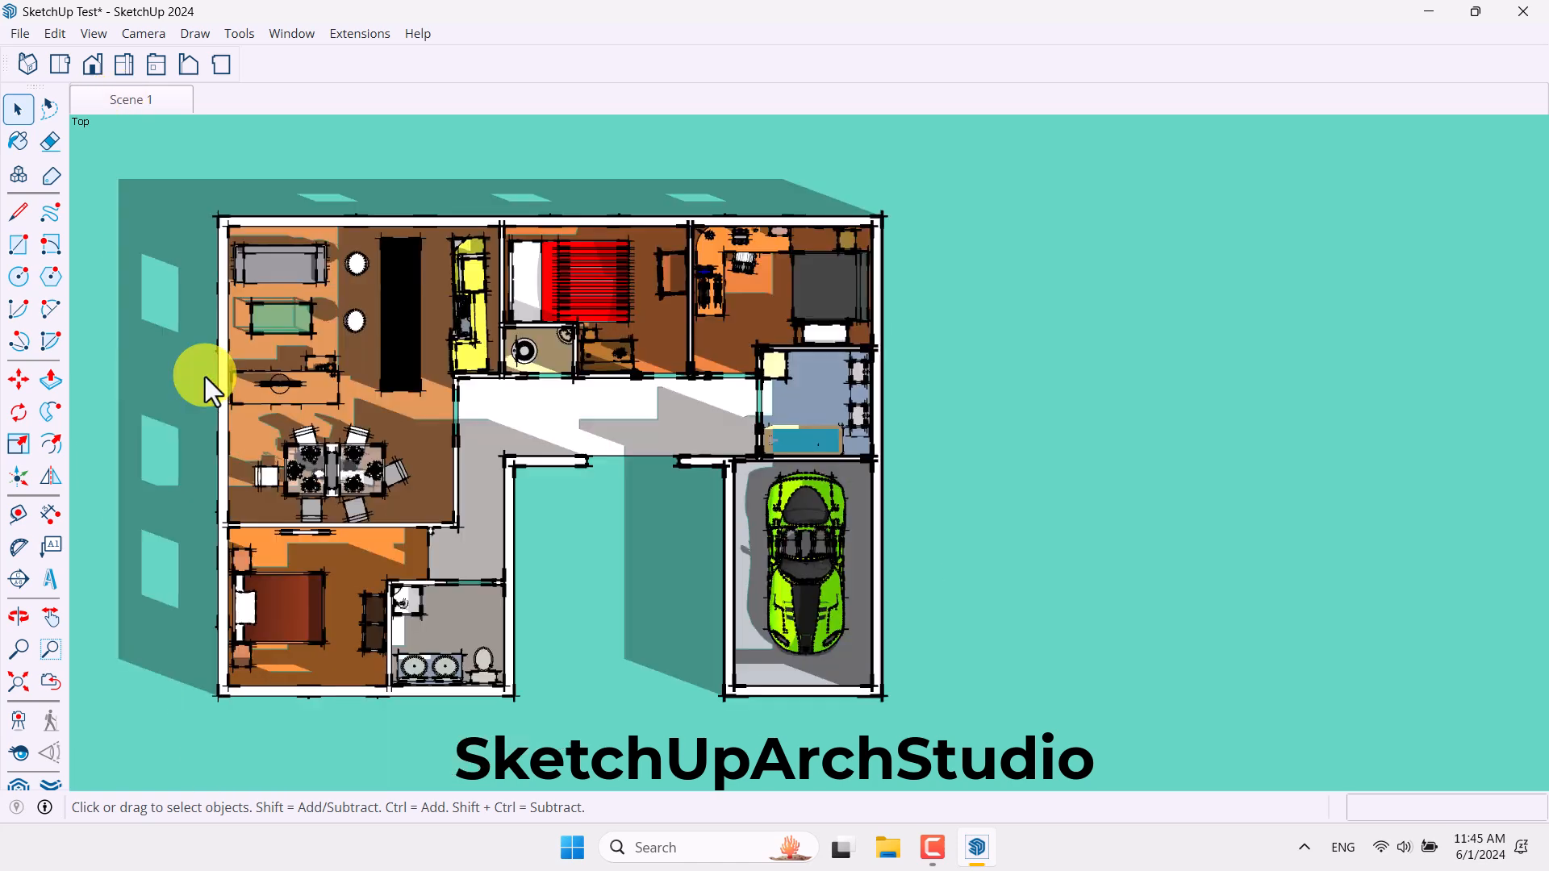
mouse_move(484, 661)
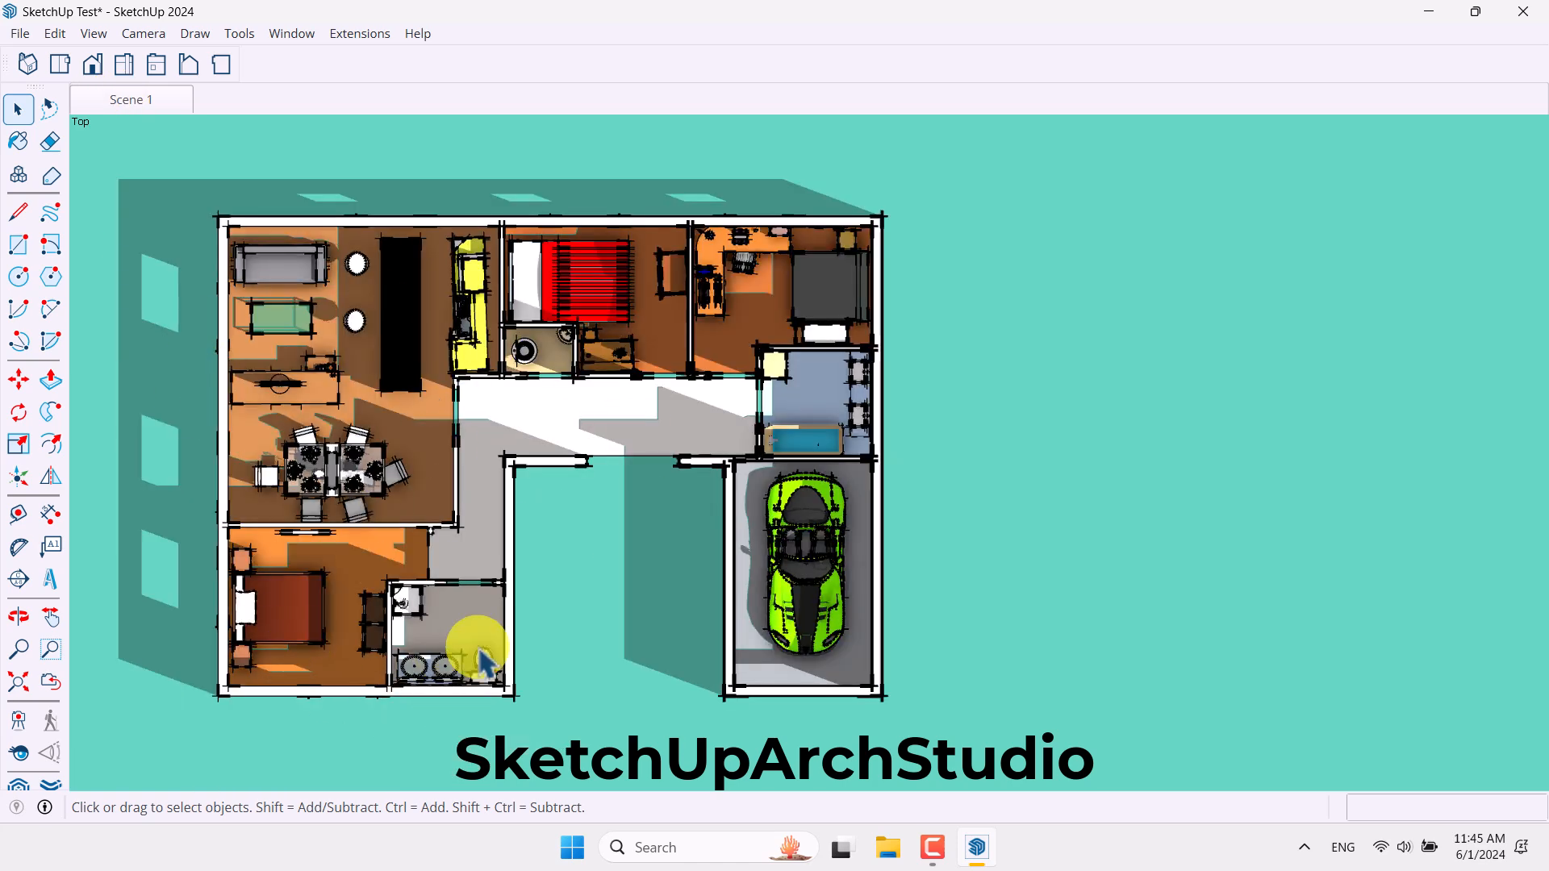
click(17, 32)
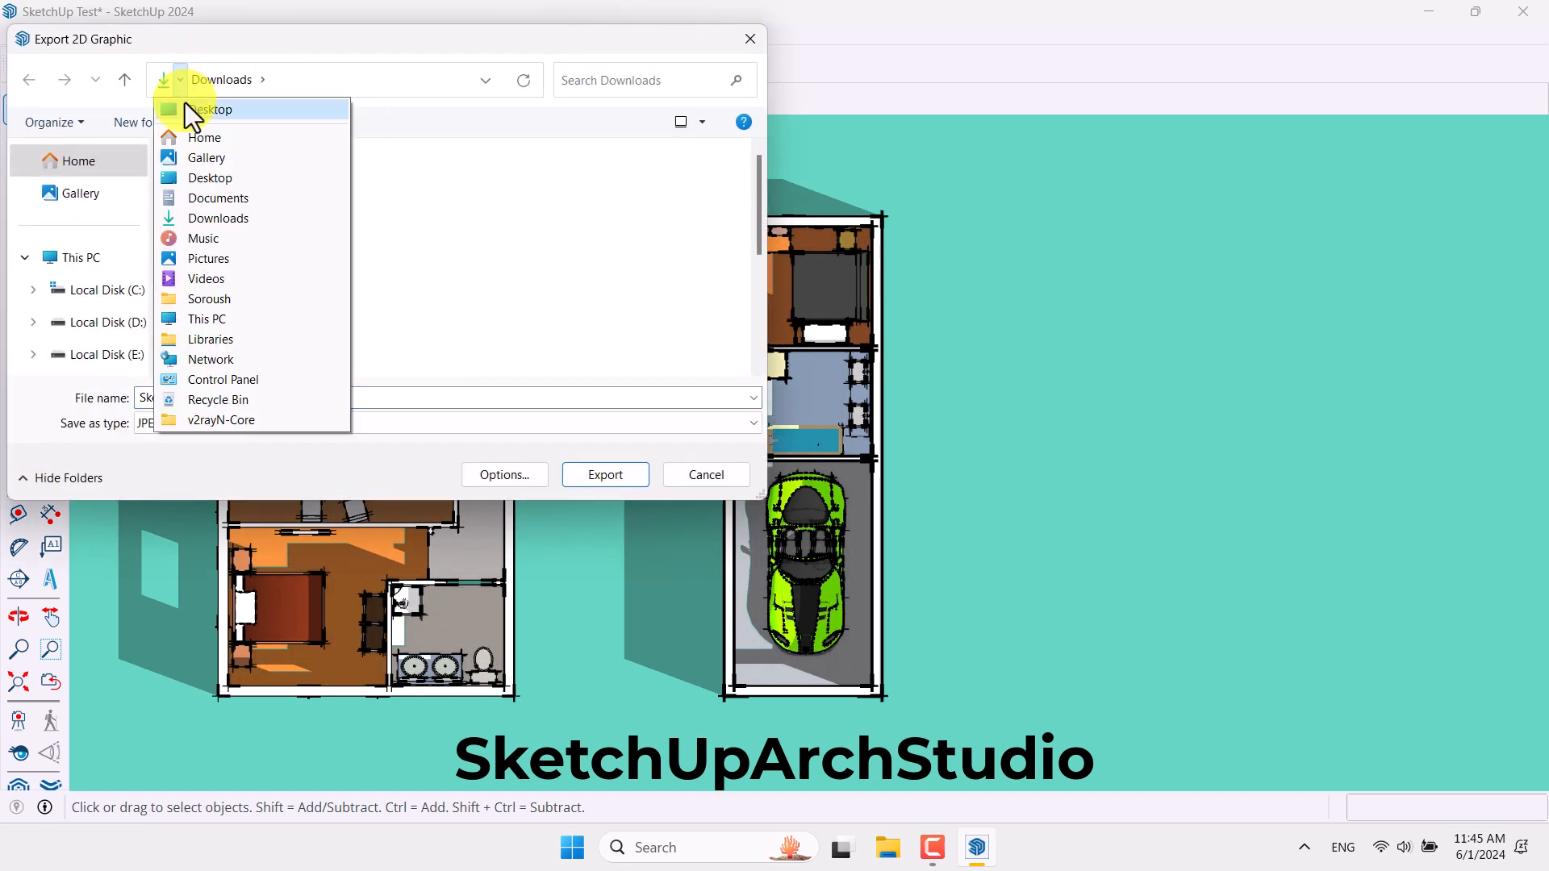
- Export a 2D JPEG named Floor PlAN to the Desktop
click(211, 108)
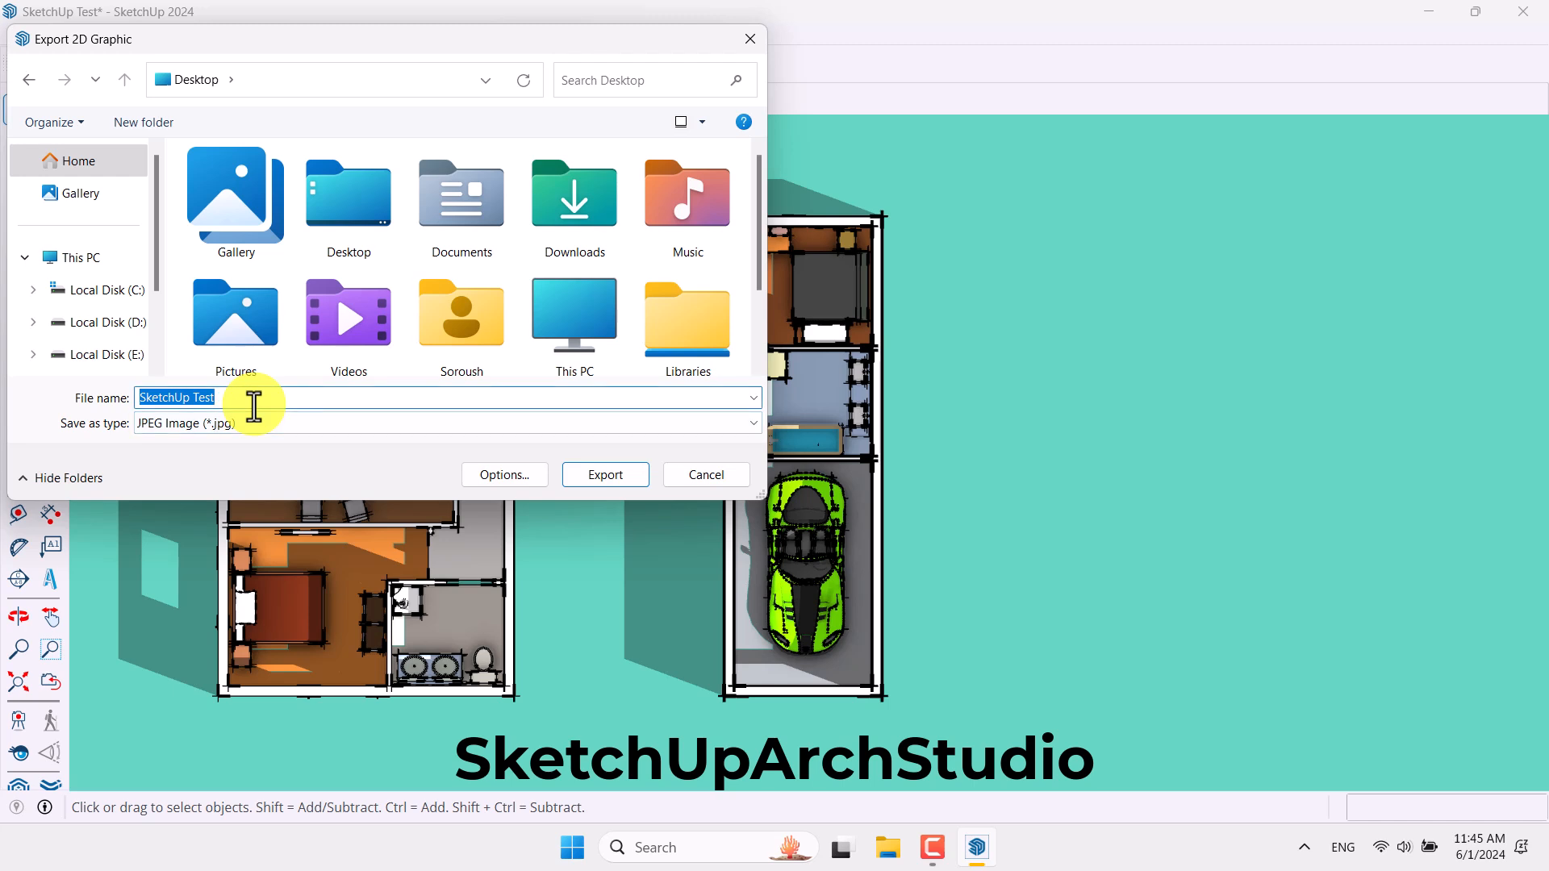
text(Floor PlAN)
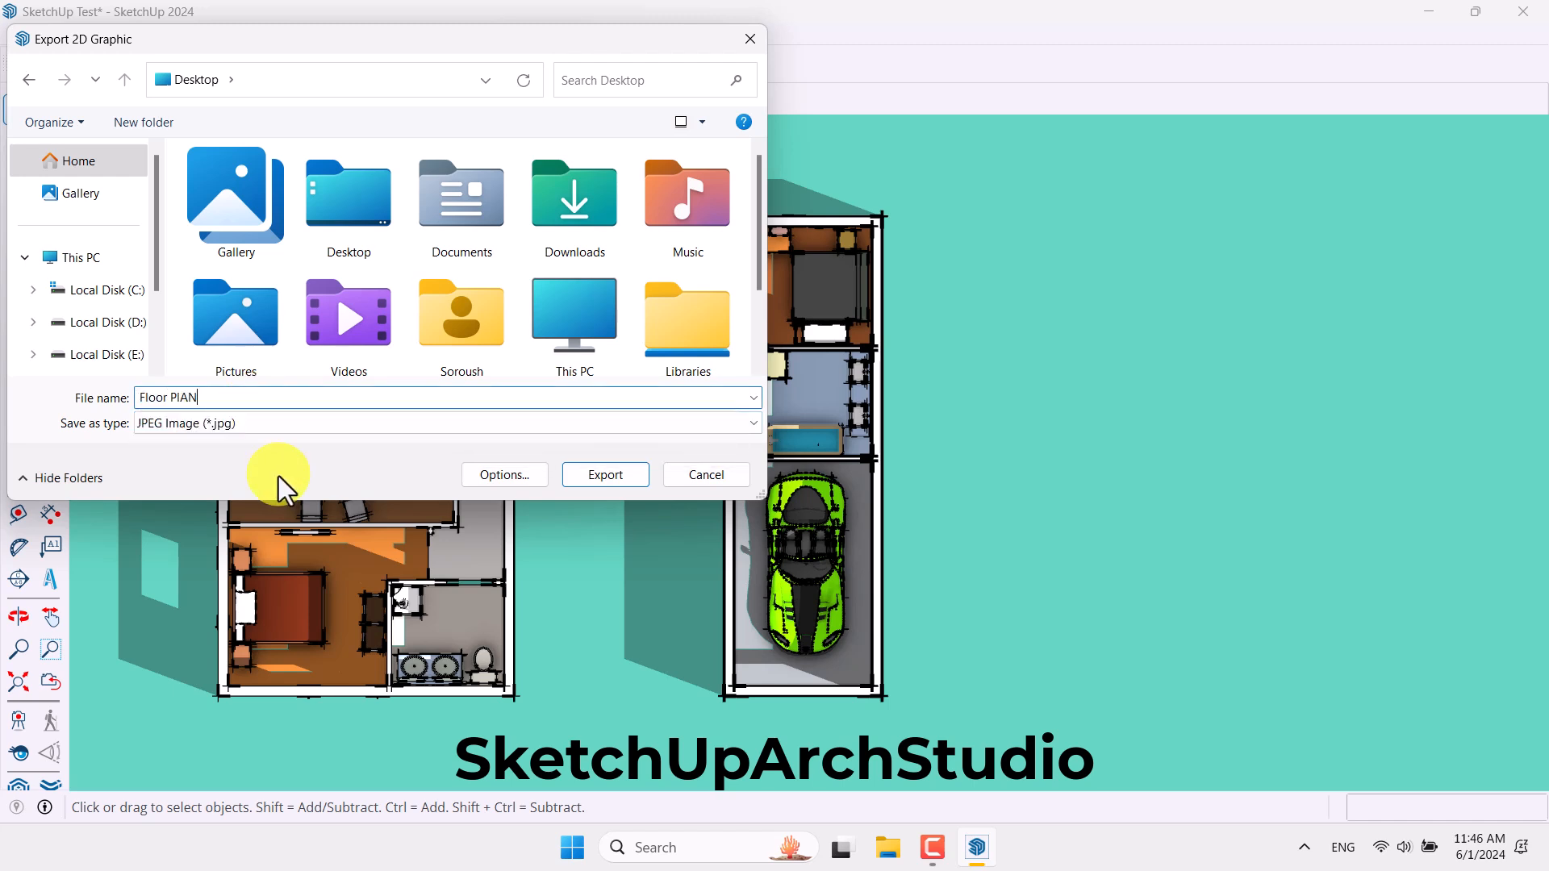
click(604, 474)
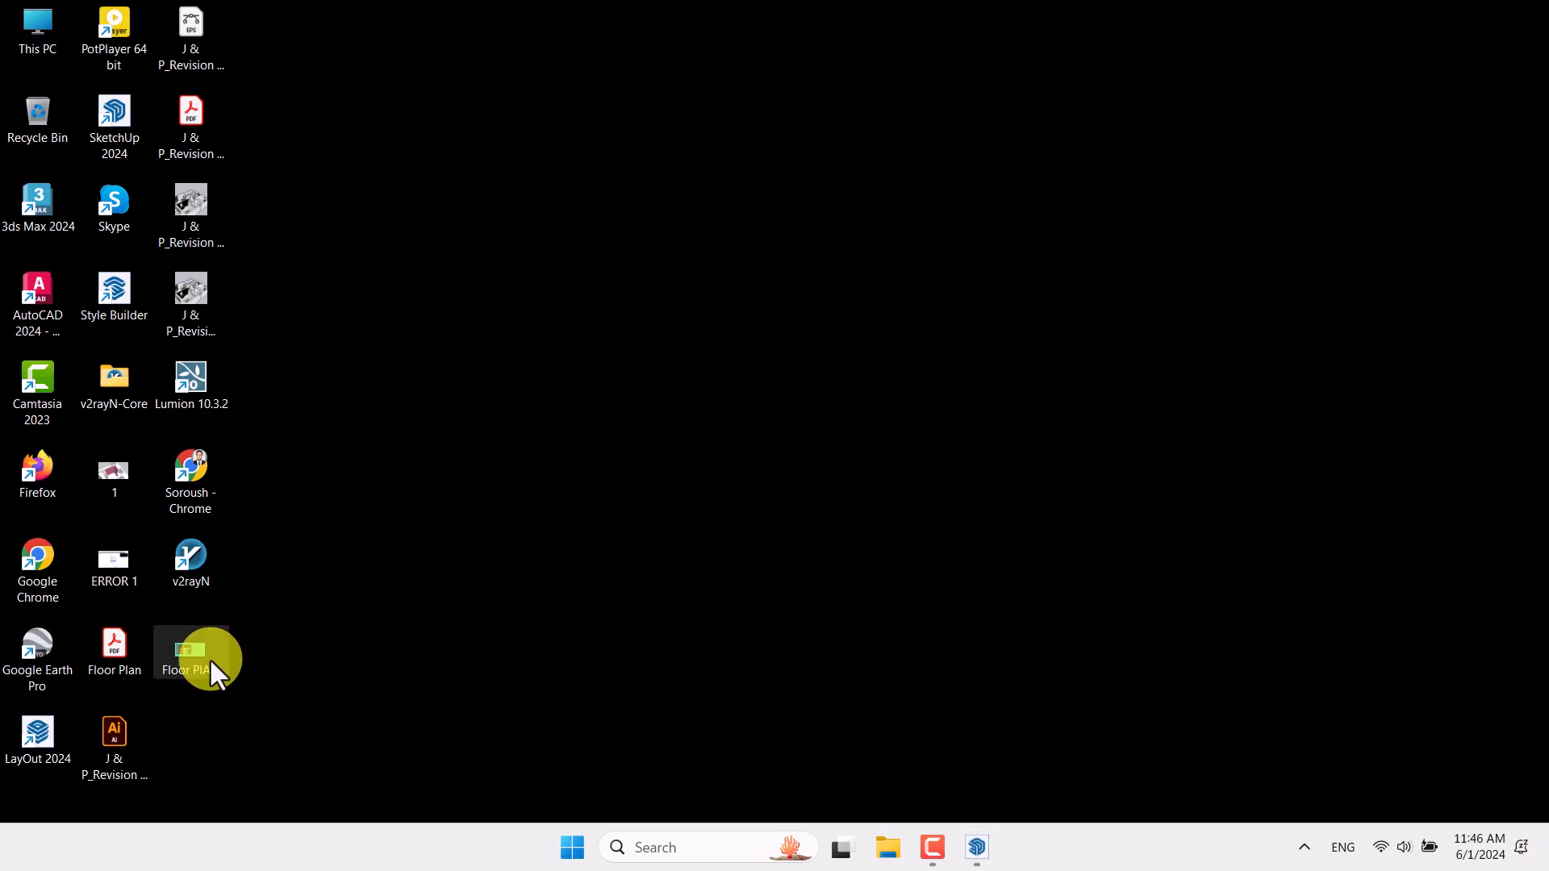
- View the exported Floor PlAN.jpg from the desktop in Windows Photos, fitted to the window
double_click(191, 651)
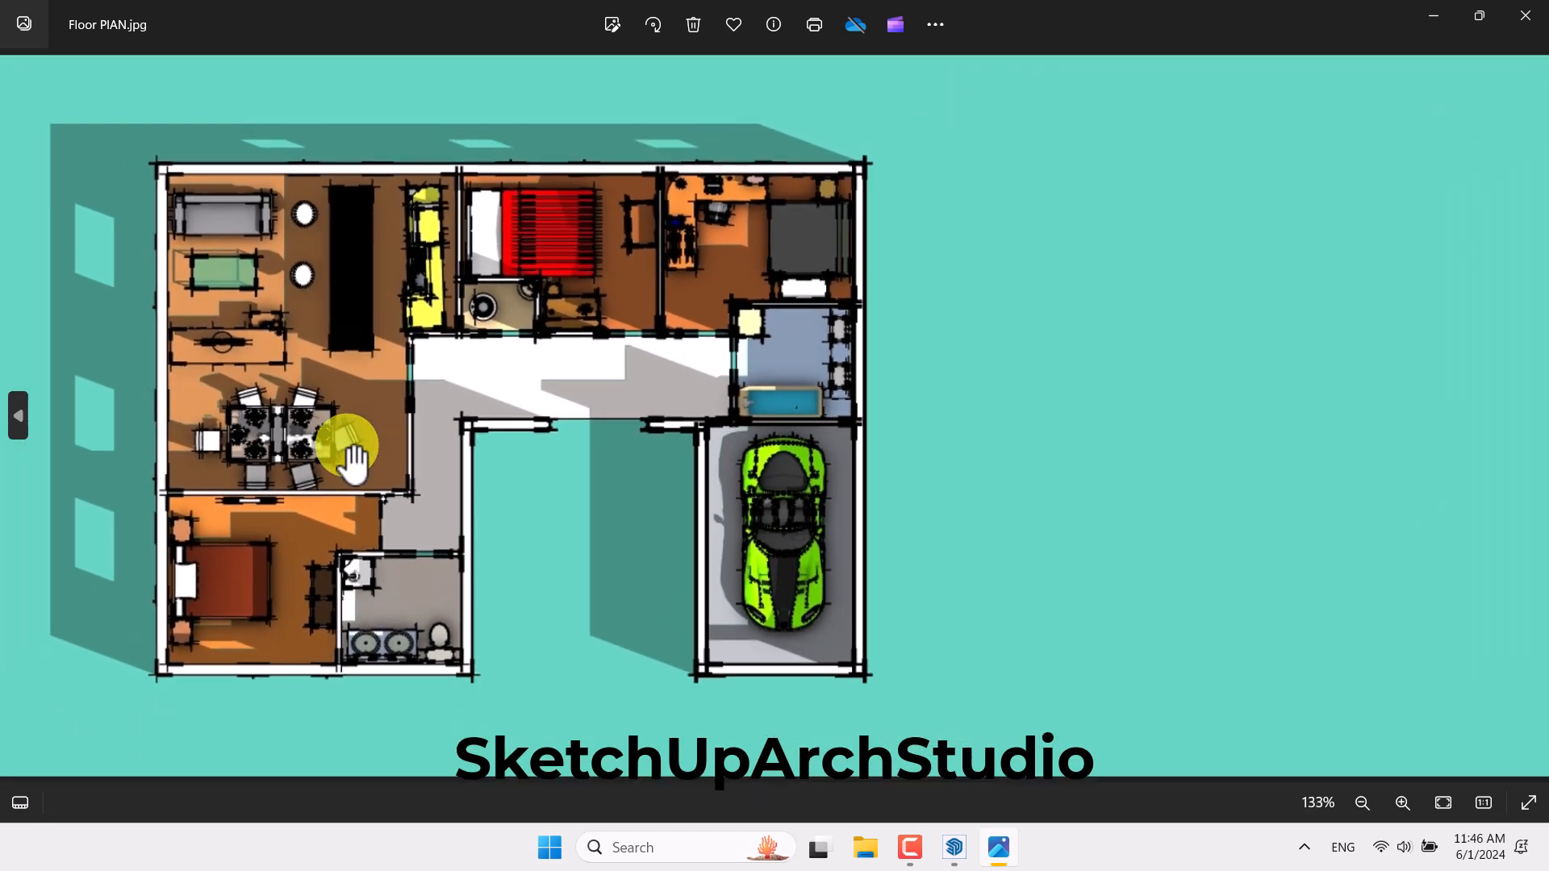
click(1363, 802)
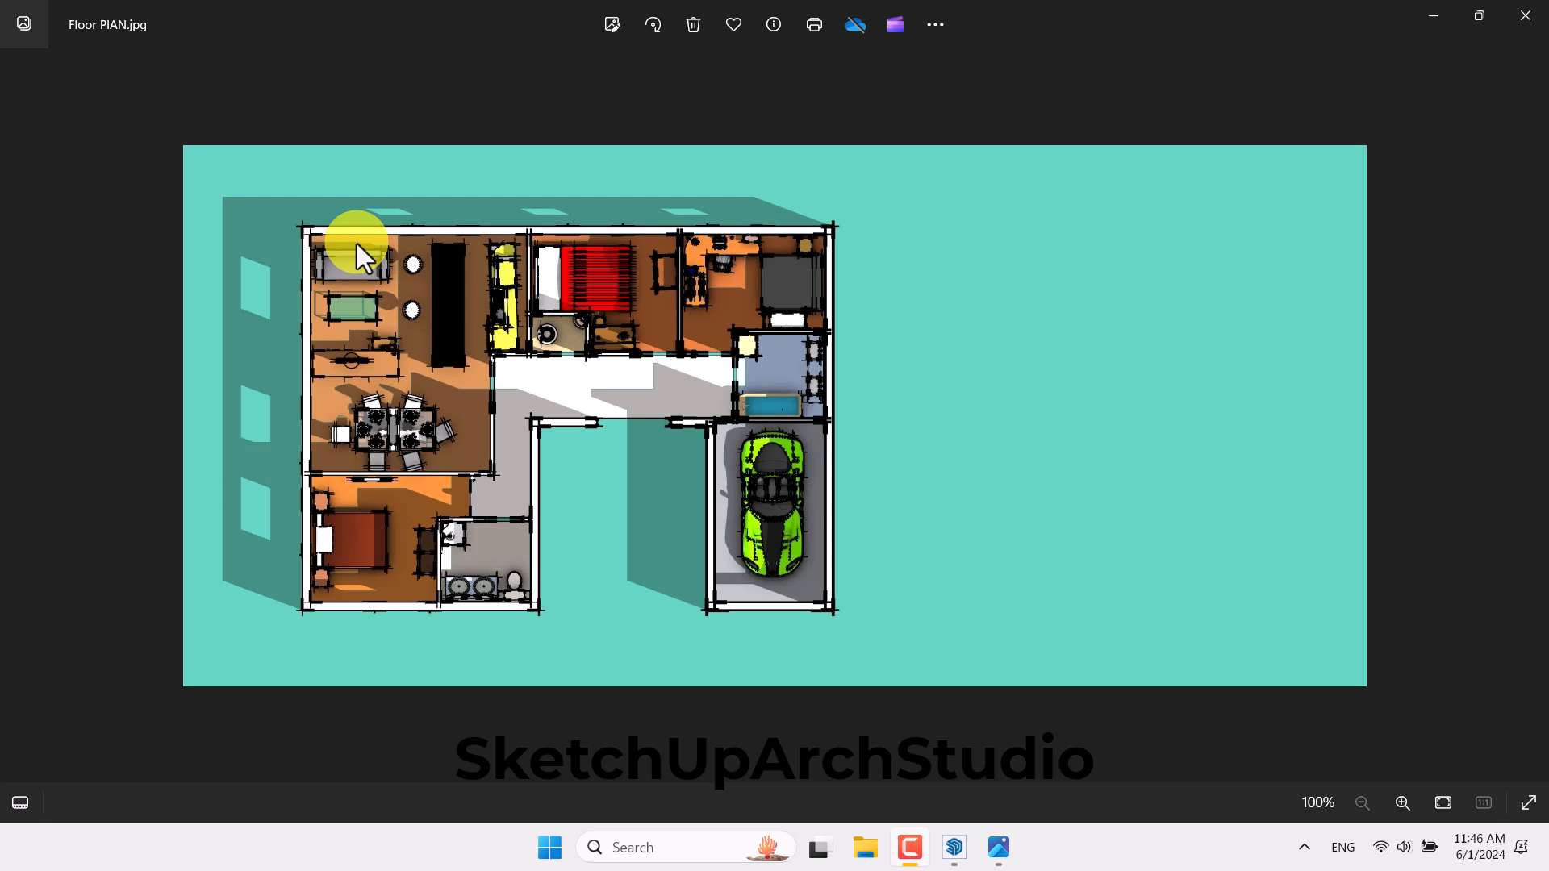
mouse_move(485, 126)
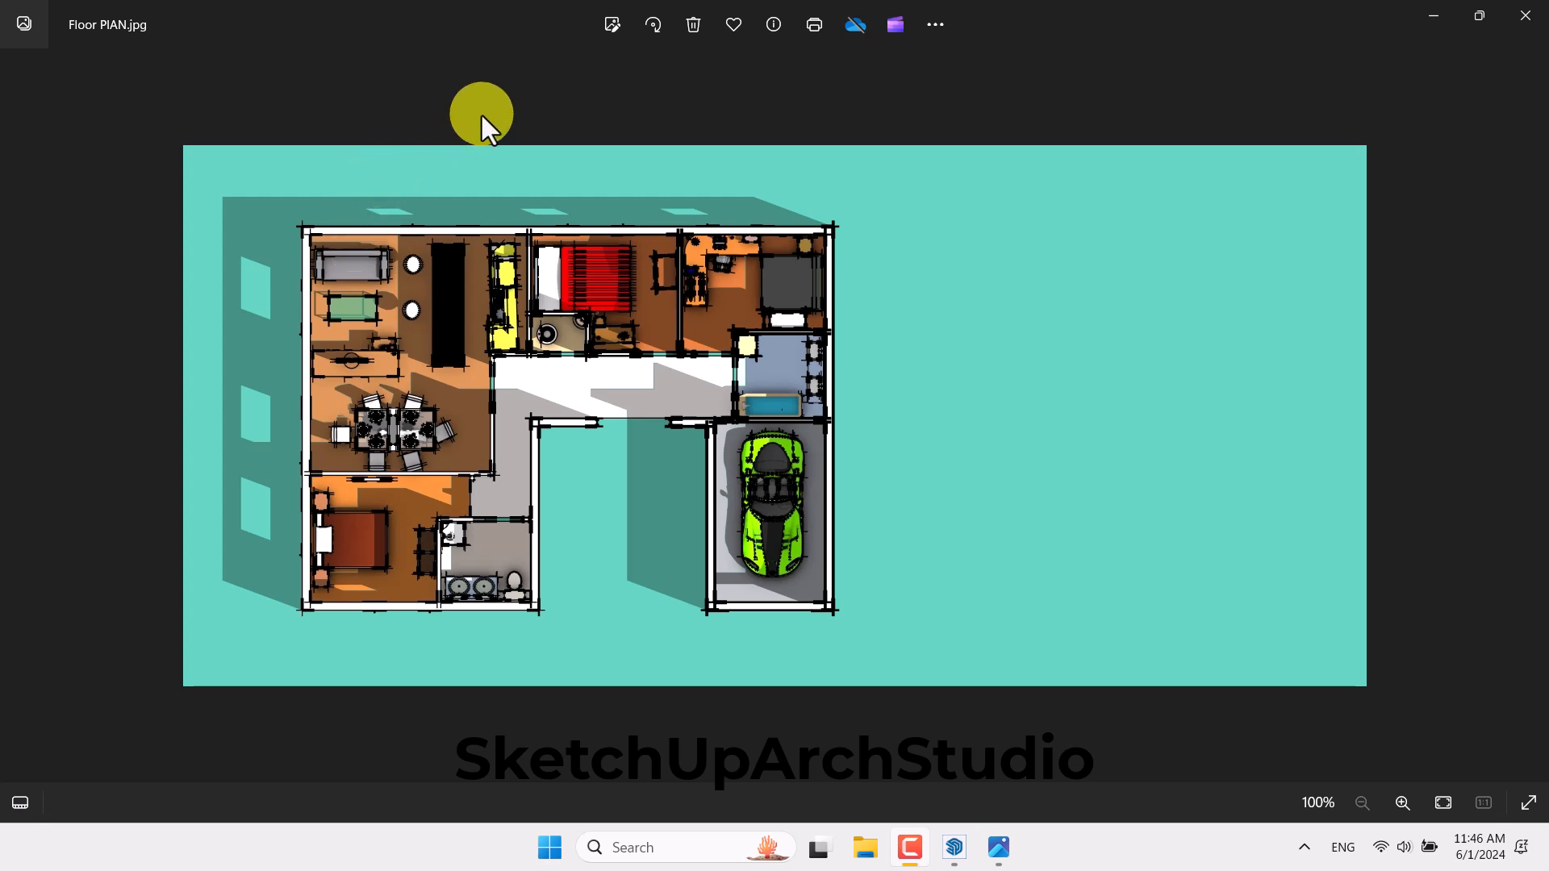